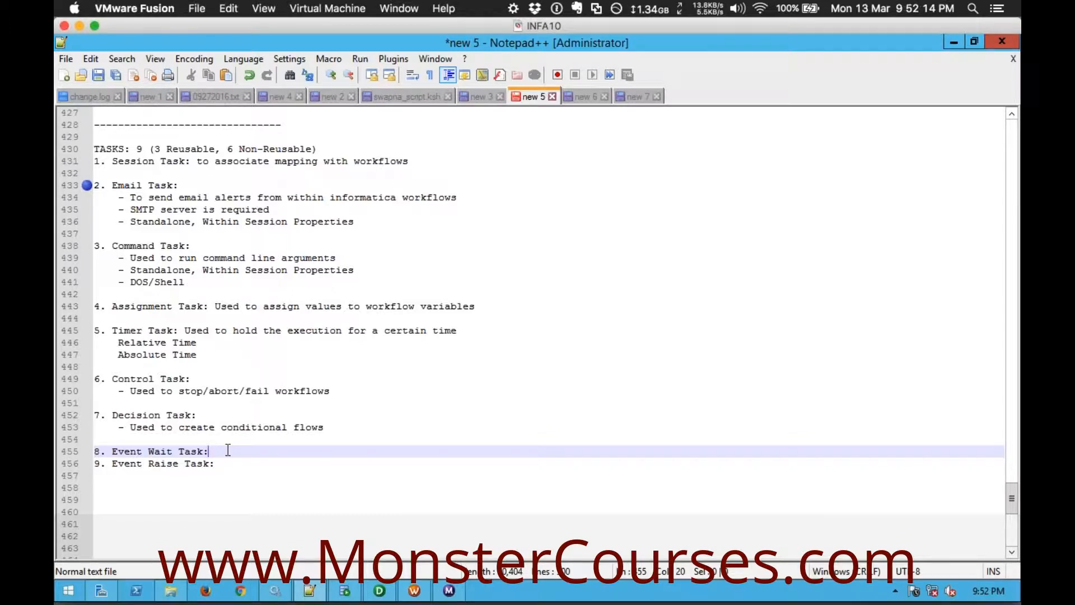
mouse_move(358, 511)
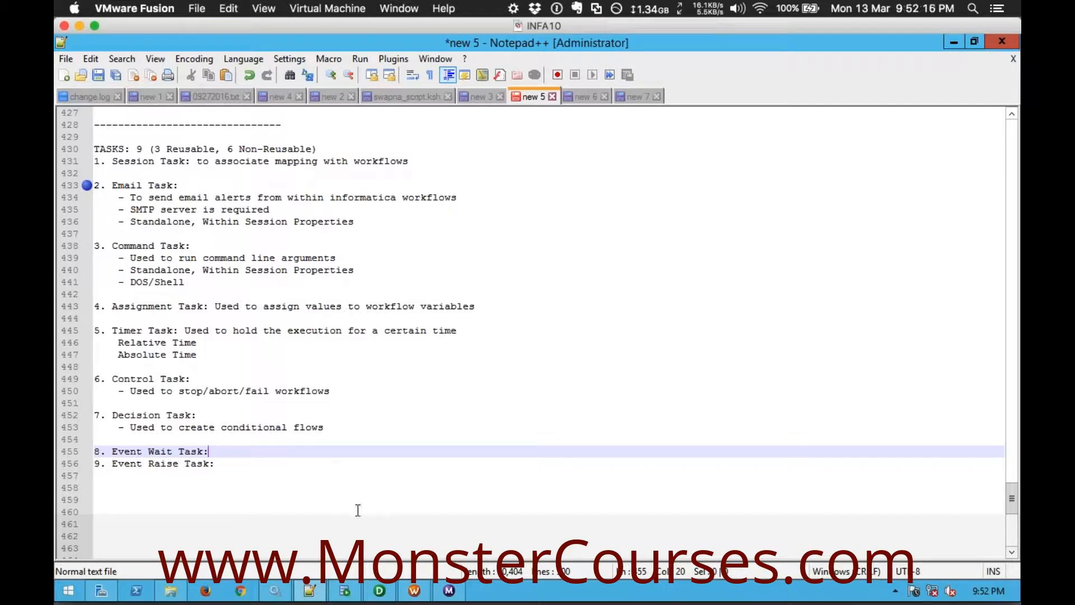
mouse_move(369, 529)
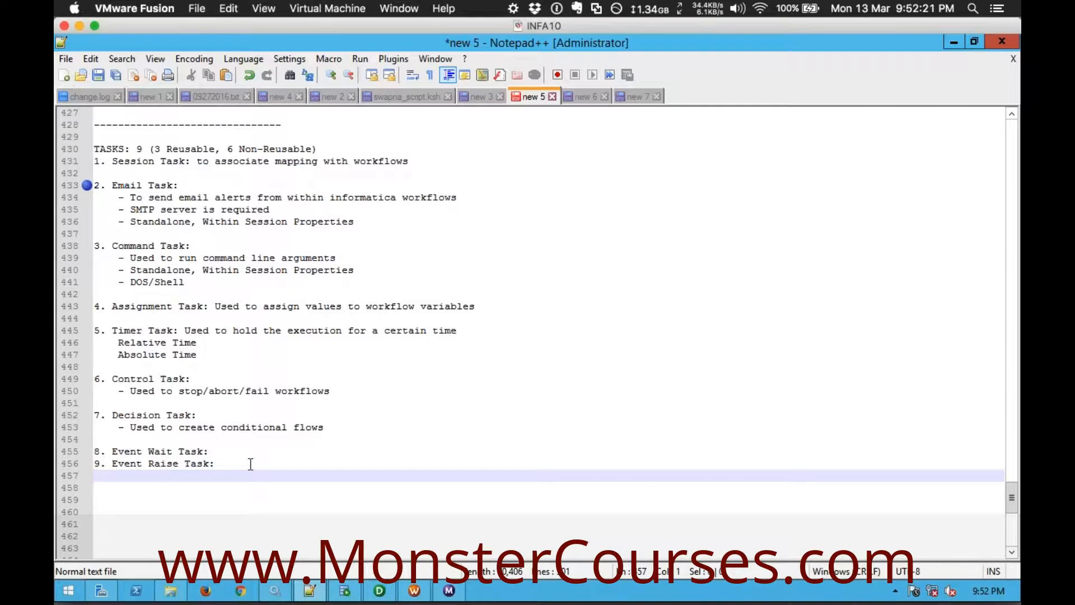
Step: Note that event tasks are 'Used to create dependency among the Tasks within the workflow'
text(Used to)
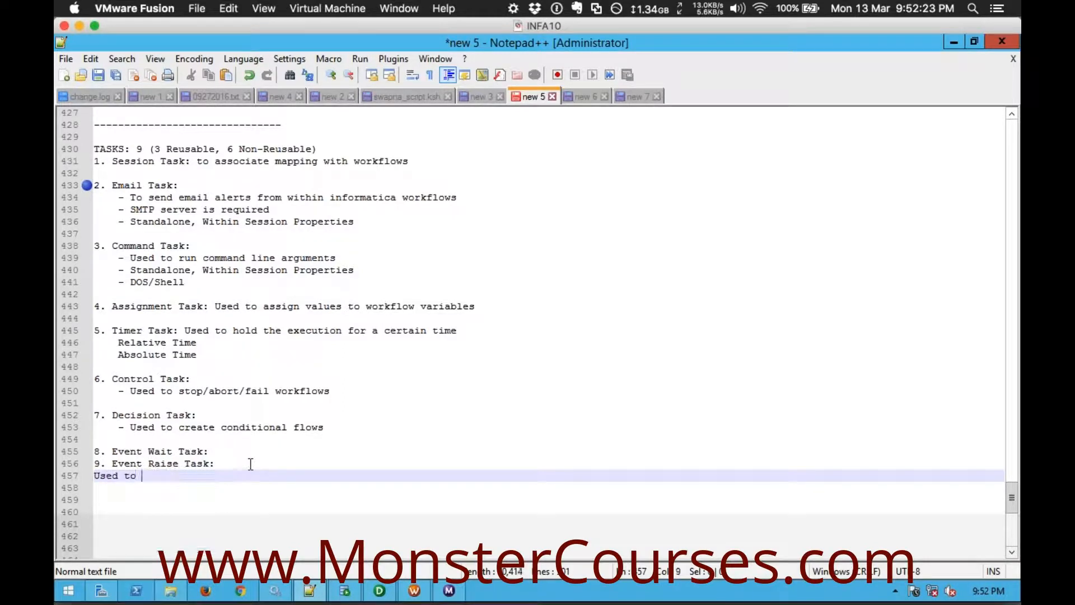
text(create dependency)
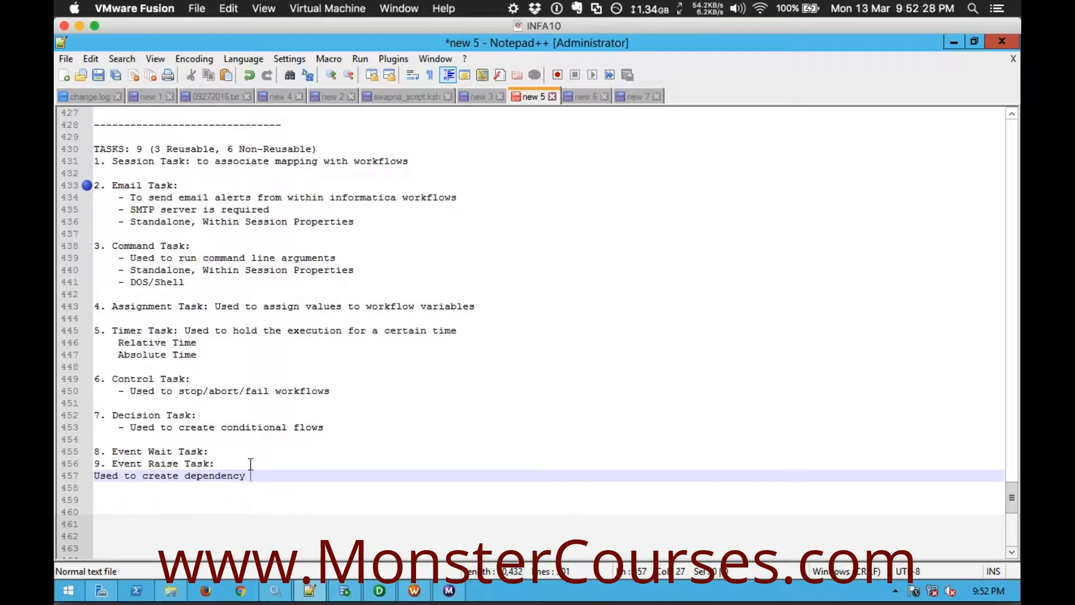
text(among the T)
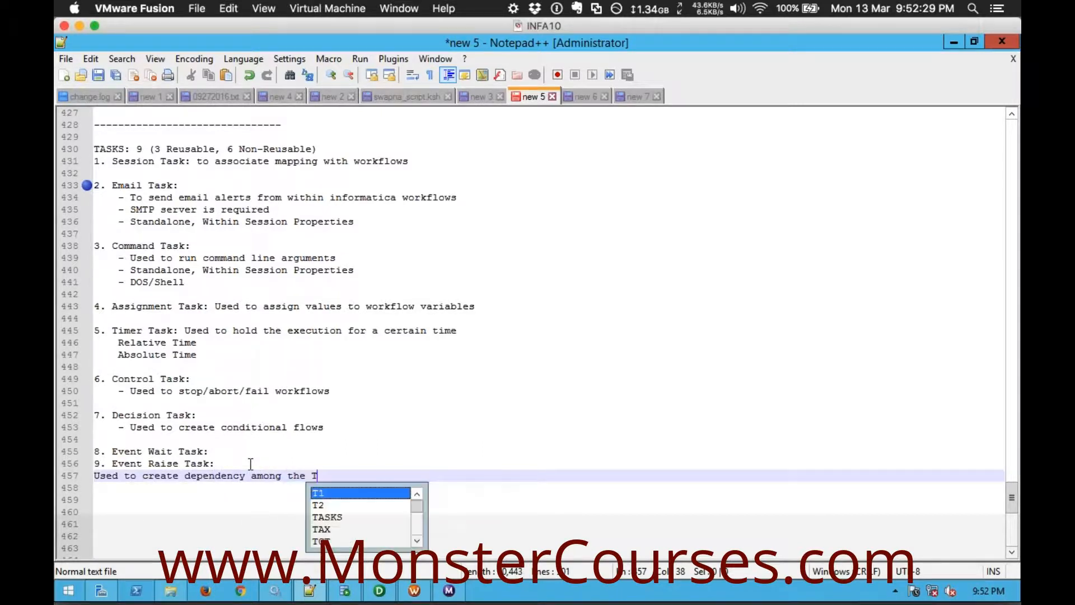
text(asks)
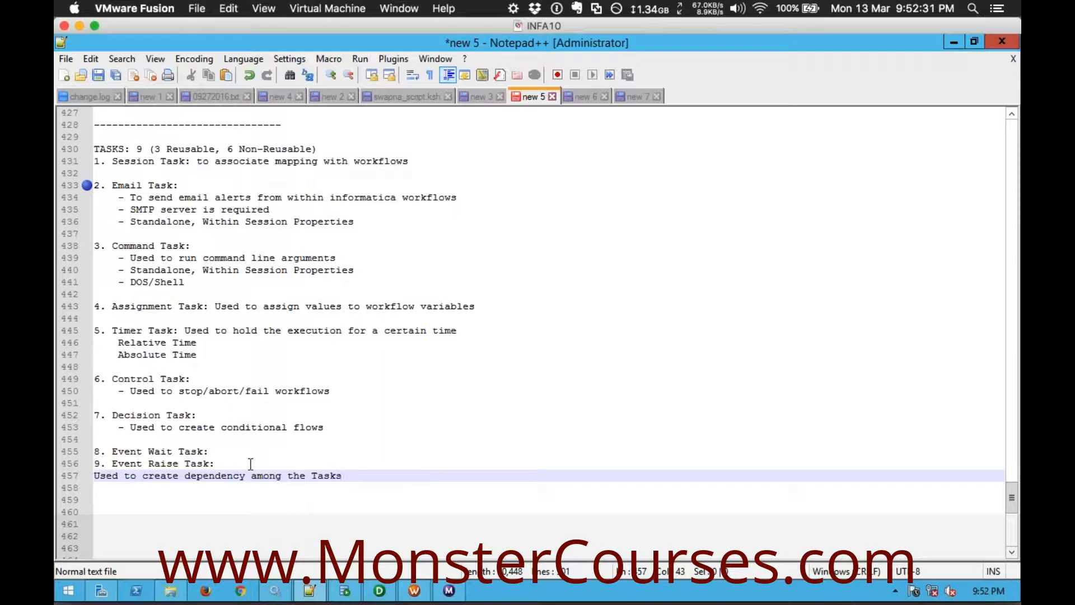
text(within the)
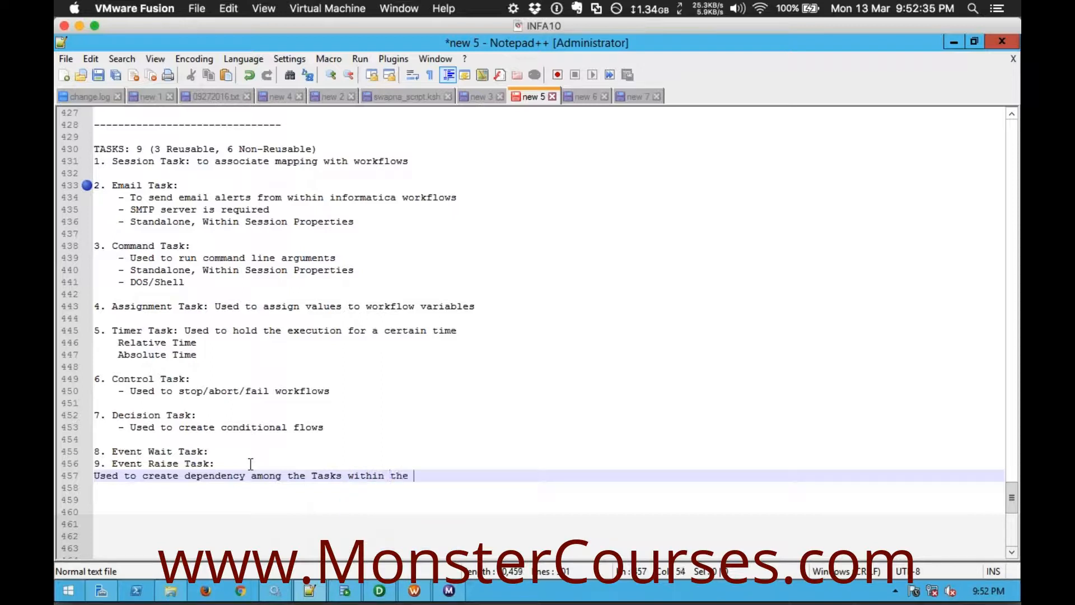
text(workflow)
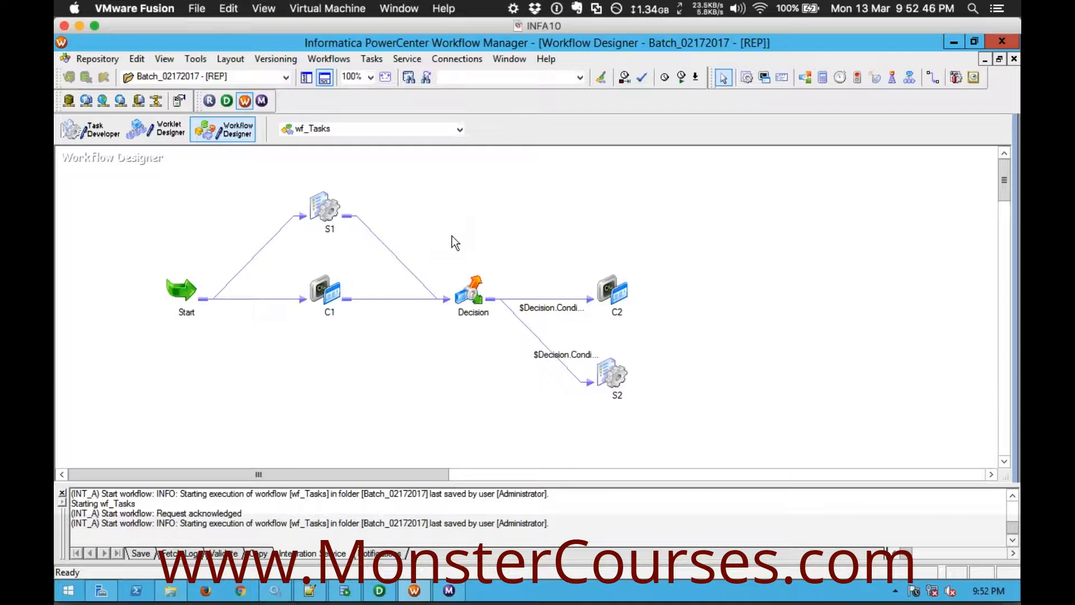
mouse_move(329, 214)
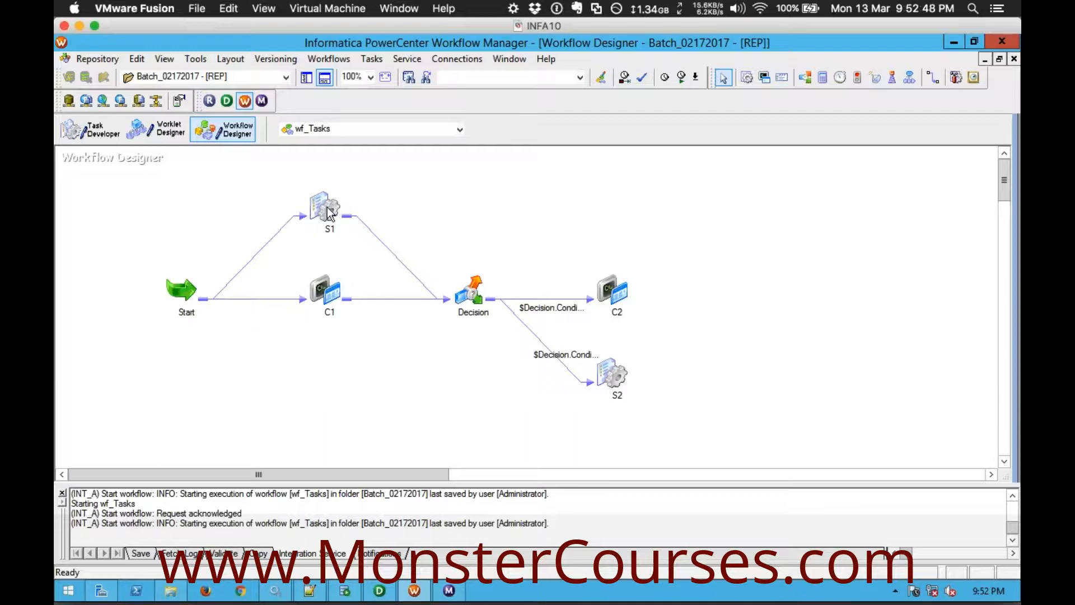
Step: Move the Decision task up level with S1 and reselect the S1 session
click(324, 209)
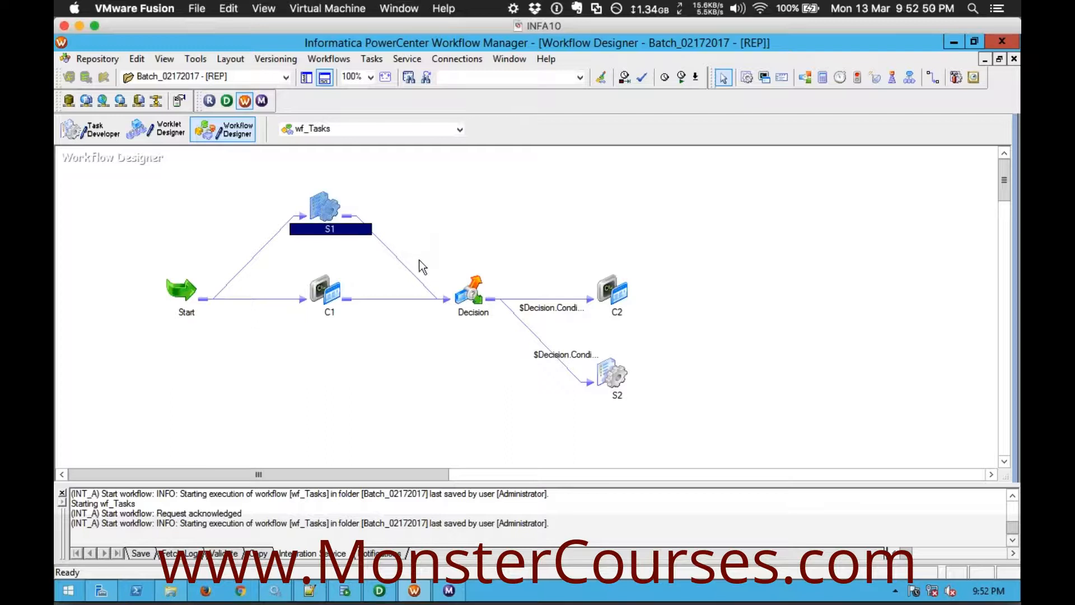
mouse_move(336, 218)
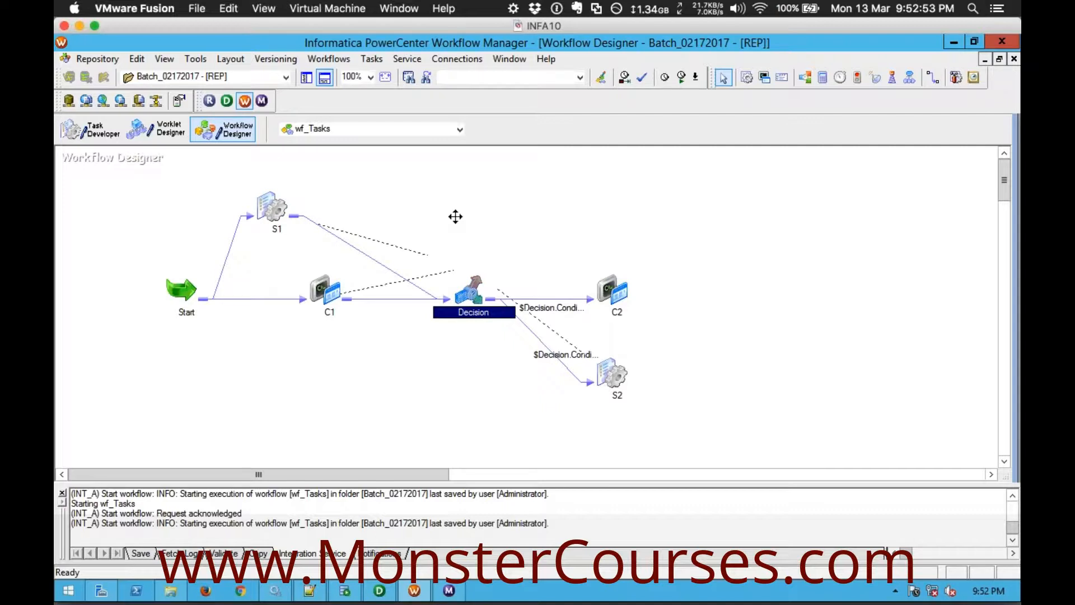
drag(473, 293, 457, 223)
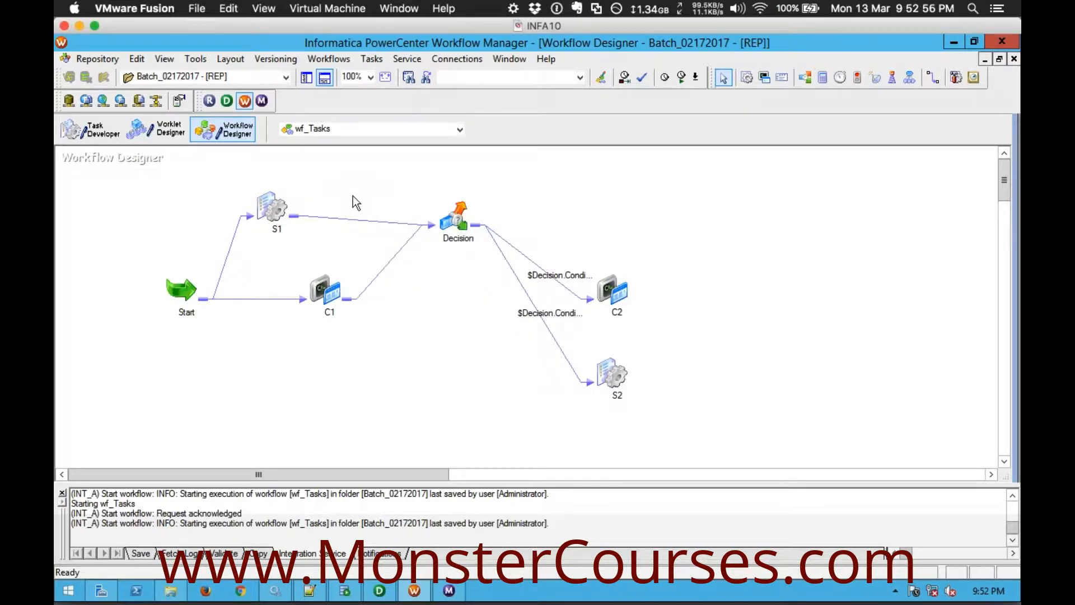
mouse_move(371, 204)
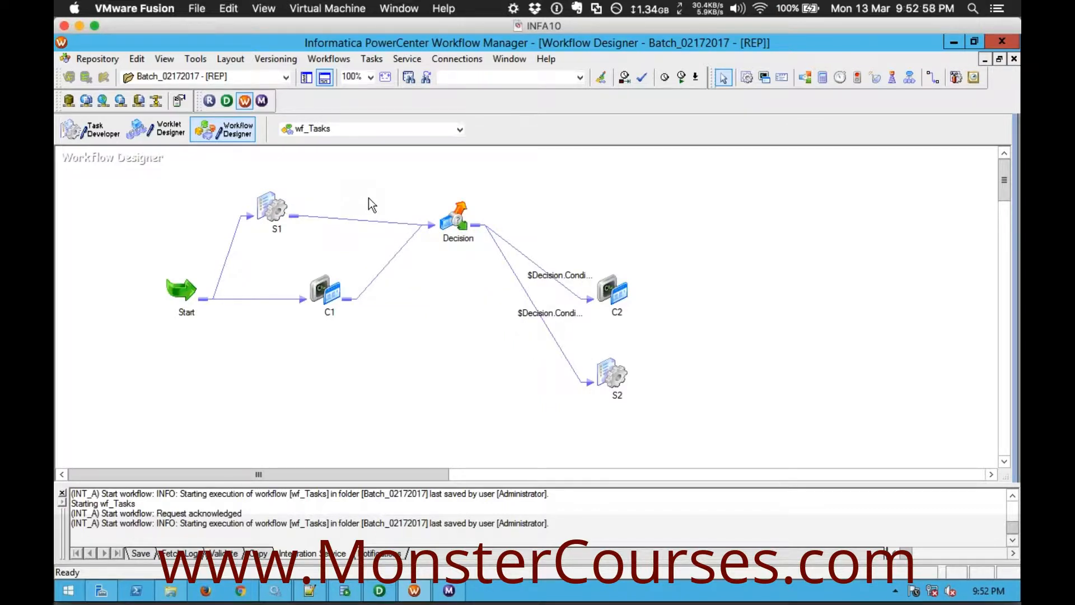
mouse_move(363, 165)
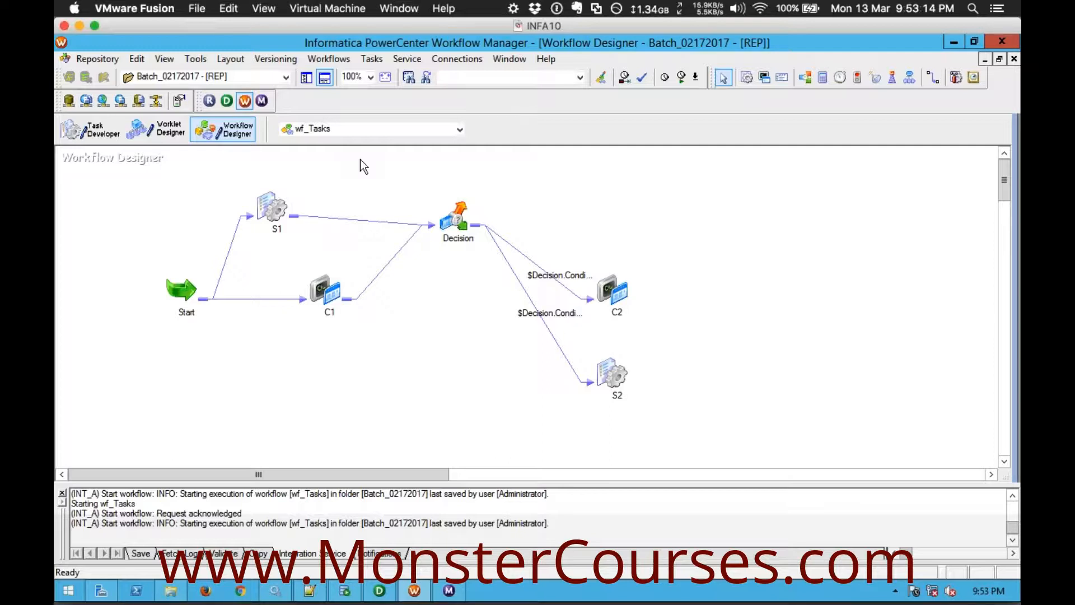
mouse_move(283, 187)
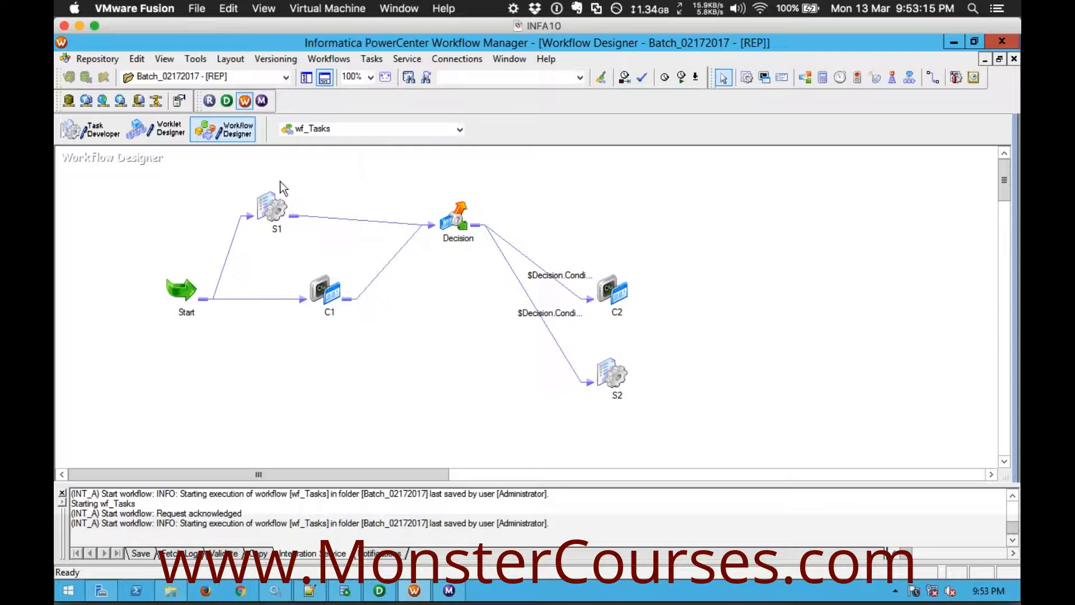
click(276, 206)
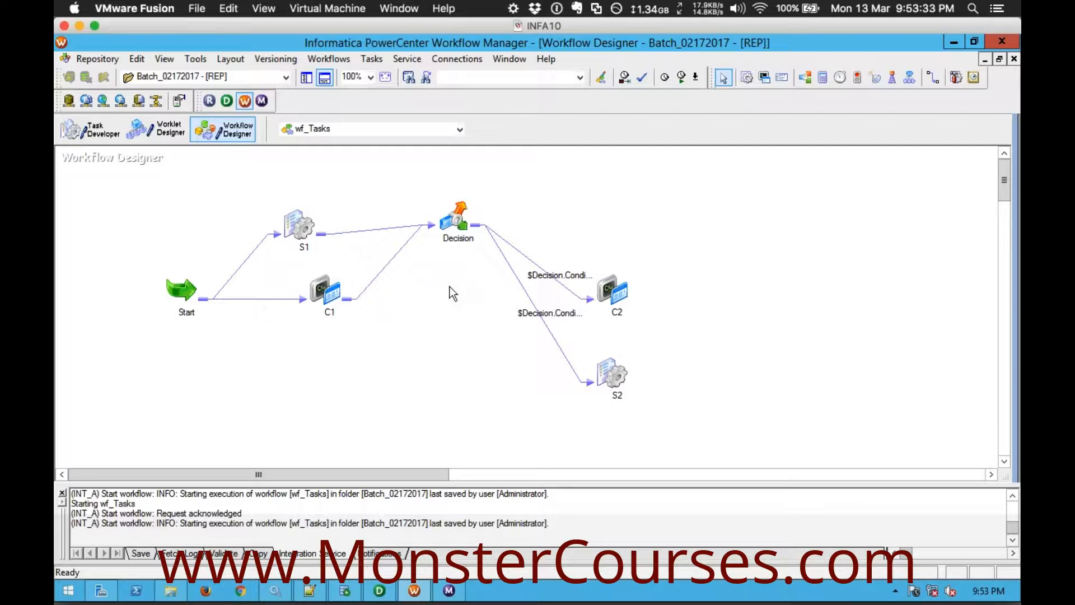
mouse_move(377, 285)
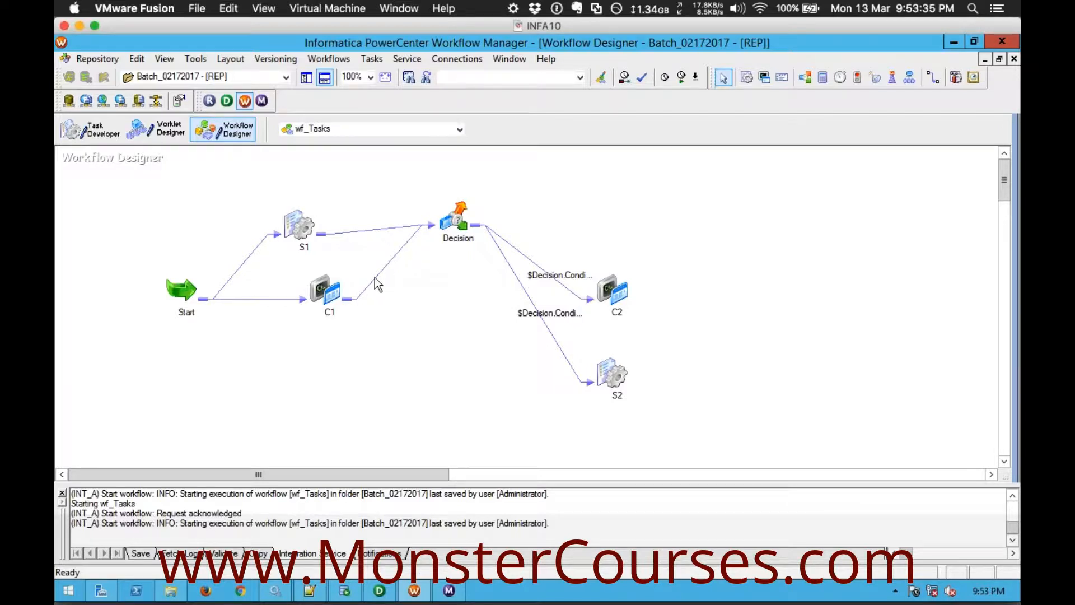
Step: Drag C1 to the lower left and C2 to the upper right of the canvas
drag(329, 288, 247, 349)
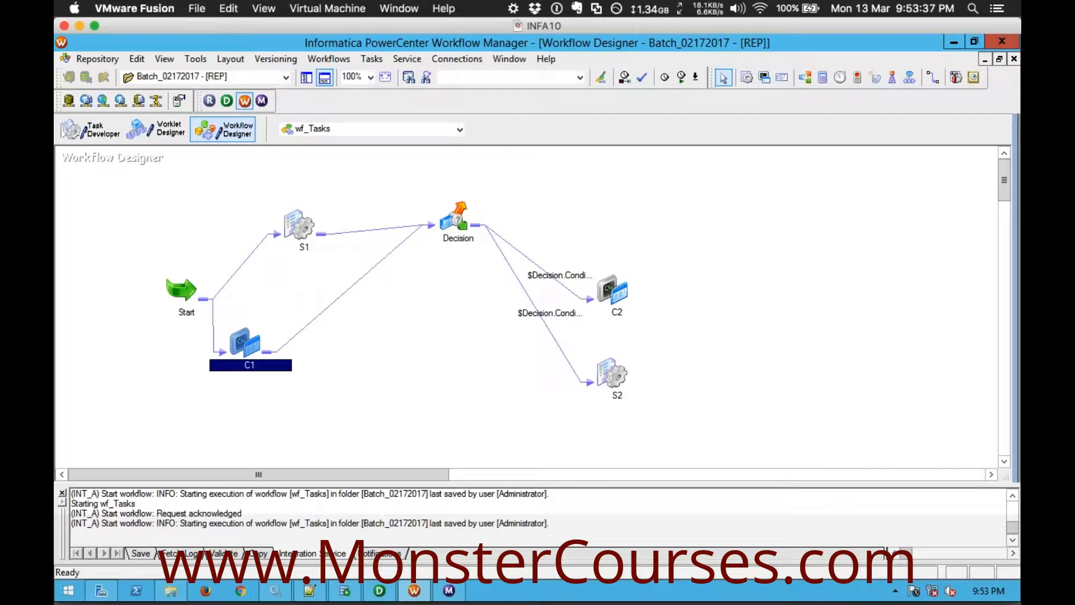
click(615, 291)
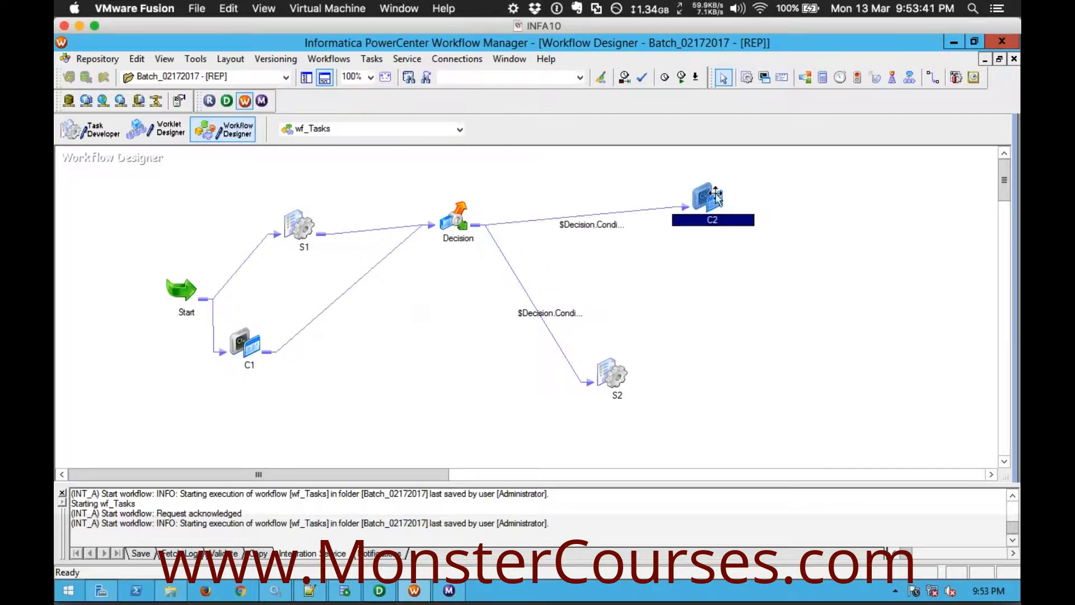
mouse_move(507, 311)
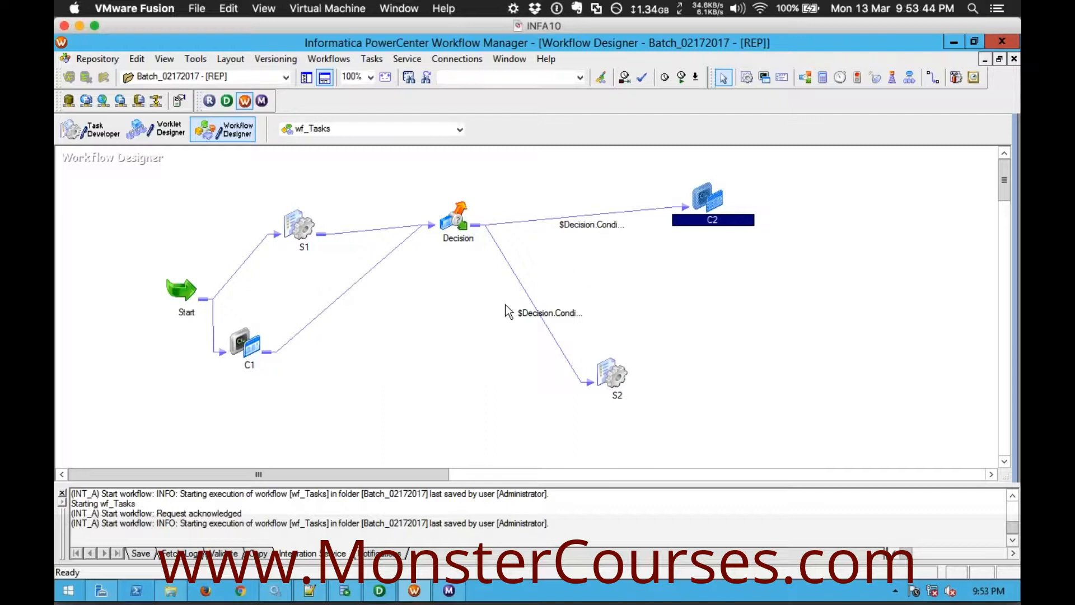
mouse_move(652, 214)
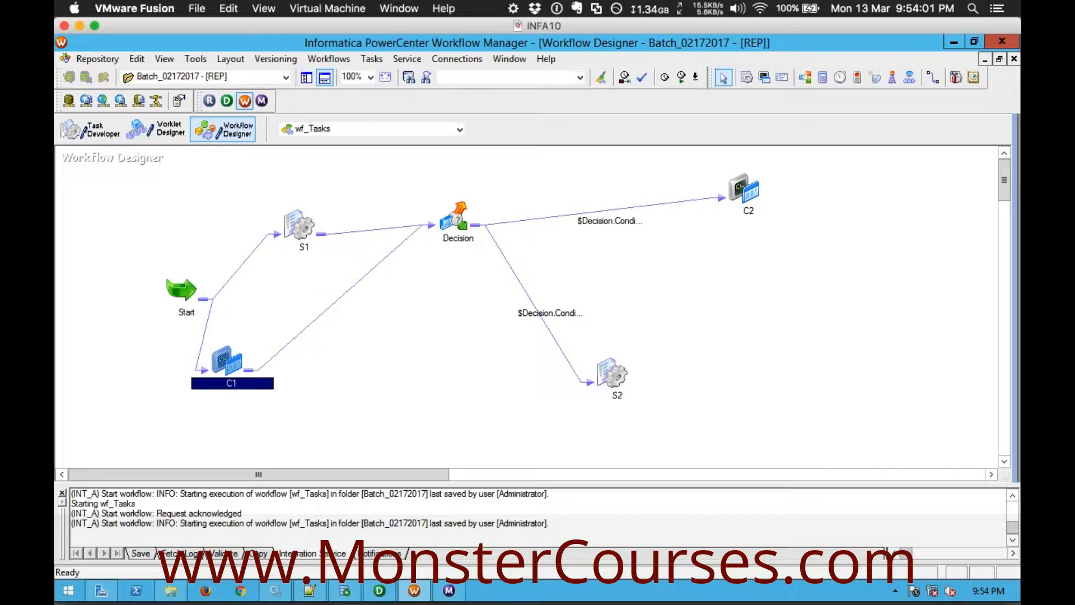
mouse_move(286, 358)
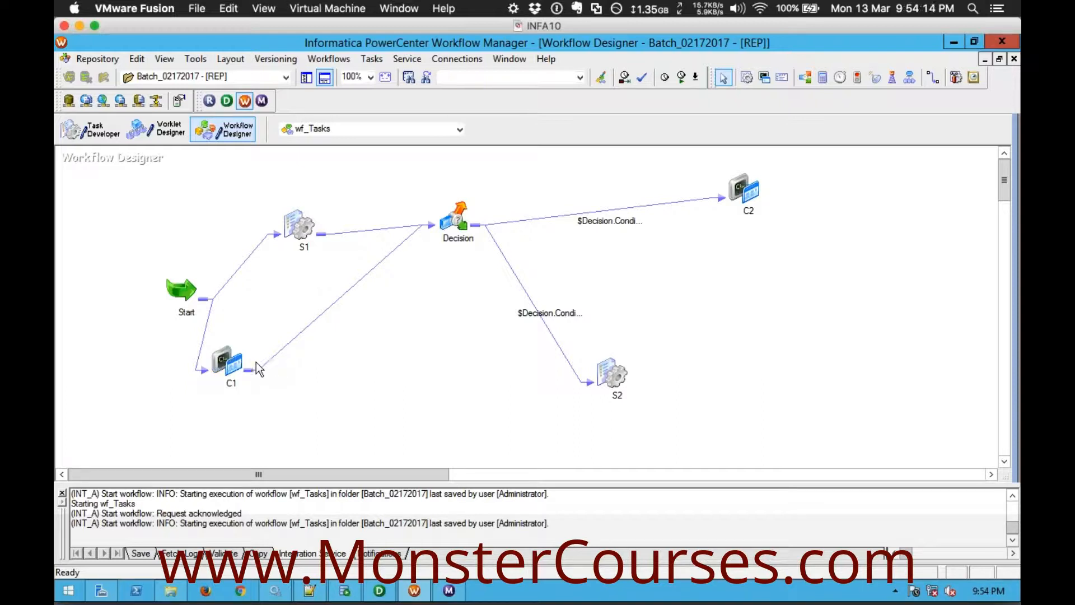
click(222, 363)
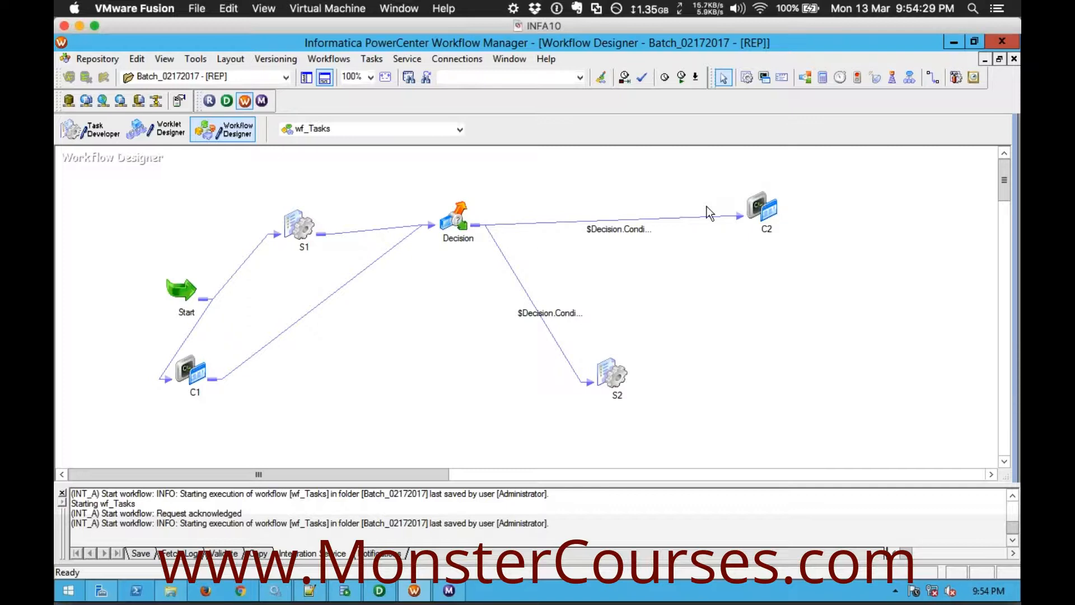
mouse_move(556, 201)
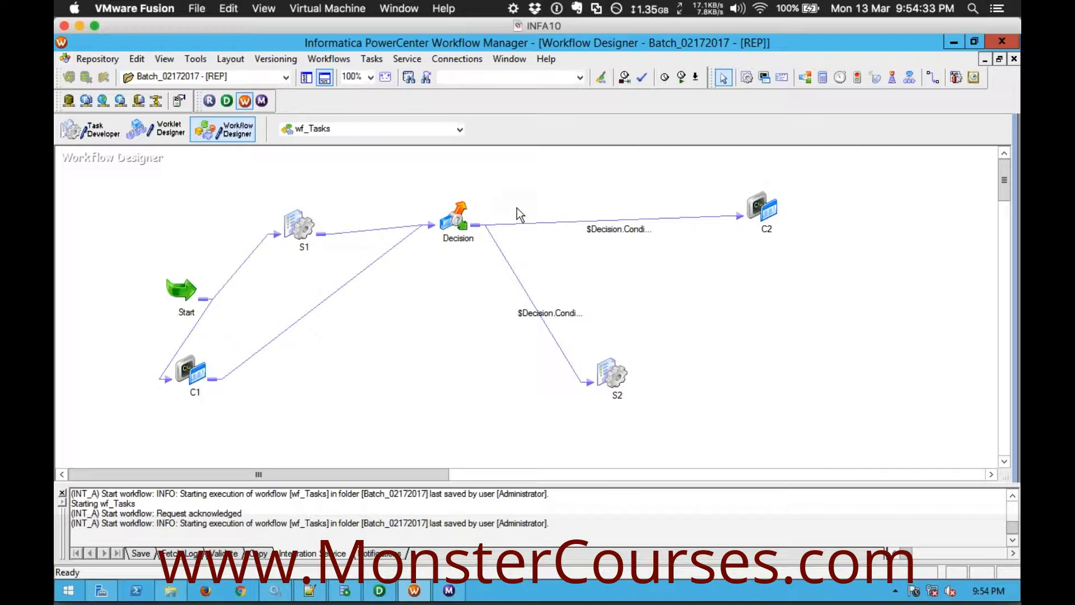
mouse_move(672, 183)
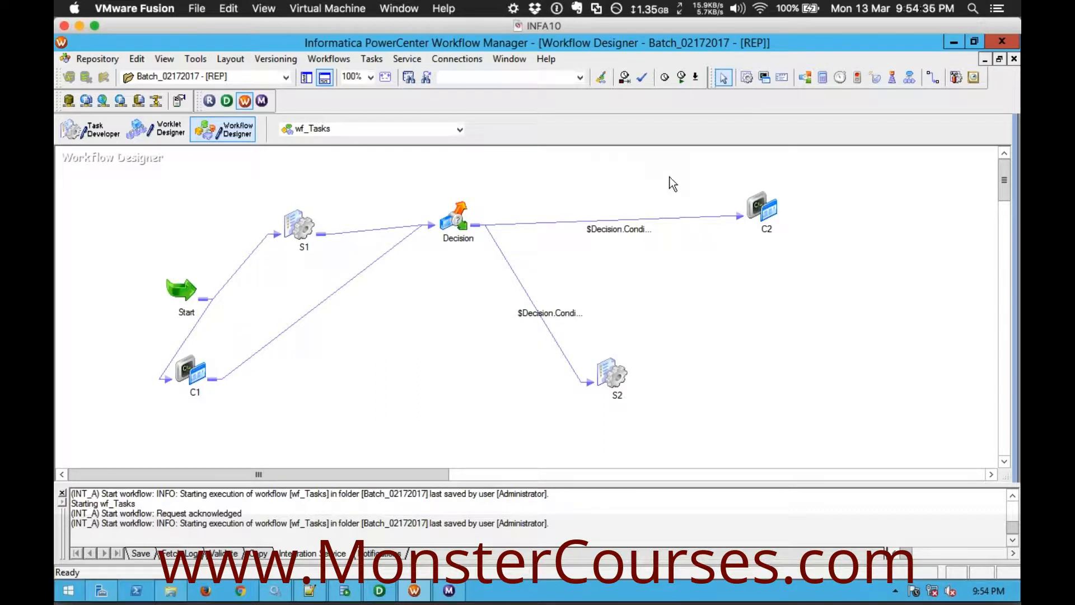
drag(681, 180, 729, 267)
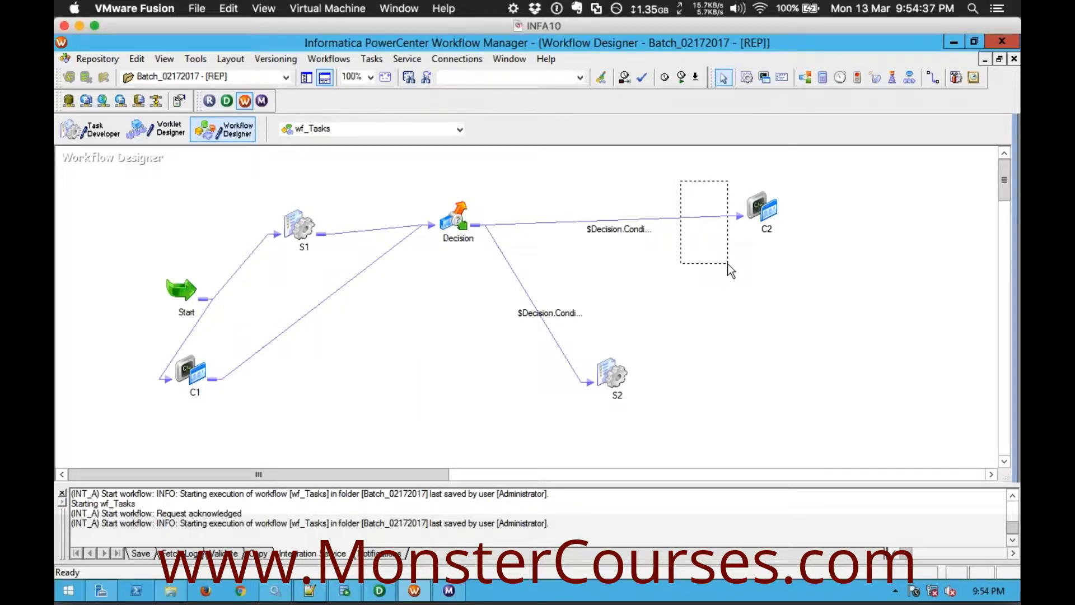
mouse_move(700, 182)
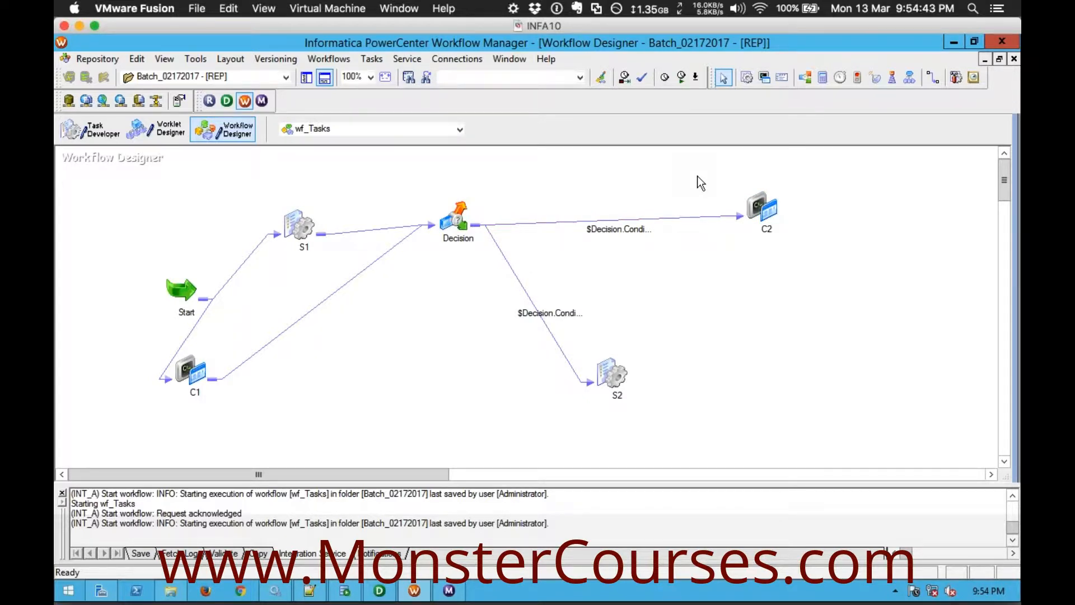
mouse_move(483, 259)
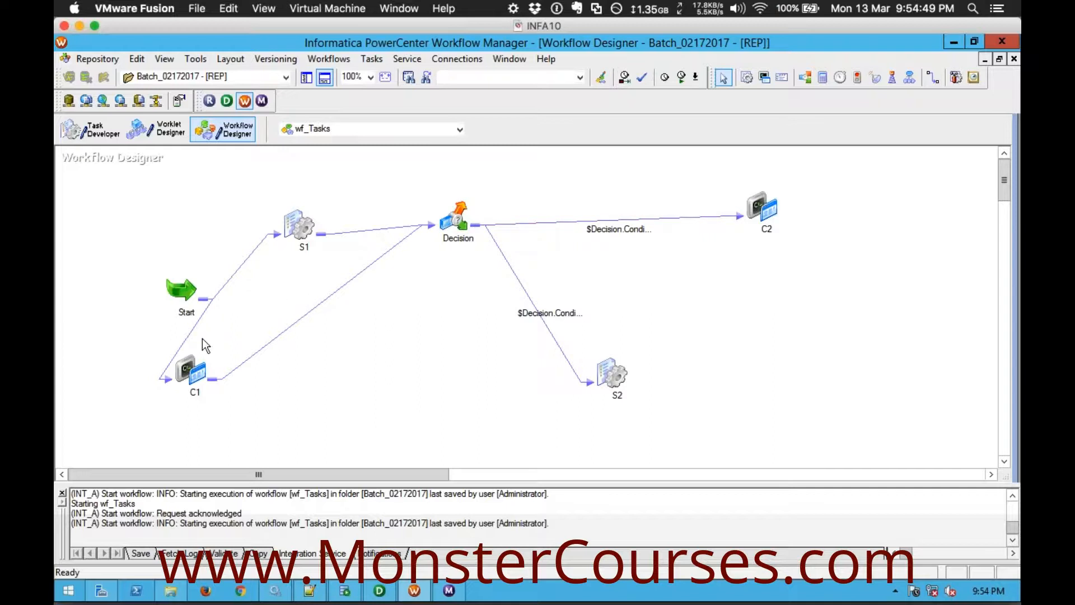
drag(208, 341, 236, 430)
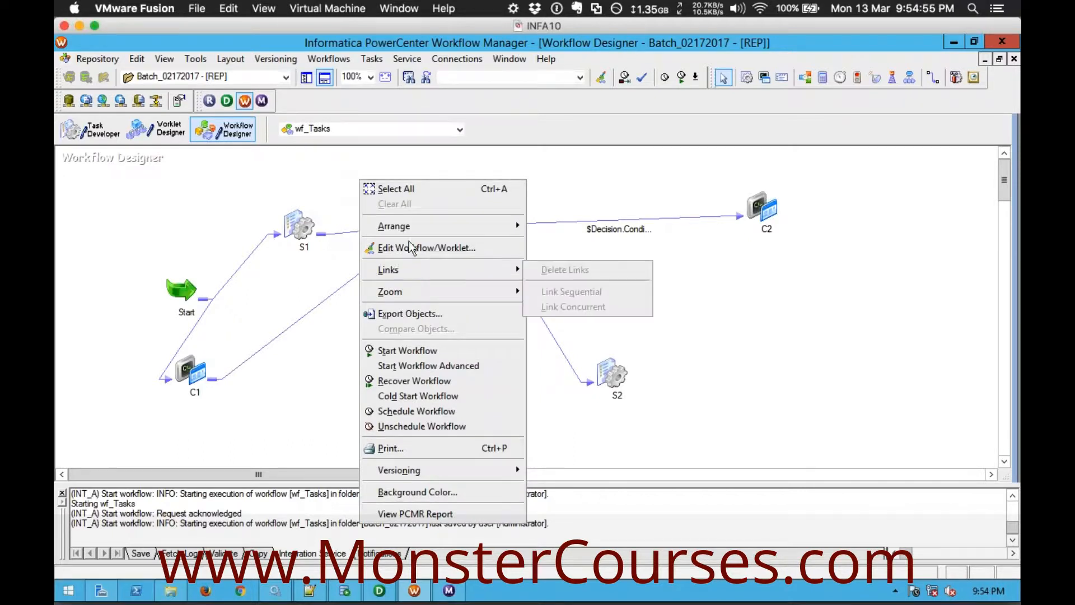
mouse_move(415, 226)
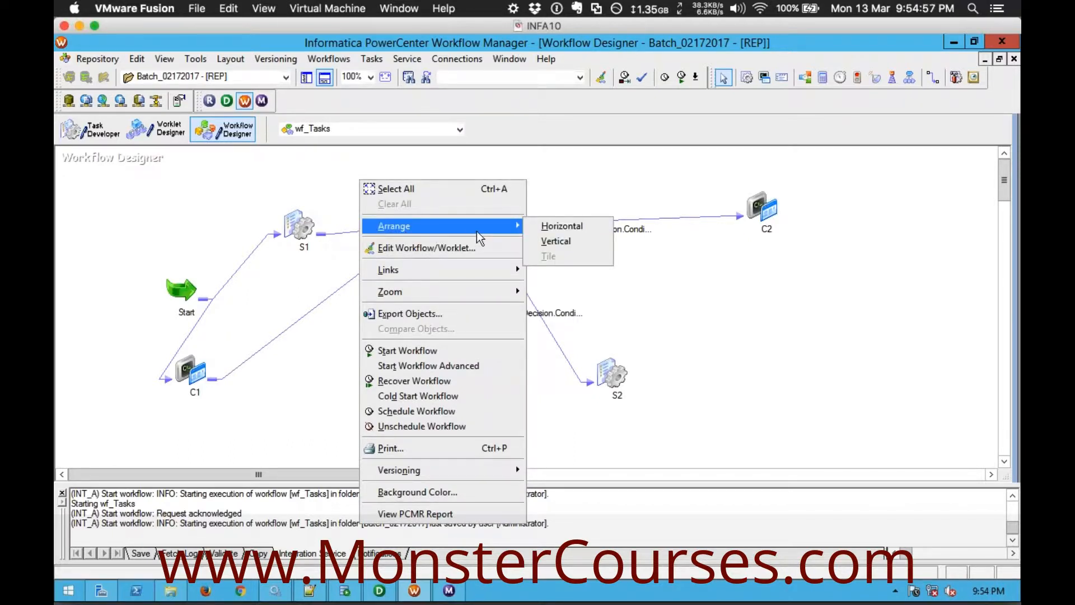
mouse_move(566, 226)
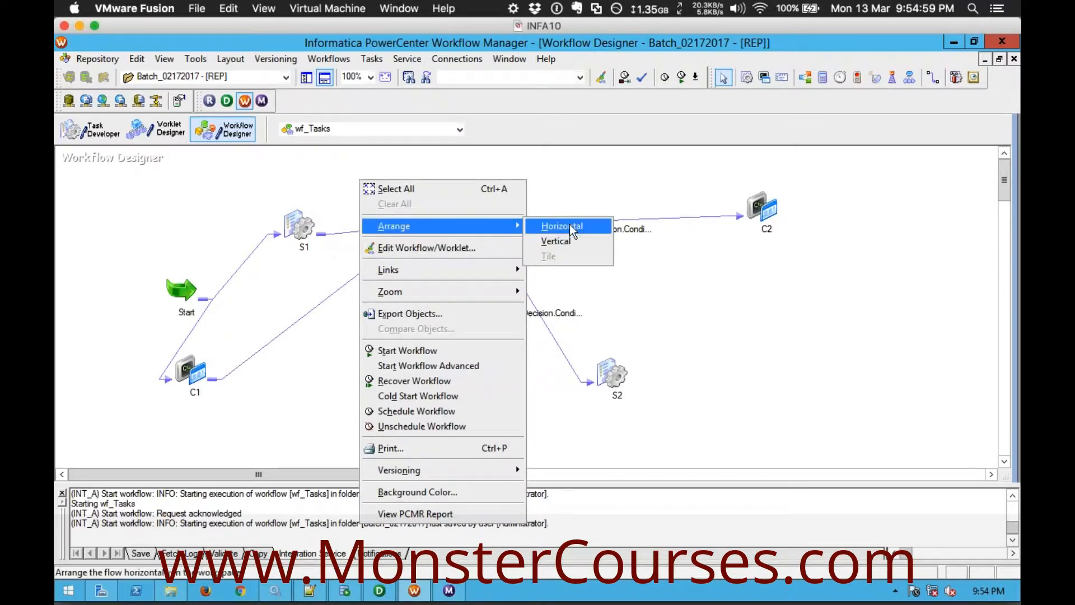
Step: Auto-arrange the wf_Tasks diagram horizontally from Start through Decision and its branches
click(562, 226)
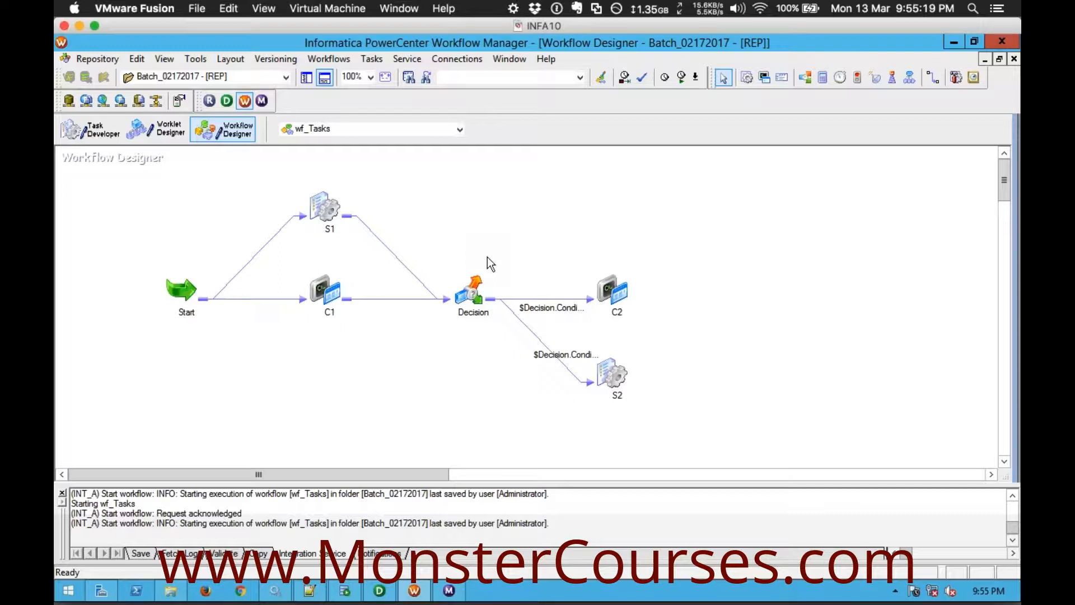
mouse_move(438, 244)
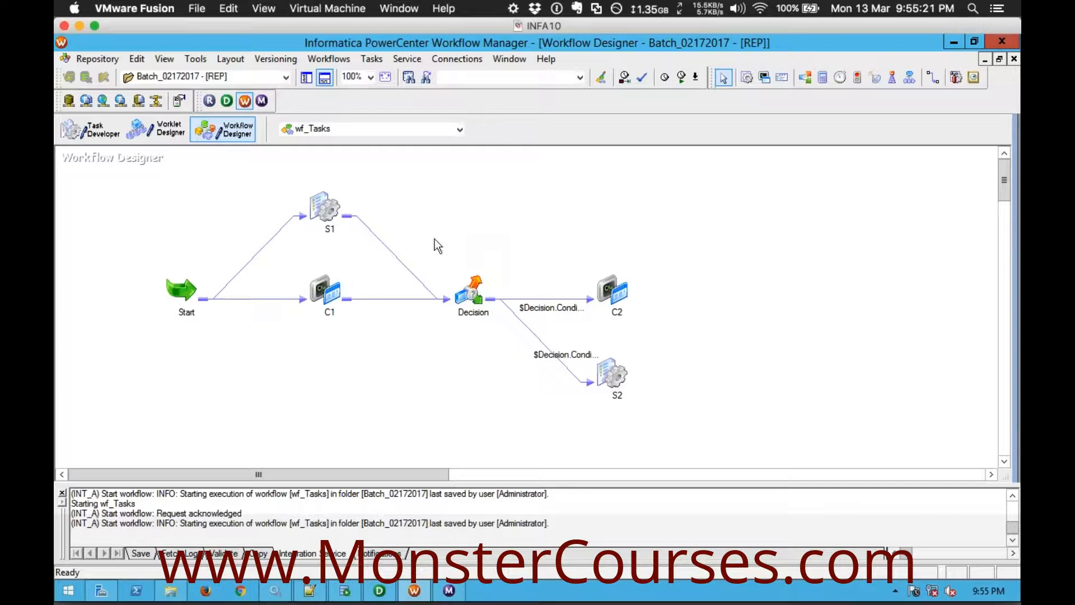
Step: Delete the Decision task via Edit > Delete and drag C2 and S2 nearer S1 and C1
click(473, 298)
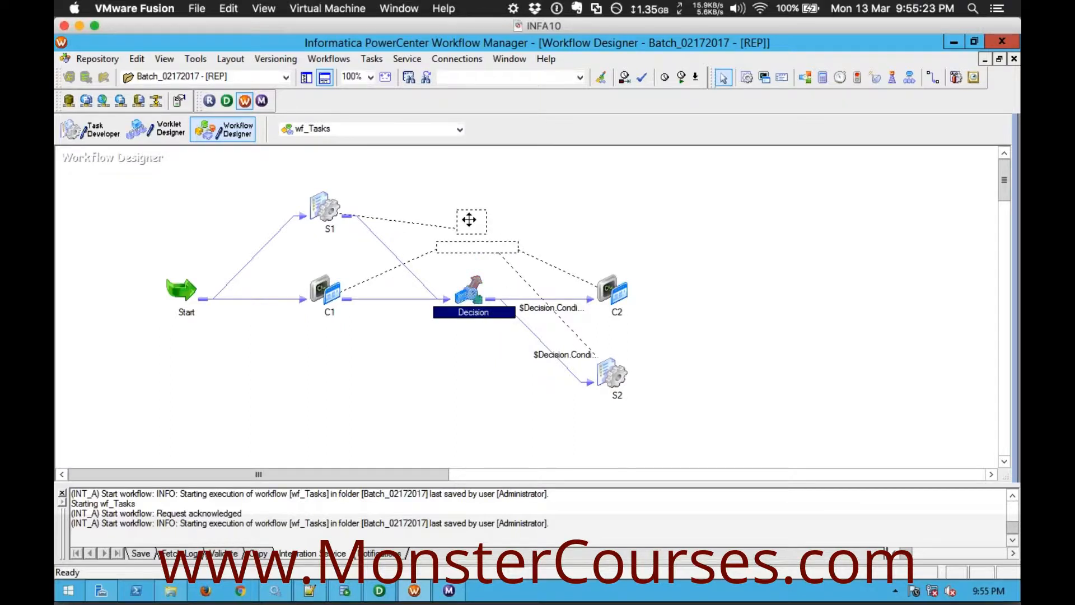
click(136, 59)
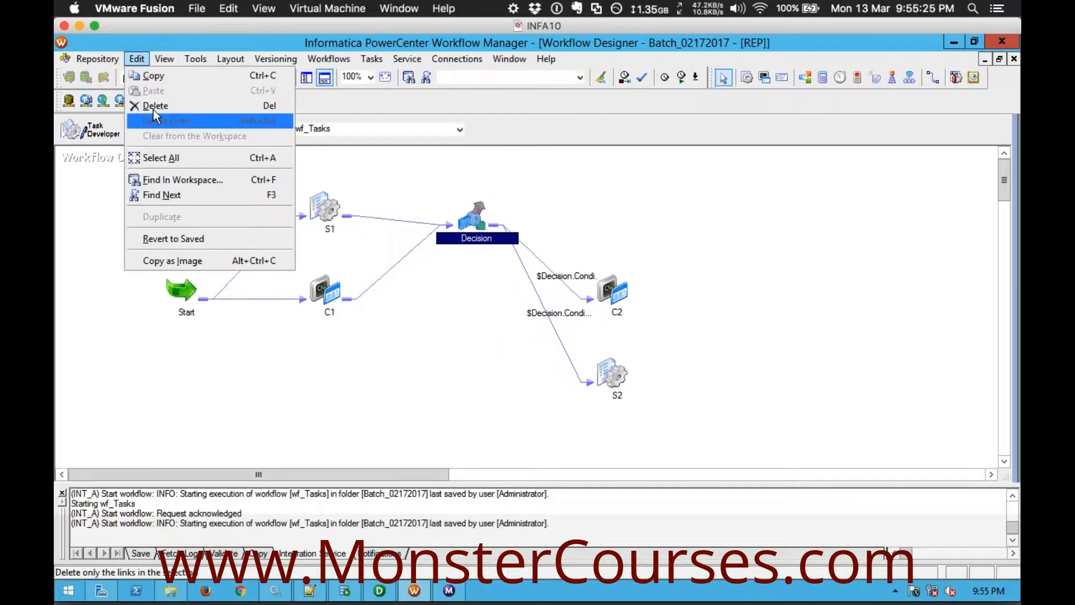
click(162, 121)
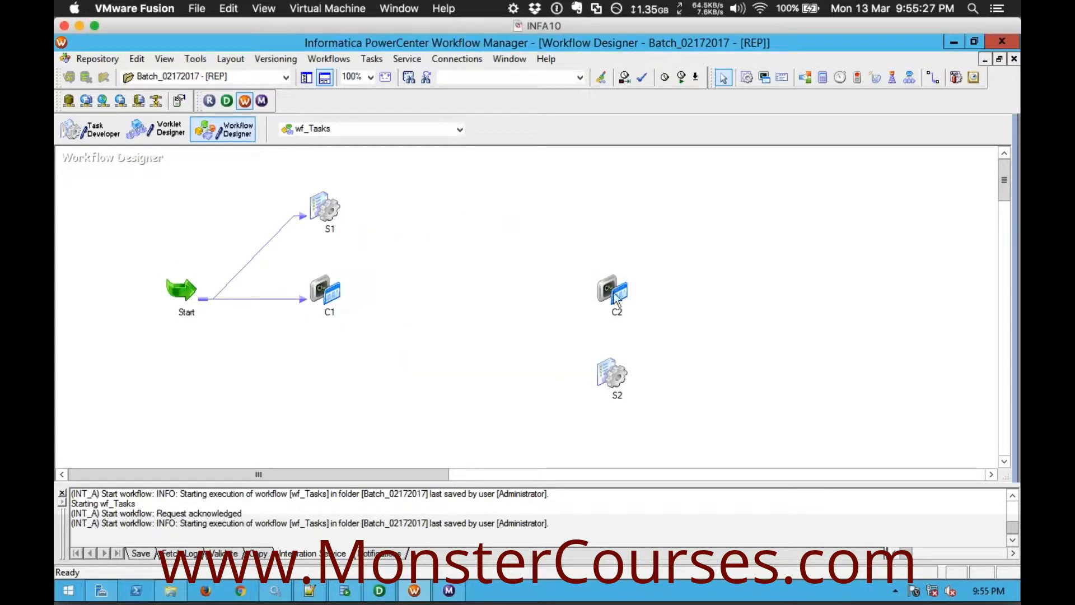
drag(612, 288, 521, 199)
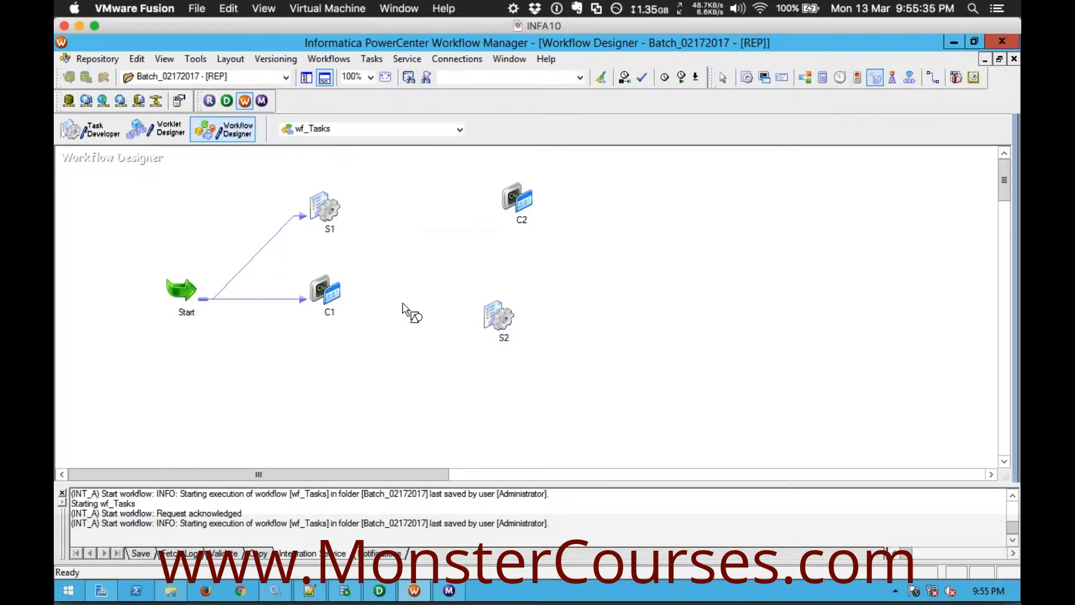
Step: Add EventRaise and EventWait tasks linking S1→C2 and C1→S2, arranged horizontally
click(879, 78)
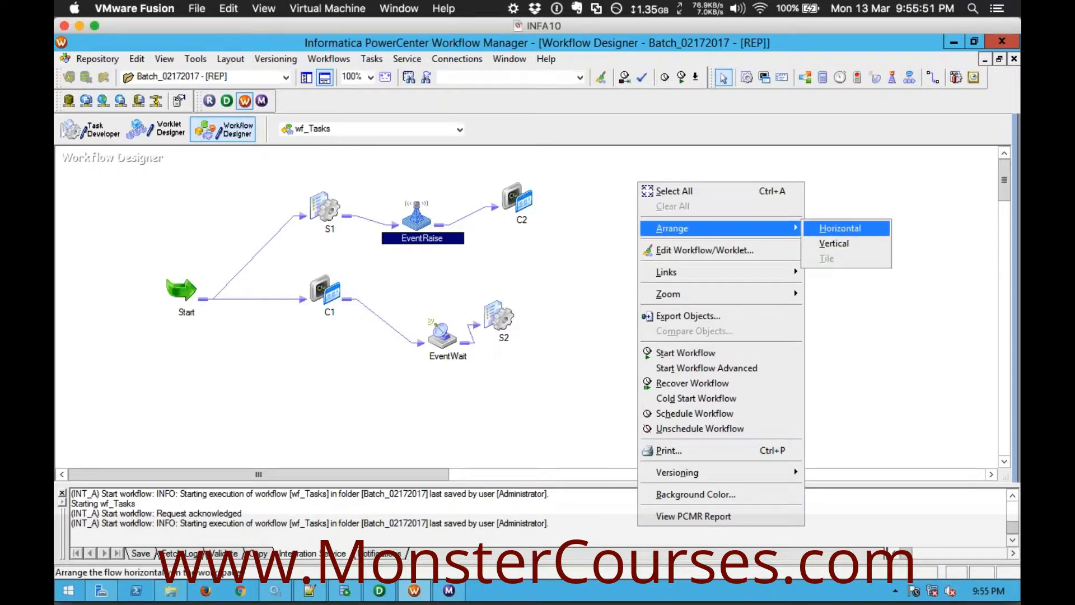
click(840, 228)
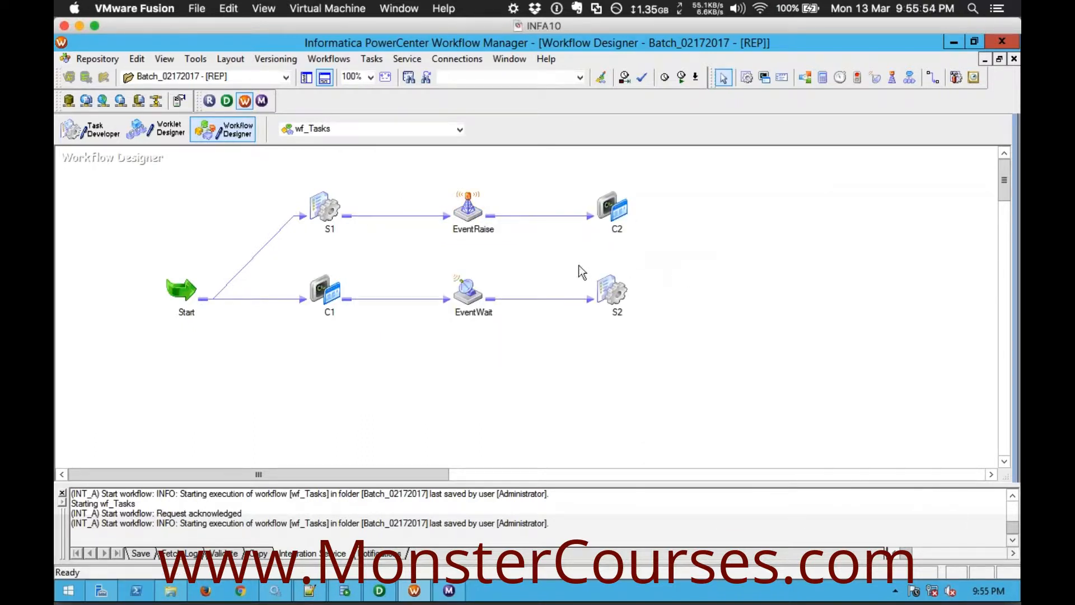
click(615, 291)
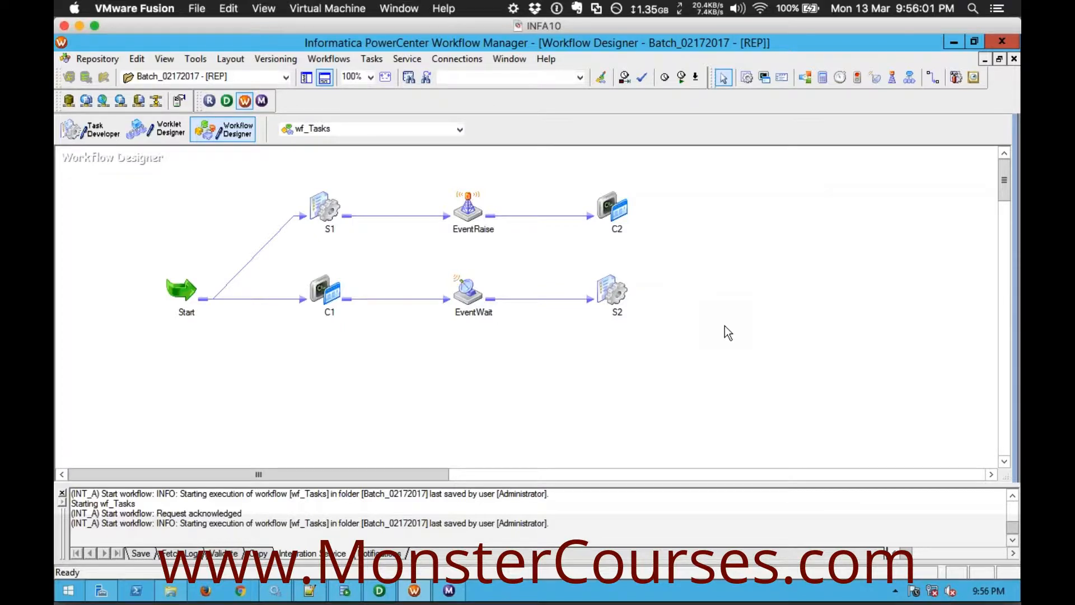
mouse_move(595, 289)
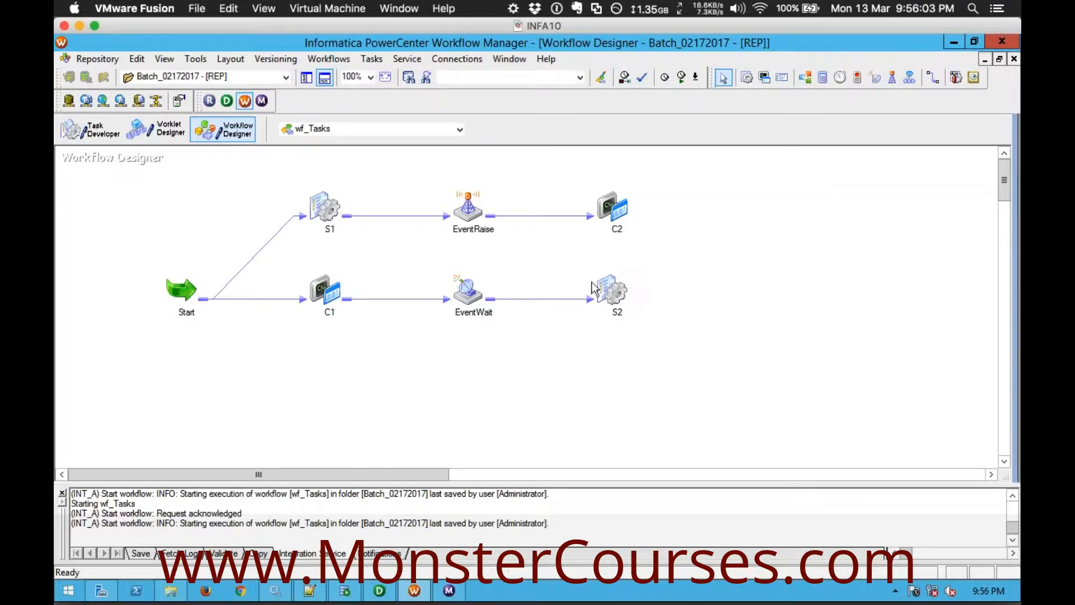
click(616, 289)
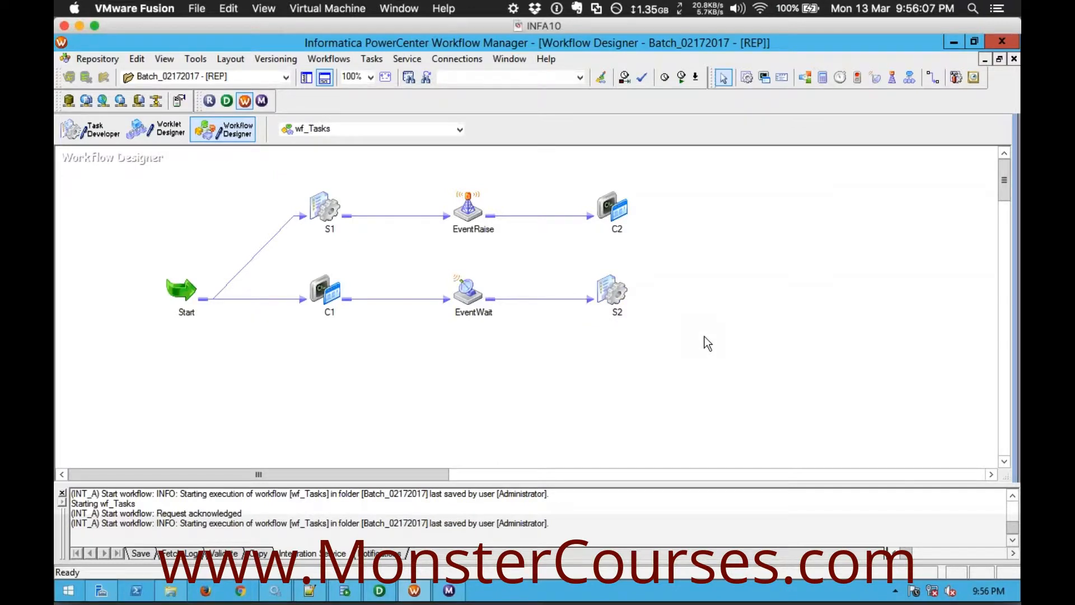
mouse_move(362, 248)
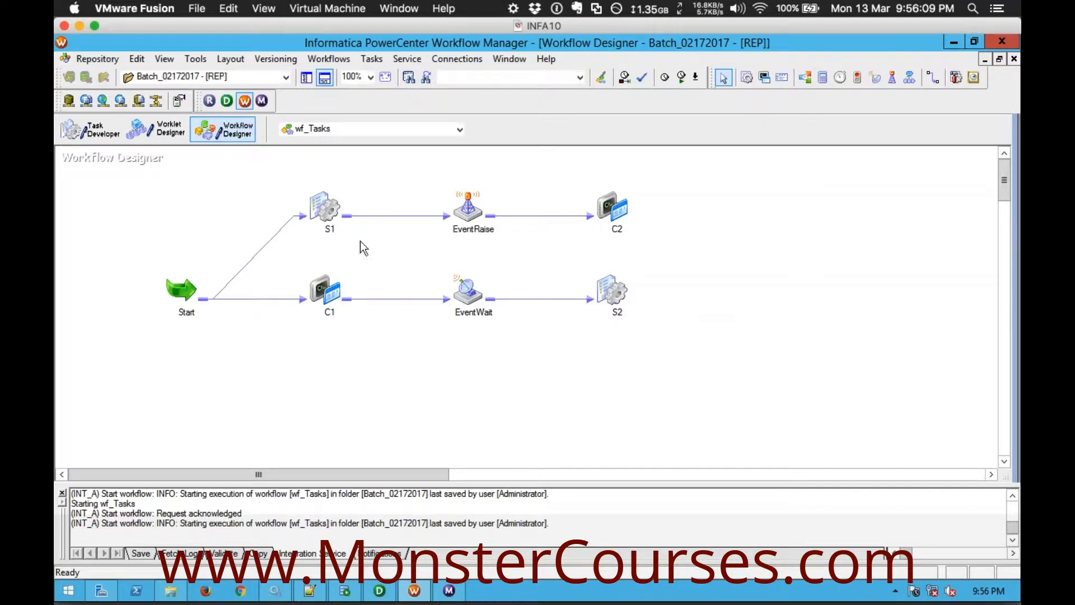
Step: Set S1's DEPT target connection to tdbu@orcl in the Mapping tab and save the workflow
double_click(325, 209)
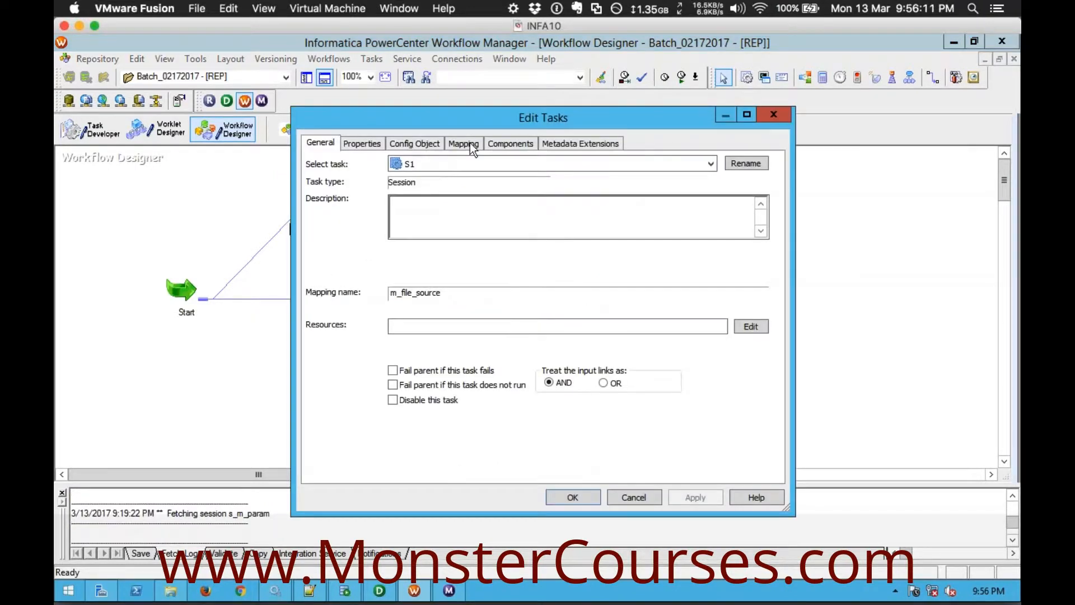
click(464, 143)
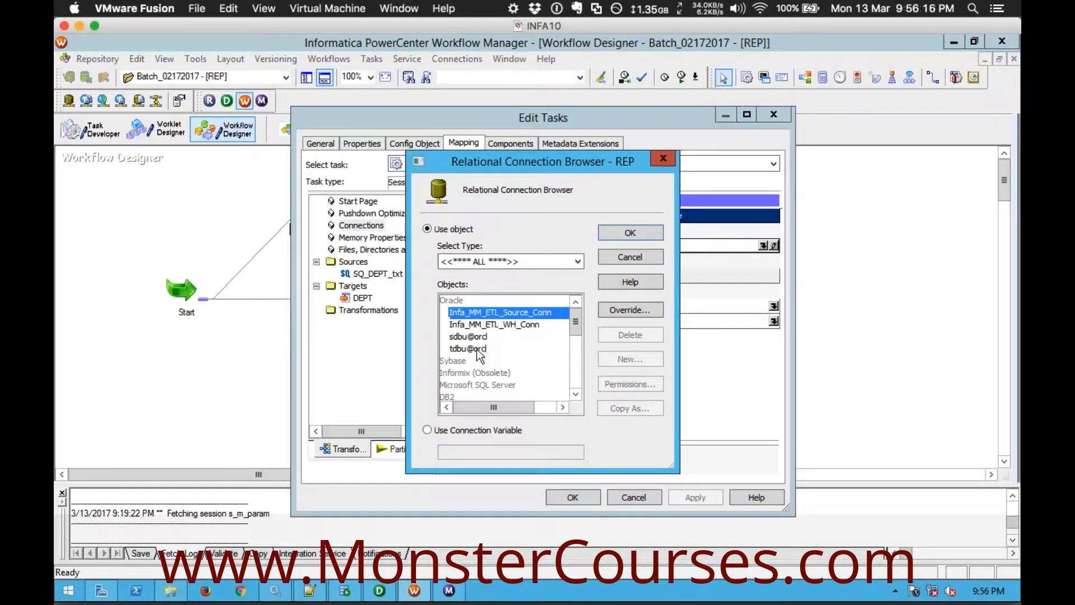
click(630, 233)
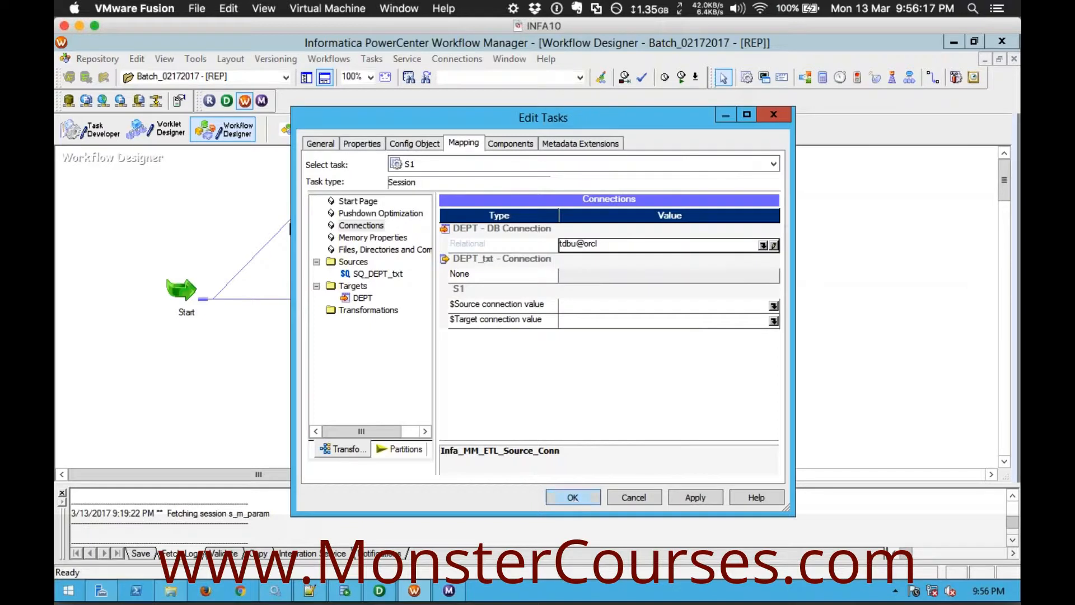
click(573, 497)
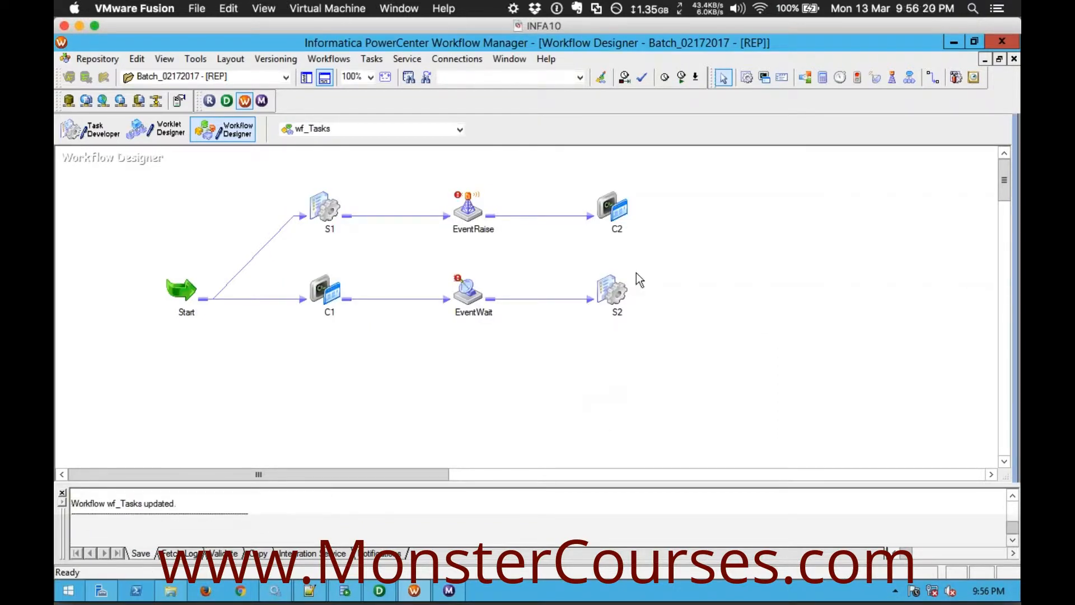
mouse_move(601, 330)
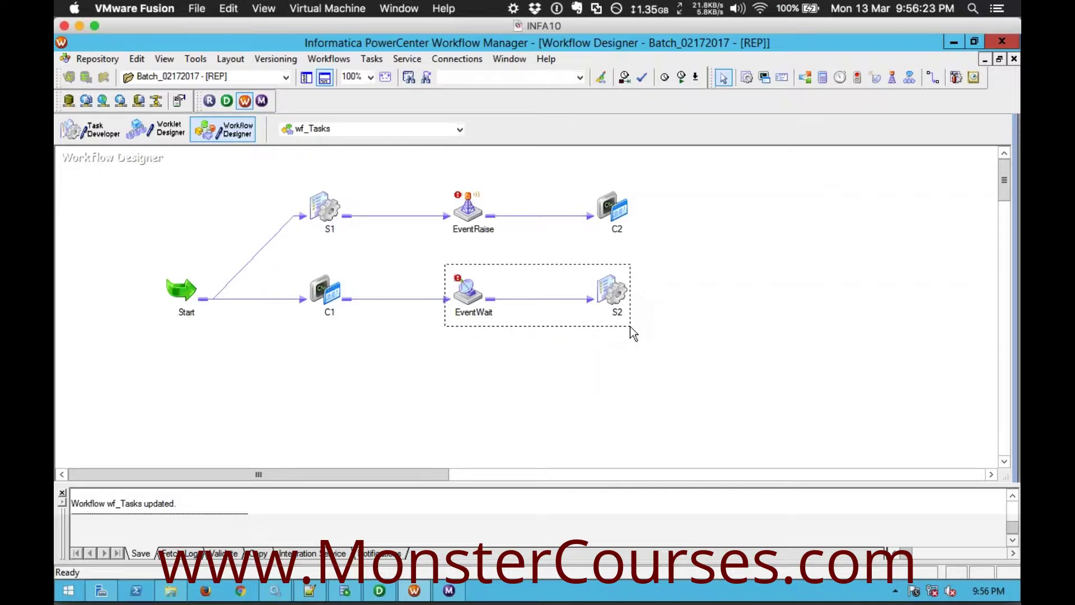
click(469, 288)
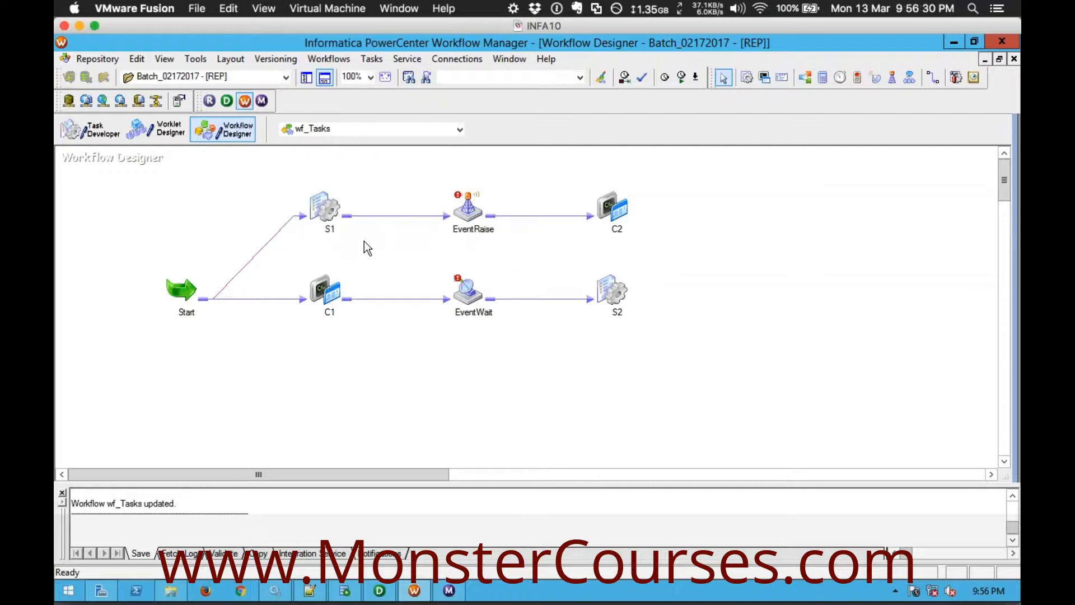
mouse_move(348, 204)
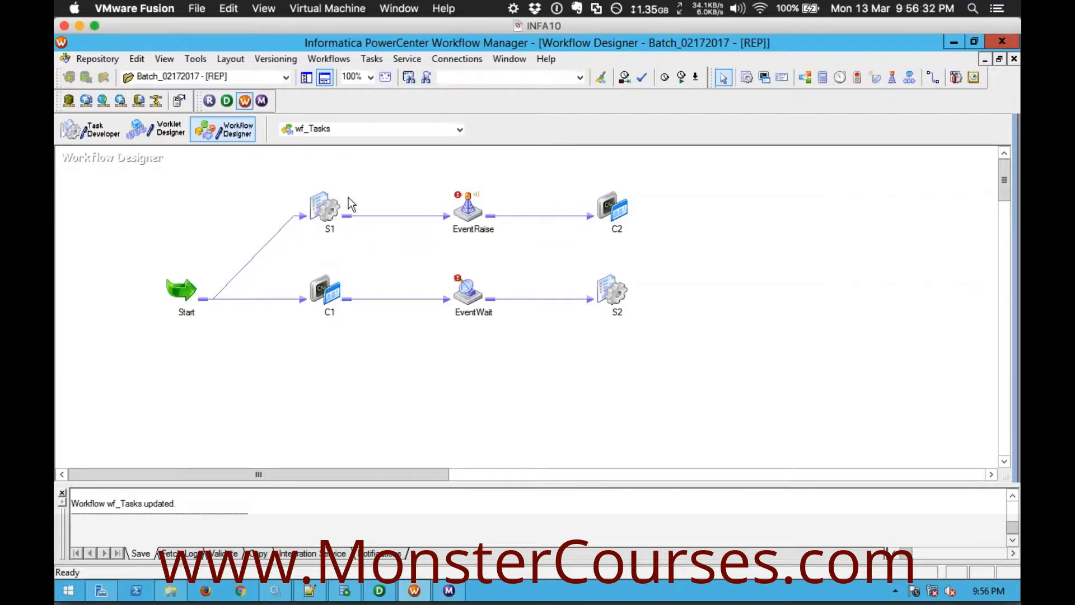
mouse_move(501, 283)
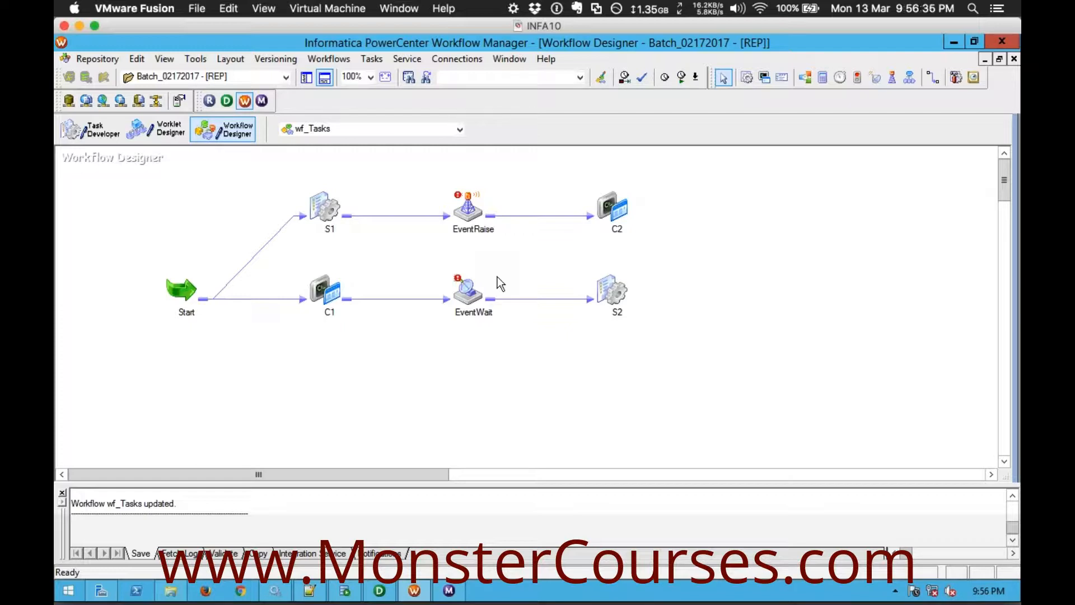
mouse_move(713, 231)
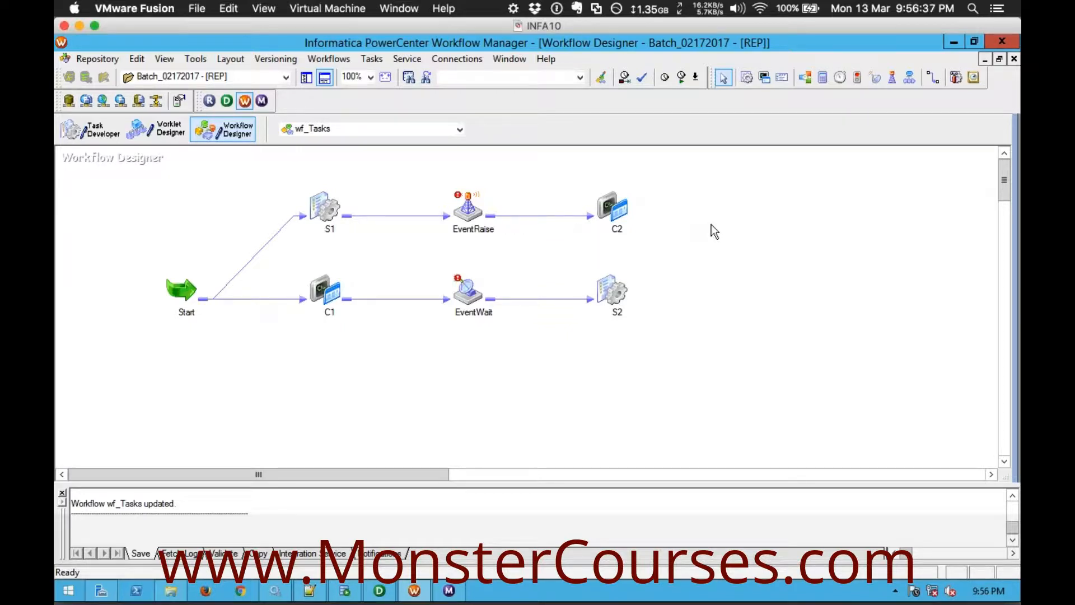
mouse_move(688, 209)
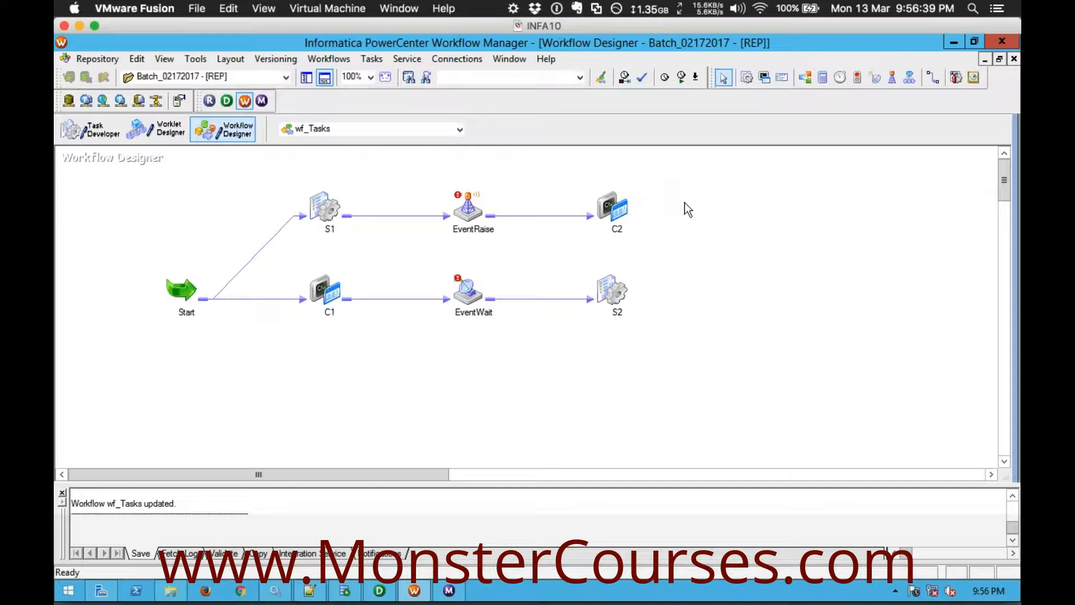
Step: Add a new user-defined event on the wf_Tasks workflow's Events tab
right_click(688, 207)
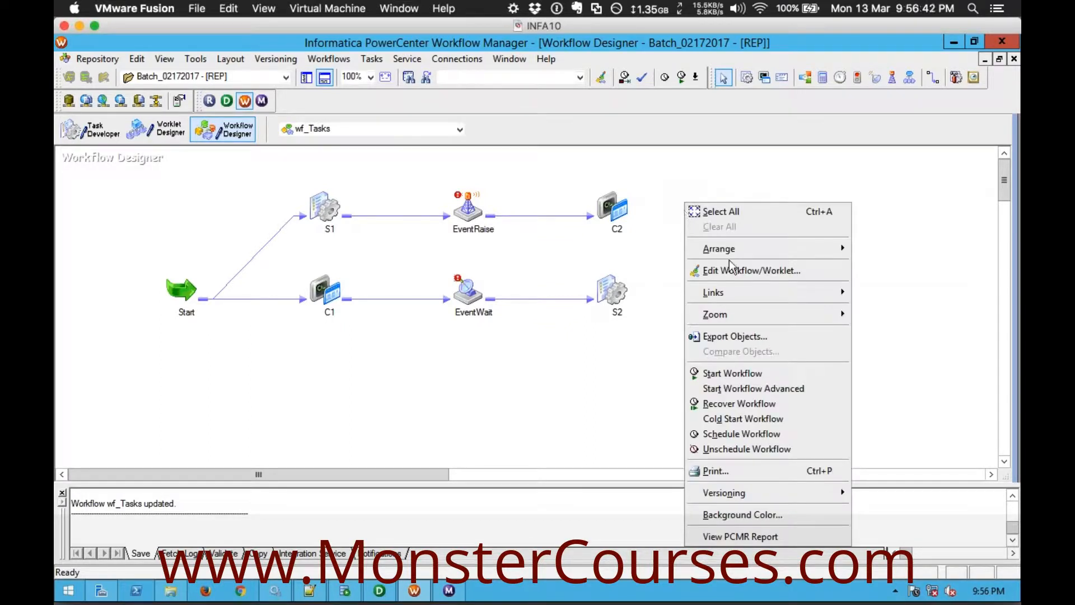
mouse_move(767, 270)
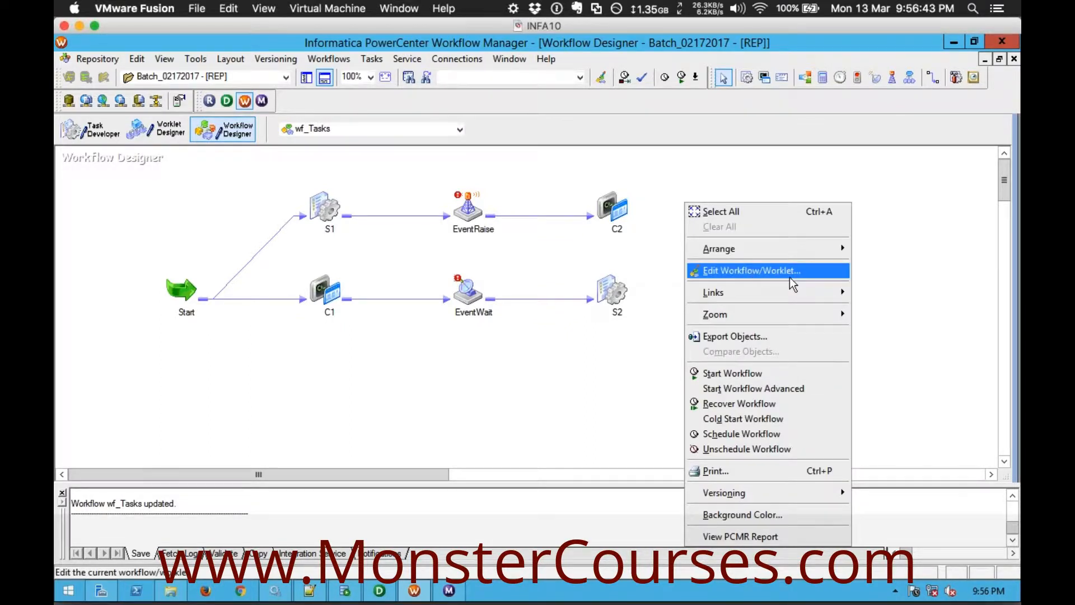
click(752, 271)
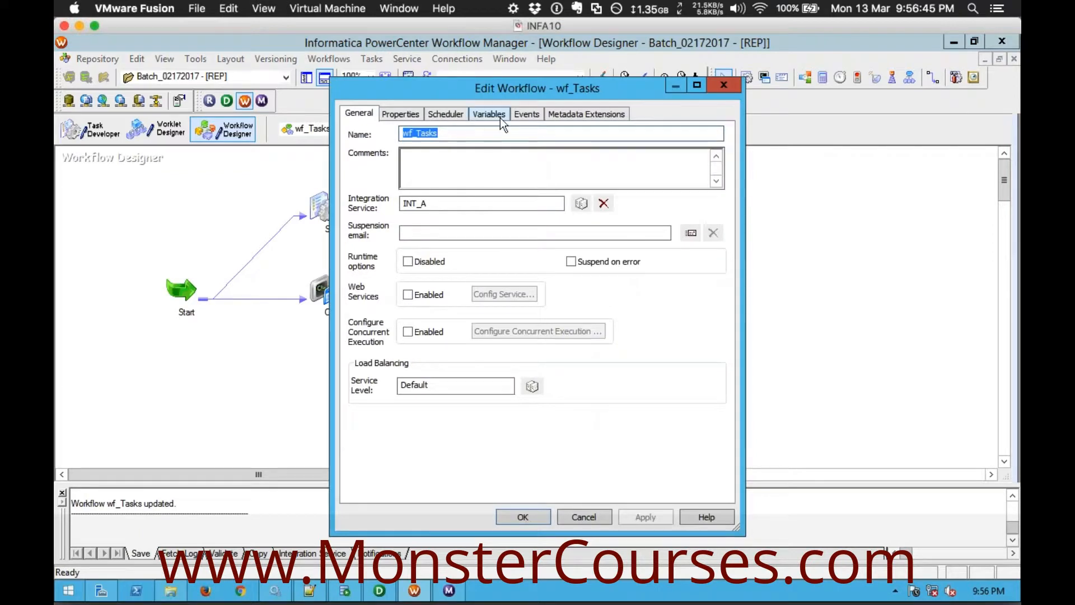
click(527, 114)
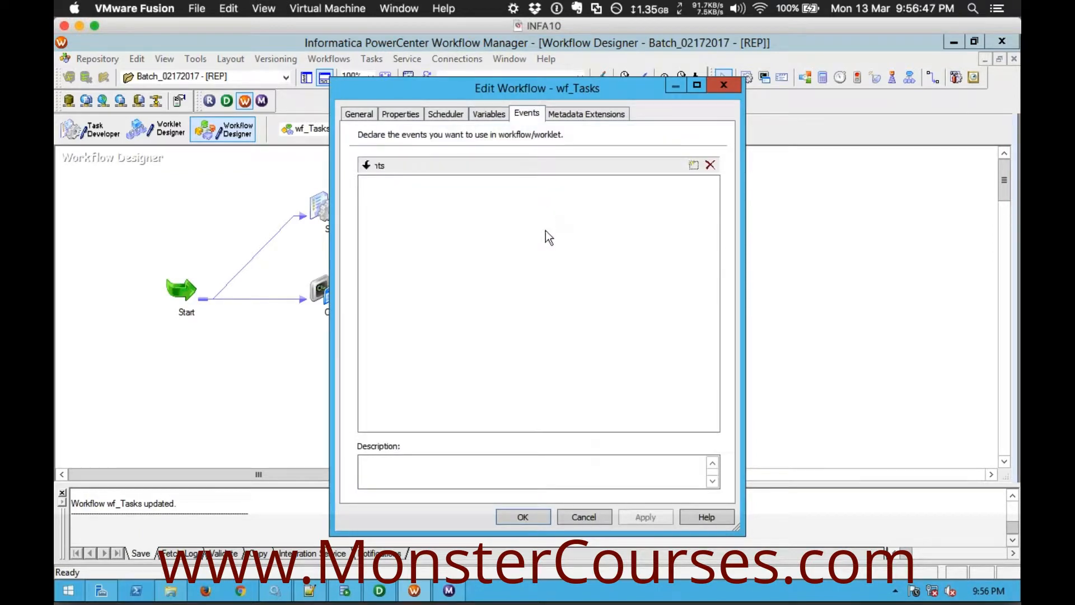
click(692, 165)
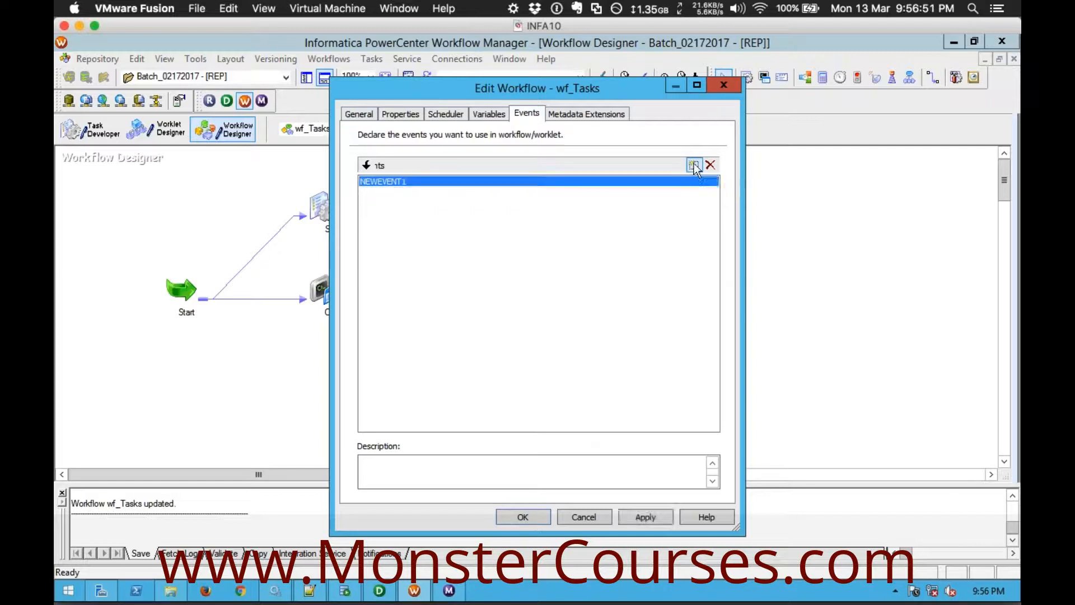
click(694, 164)
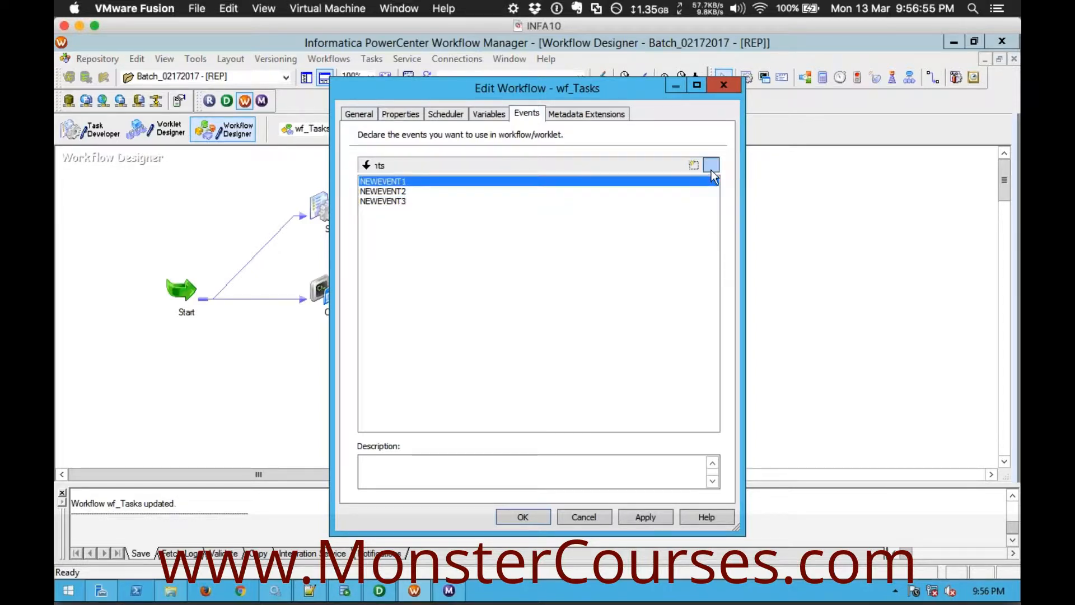
Step: Rename the new event to EventABC and confirm the workflow properties
click(711, 164)
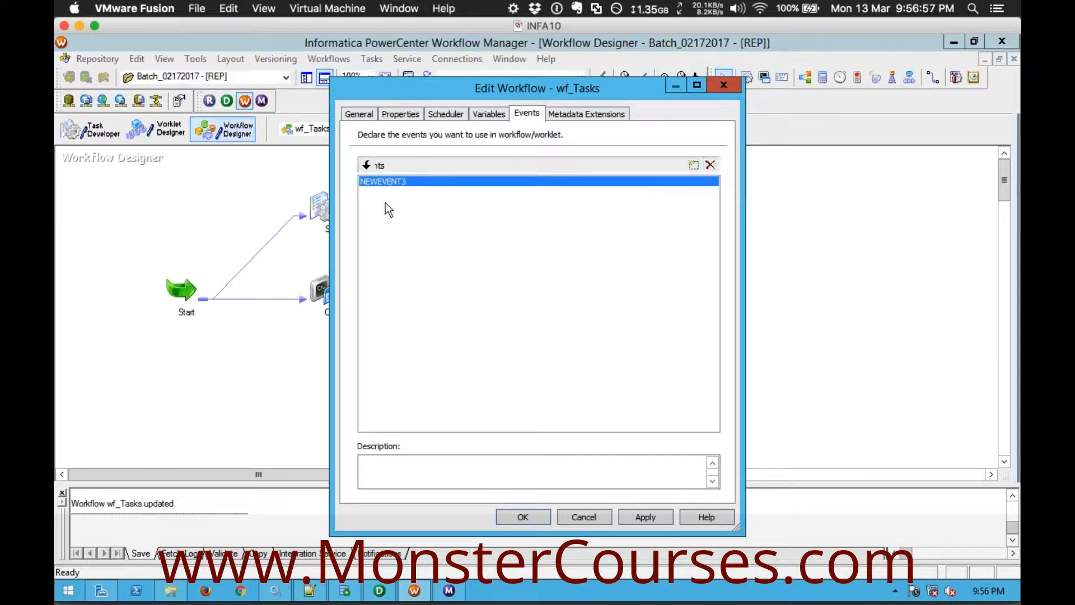
text(E)
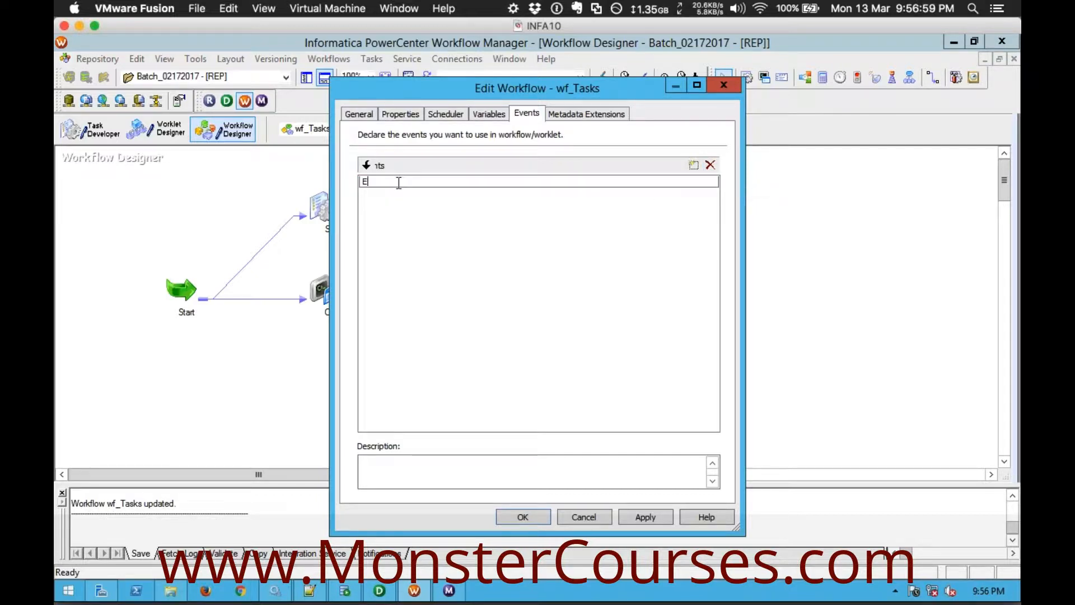
text(EventABC)
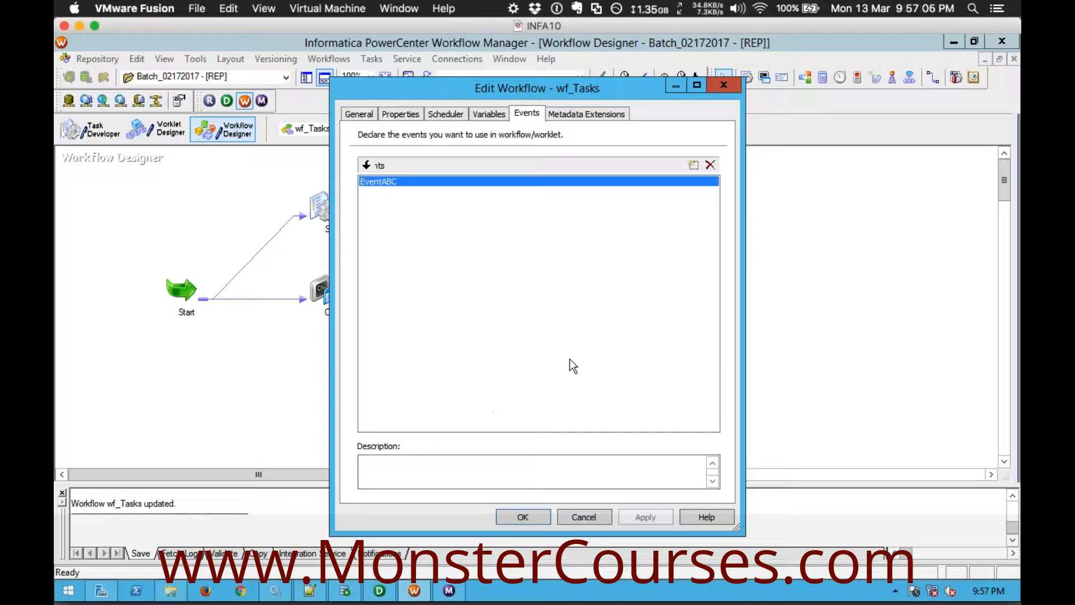
mouse_move(531, 529)
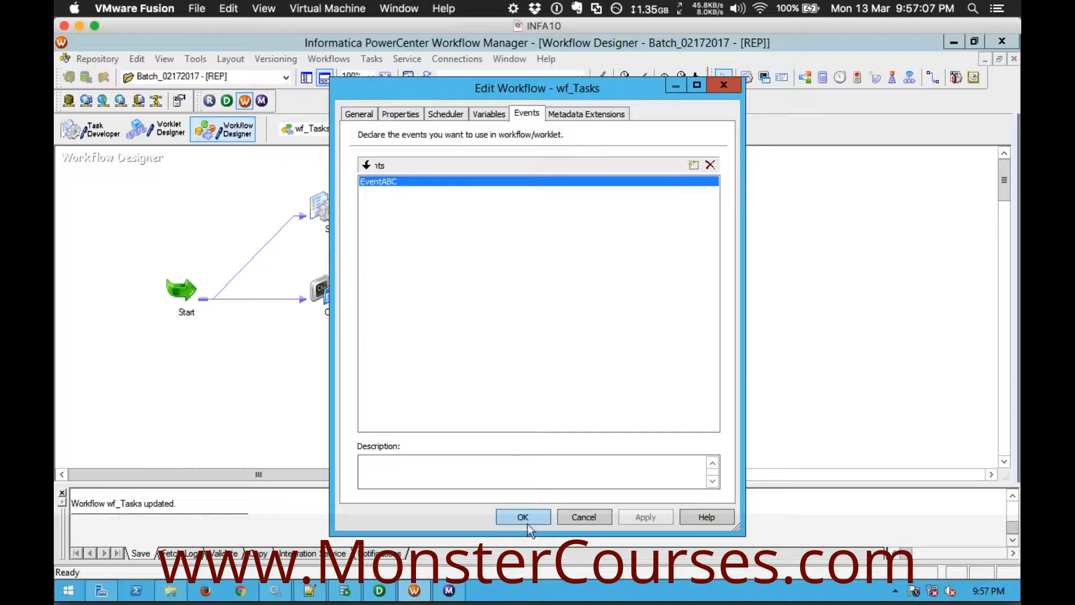
click(523, 517)
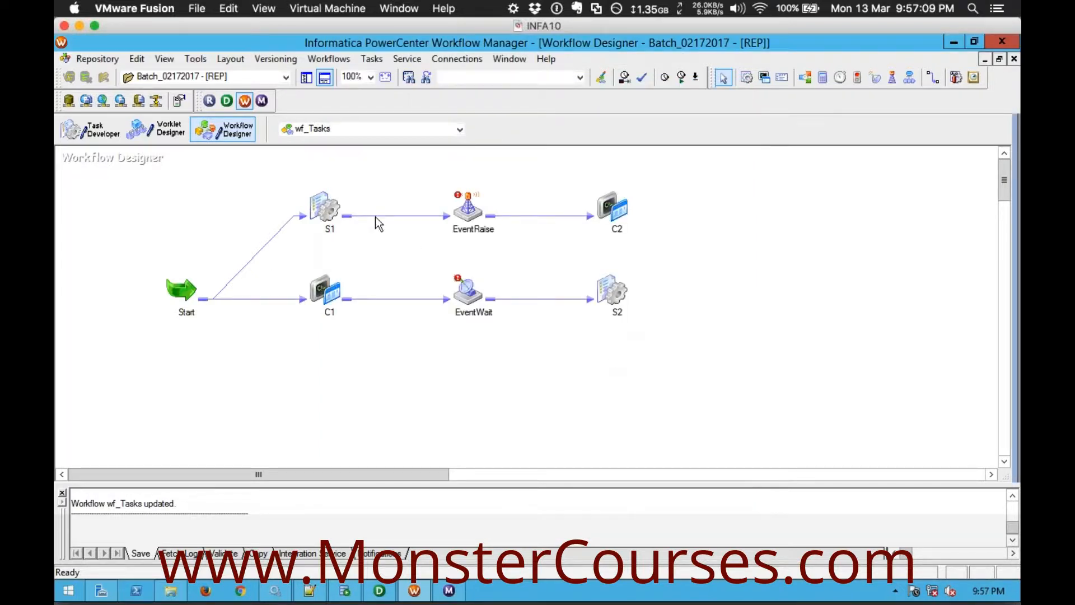
click(473, 209)
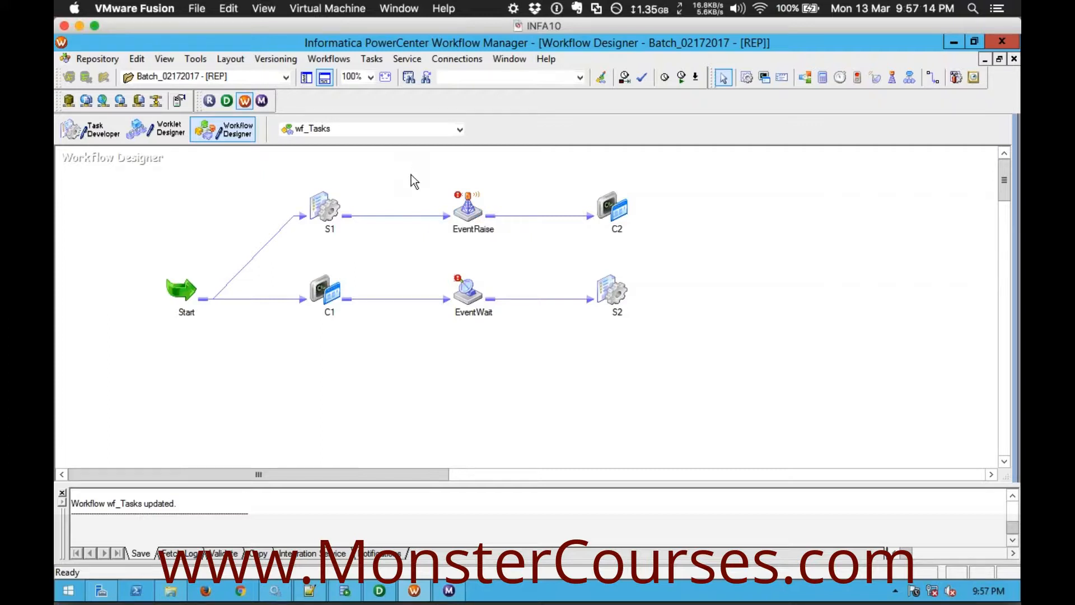
mouse_move(421, 183)
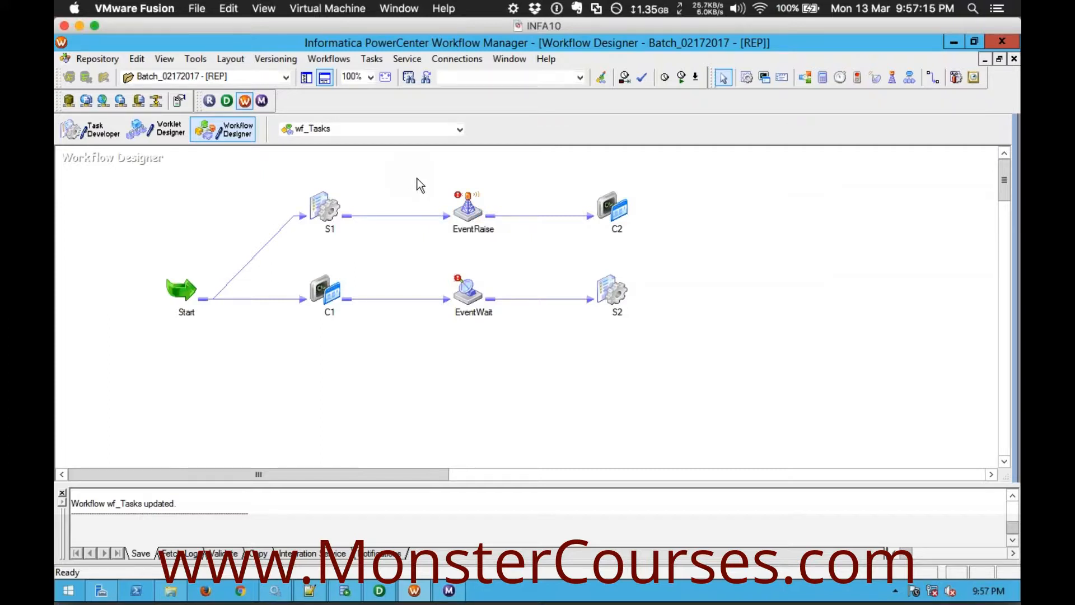
mouse_move(446, 261)
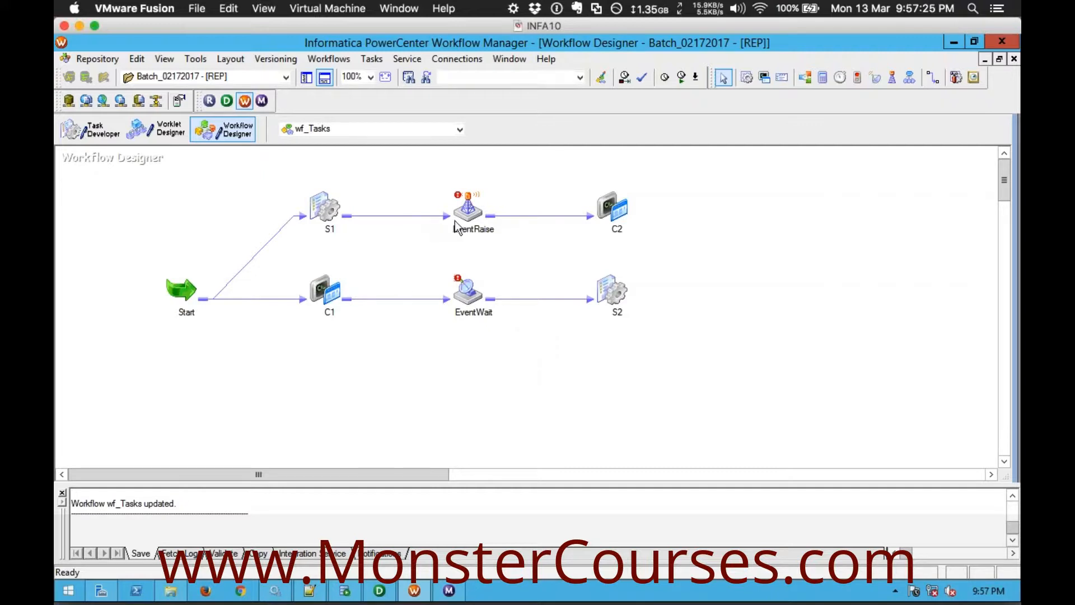
Step: Set the EventRaise task's User Defined Event to EventABC and apply it
double_click(466, 207)
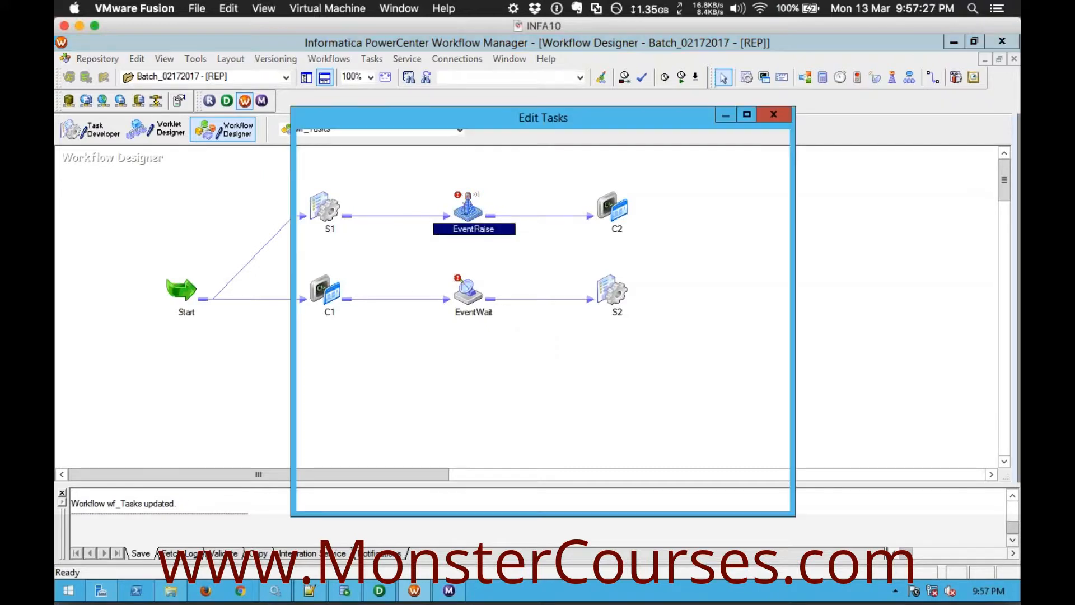
click(362, 142)
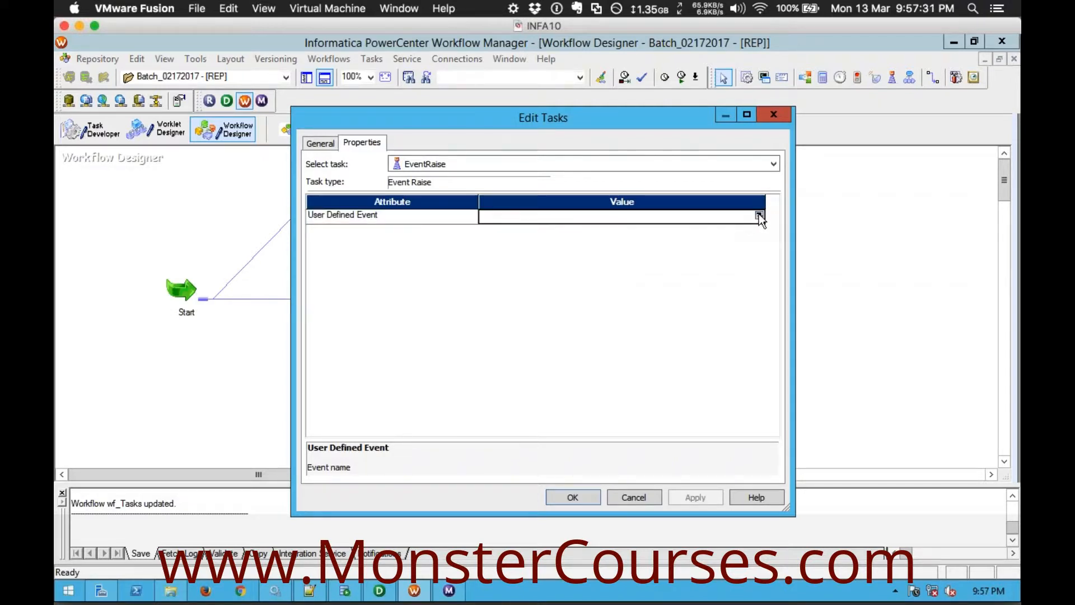
click(759, 215)
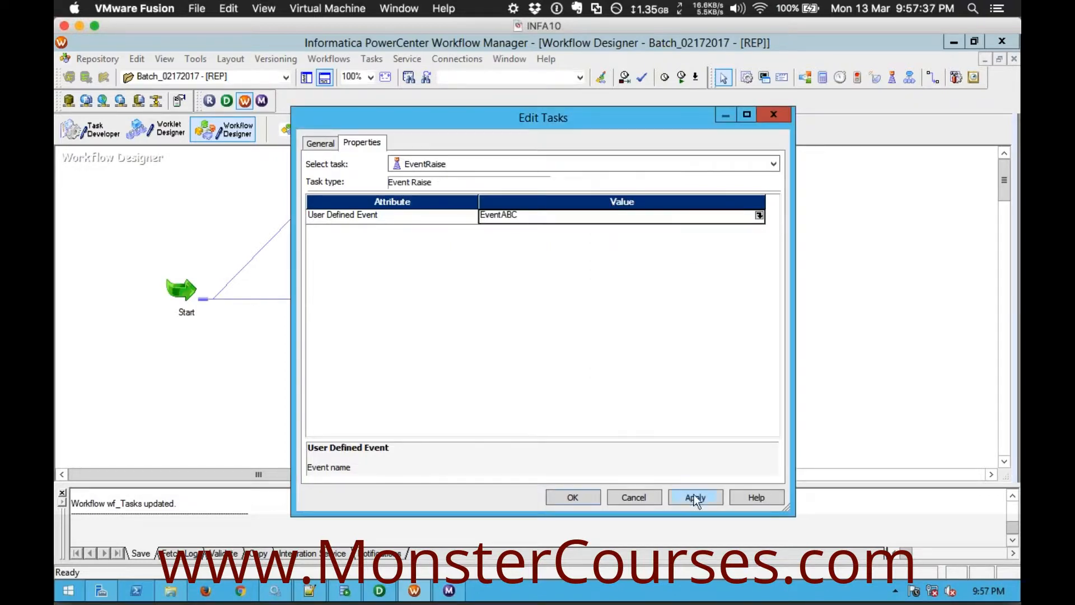
click(695, 498)
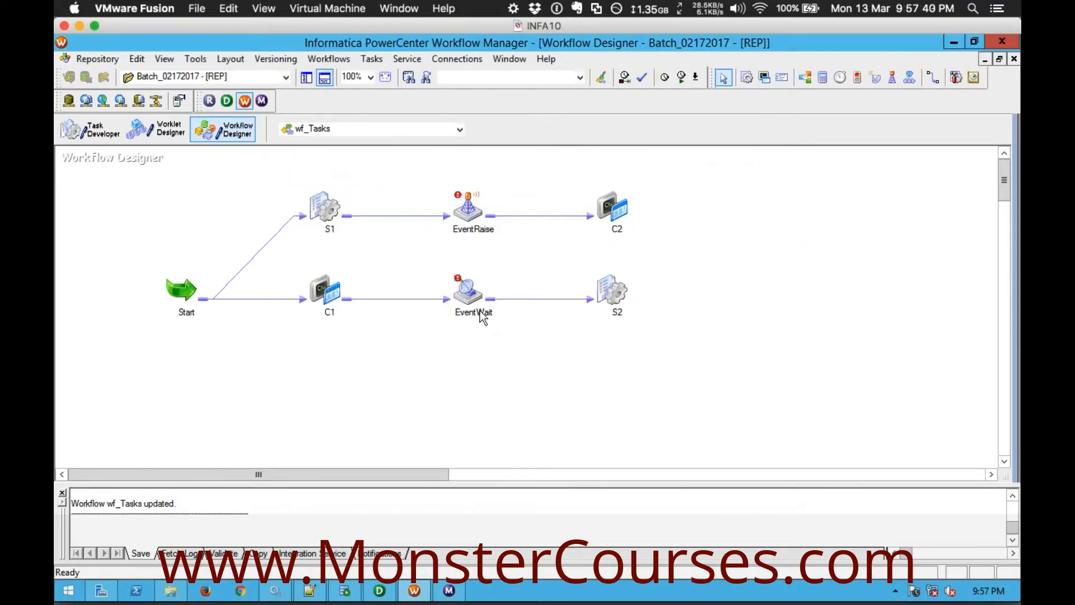
click(469, 295)
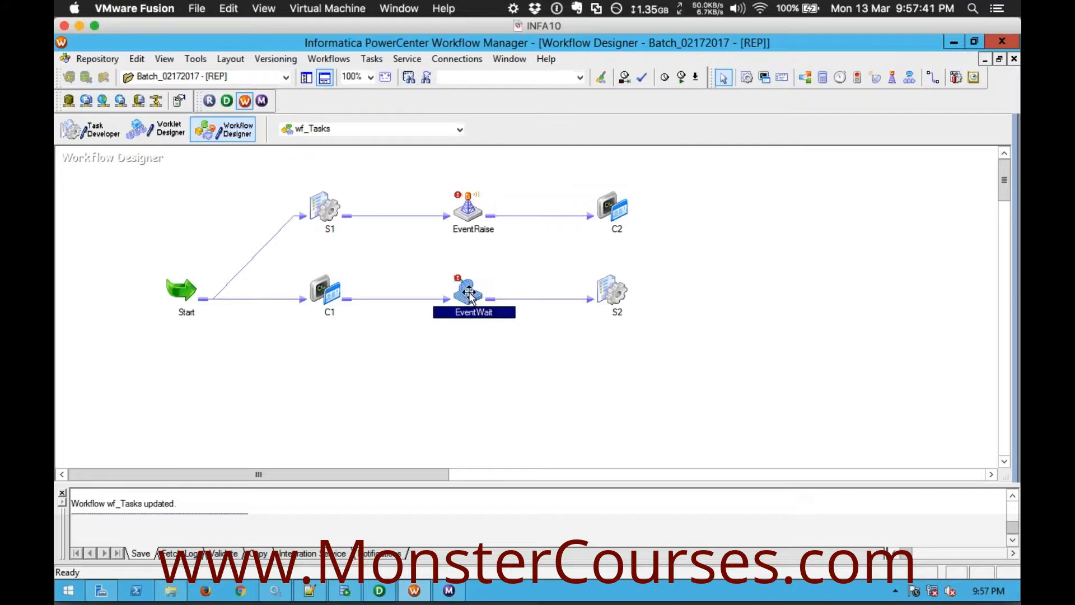
Step: Set EventWait's Events tab to User-Defined, browse to EventABC and apply it
double_click(472, 291)
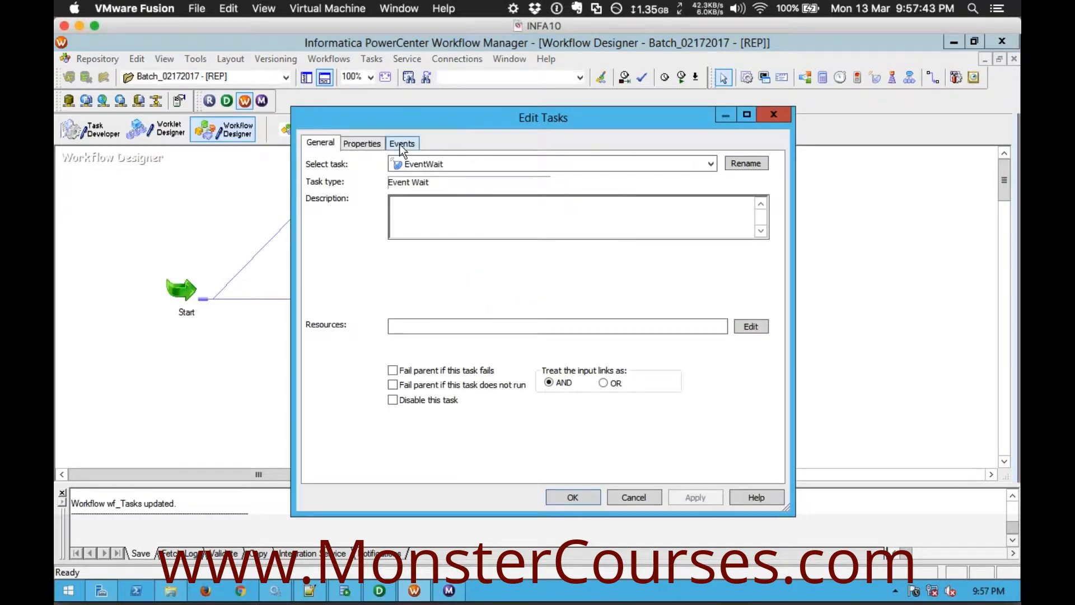
click(402, 143)
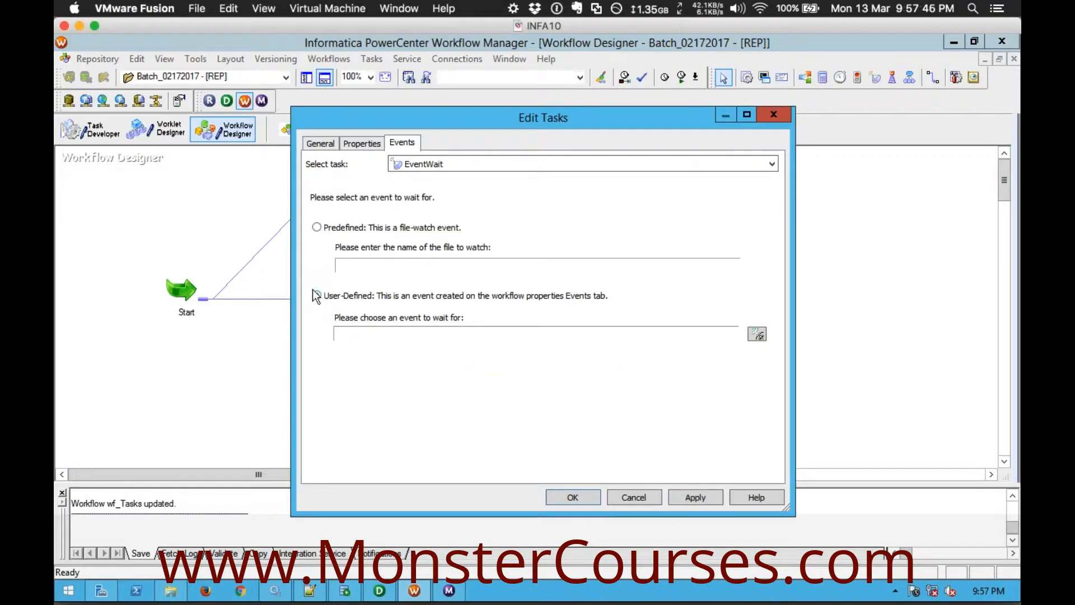
click(316, 296)
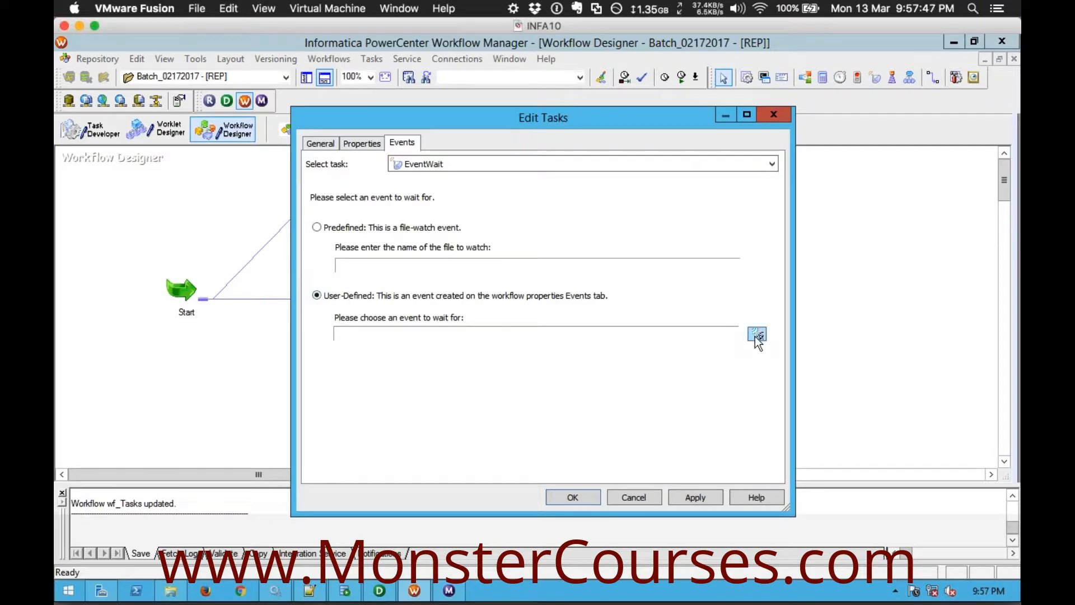
click(757, 334)
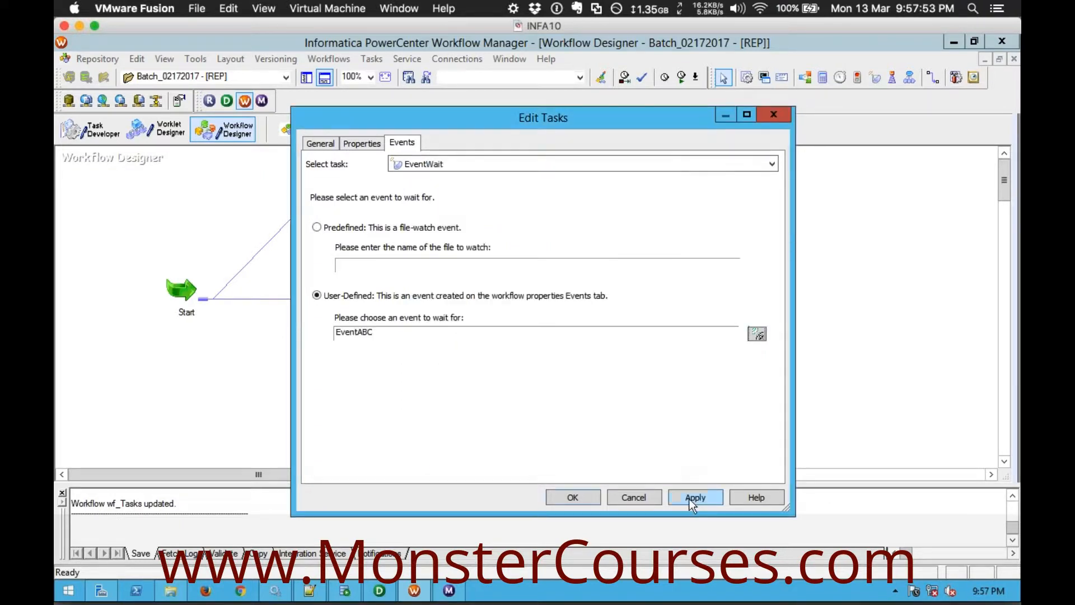
click(573, 497)
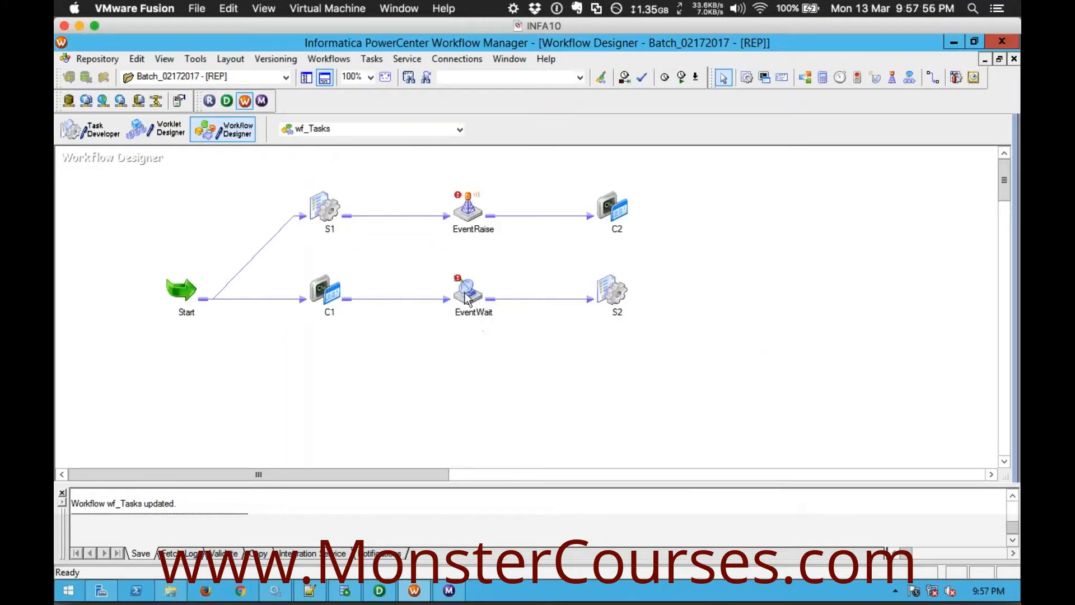
mouse_move(515, 262)
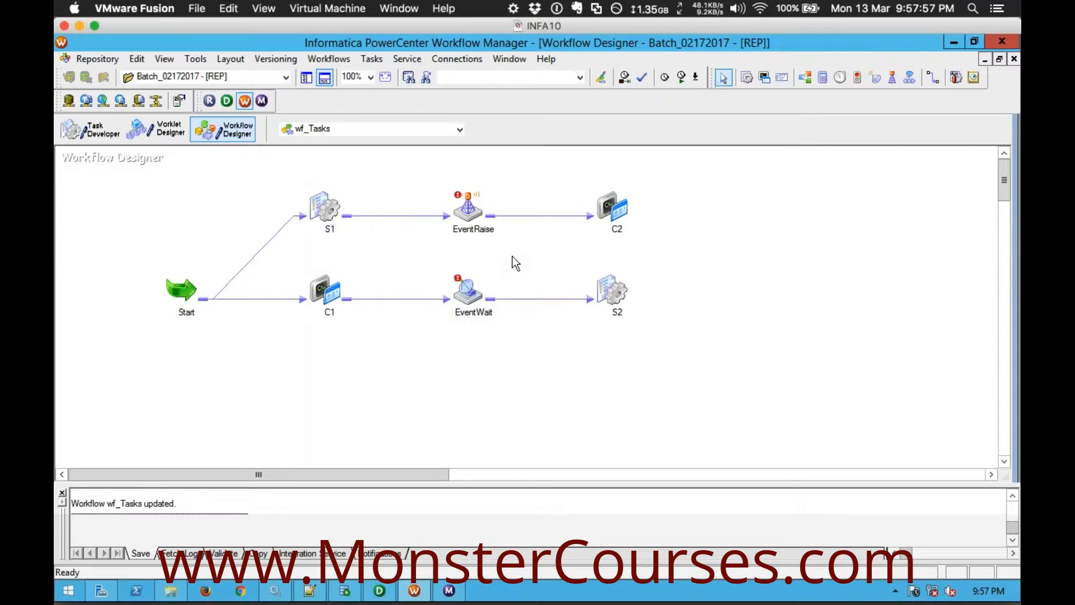
mouse_move(553, 249)
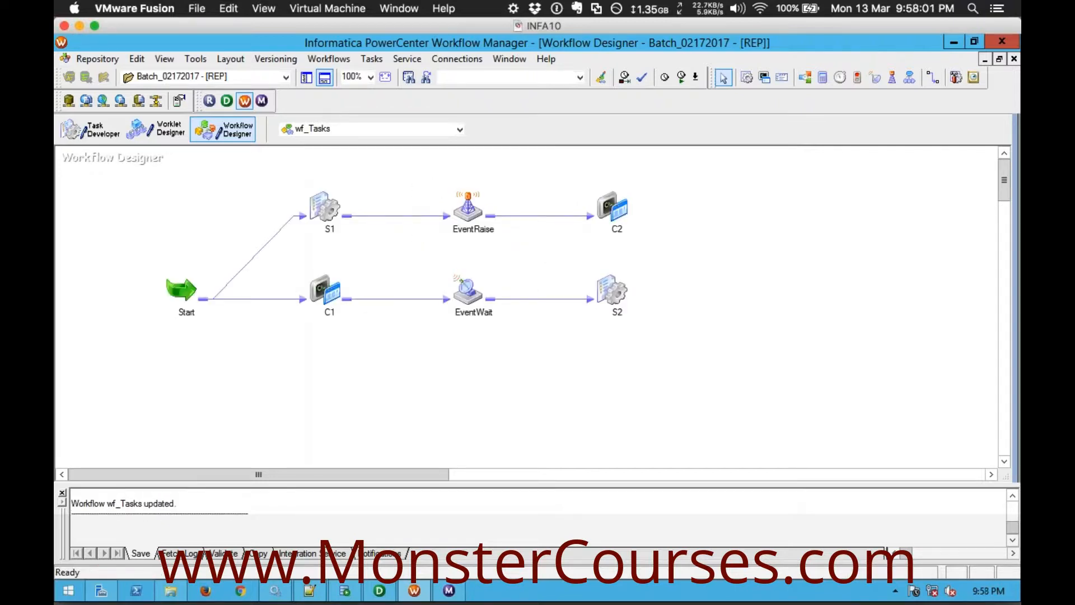
mouse_move(723, 213)
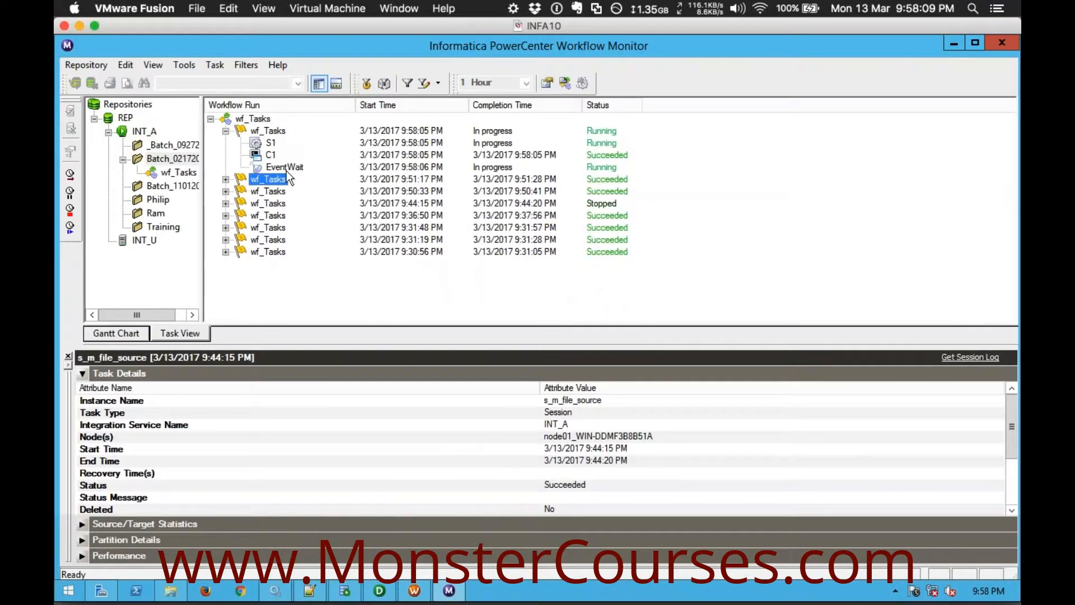
Step: Check the S1, EventWait, EventRaise and C2 rows of the latest wf_Tasks run for Succeeded status
click(271, 143)
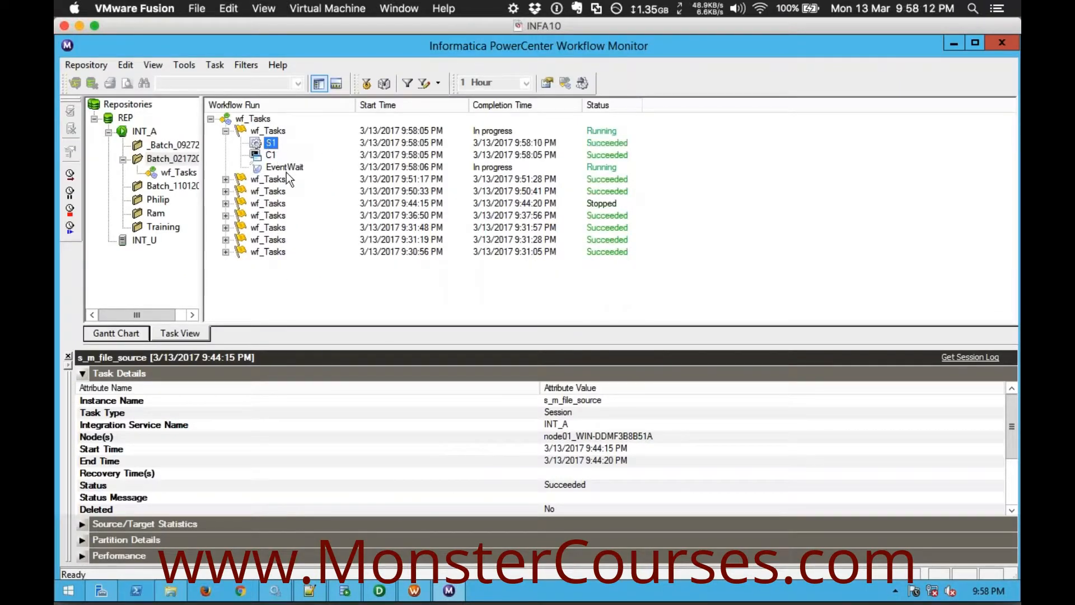
click(284, 167)
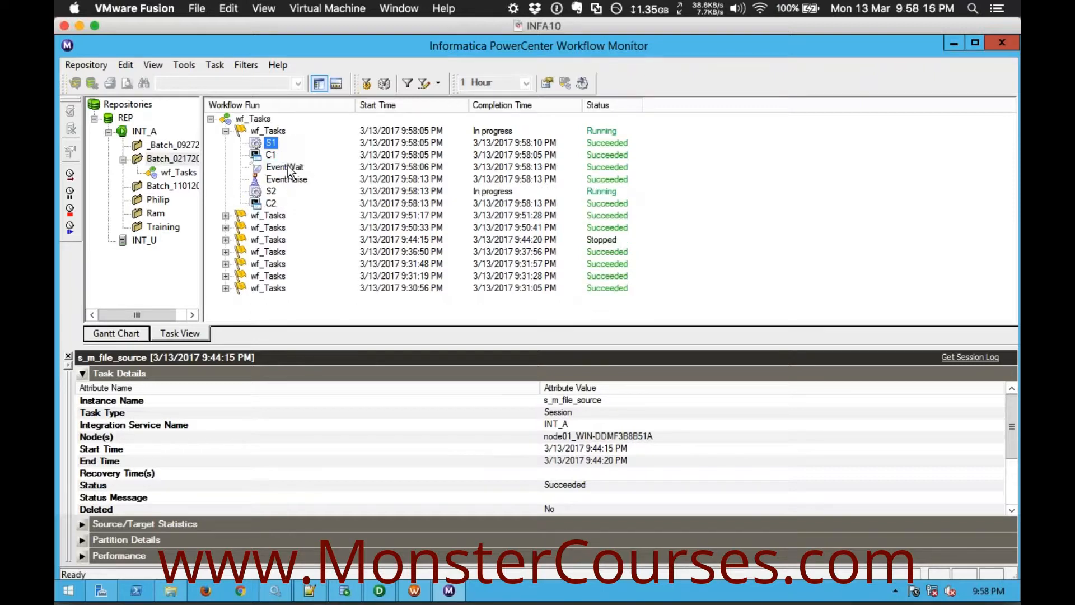
click(284, 167)
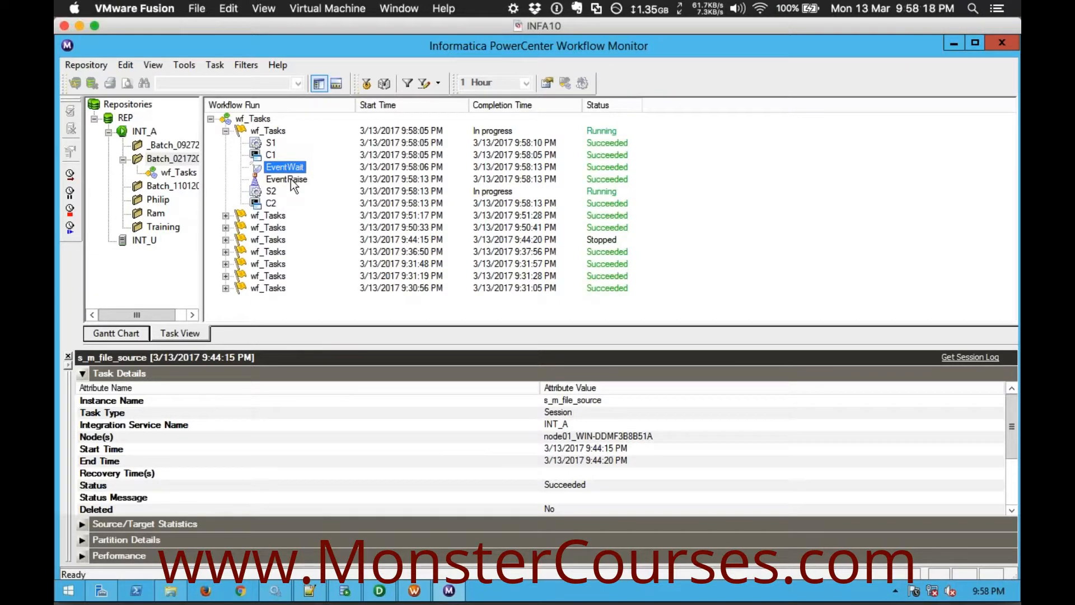
click(271, 203)
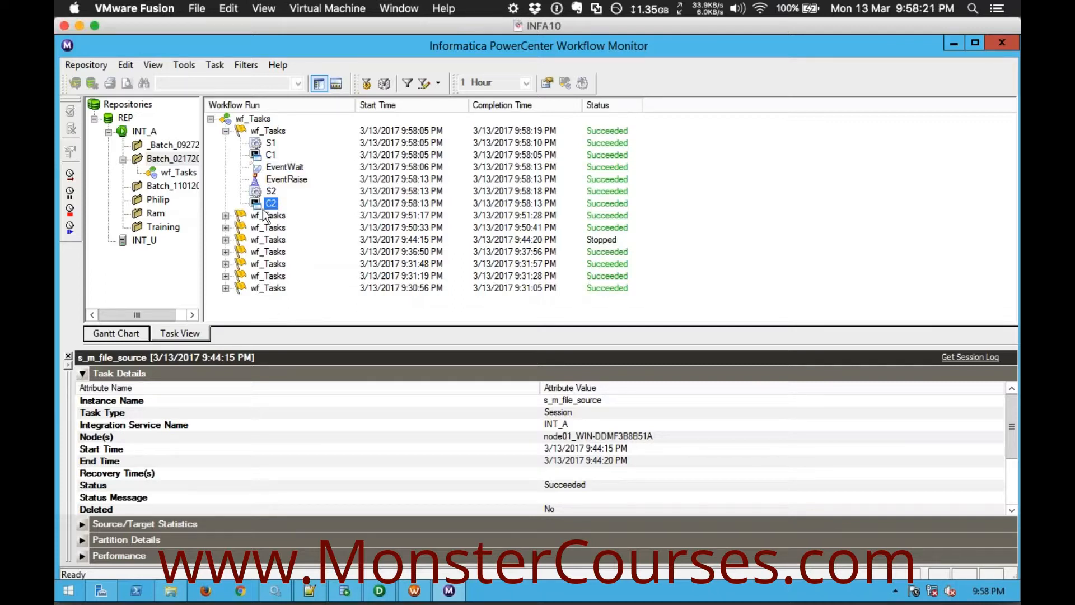
click(173, 158)
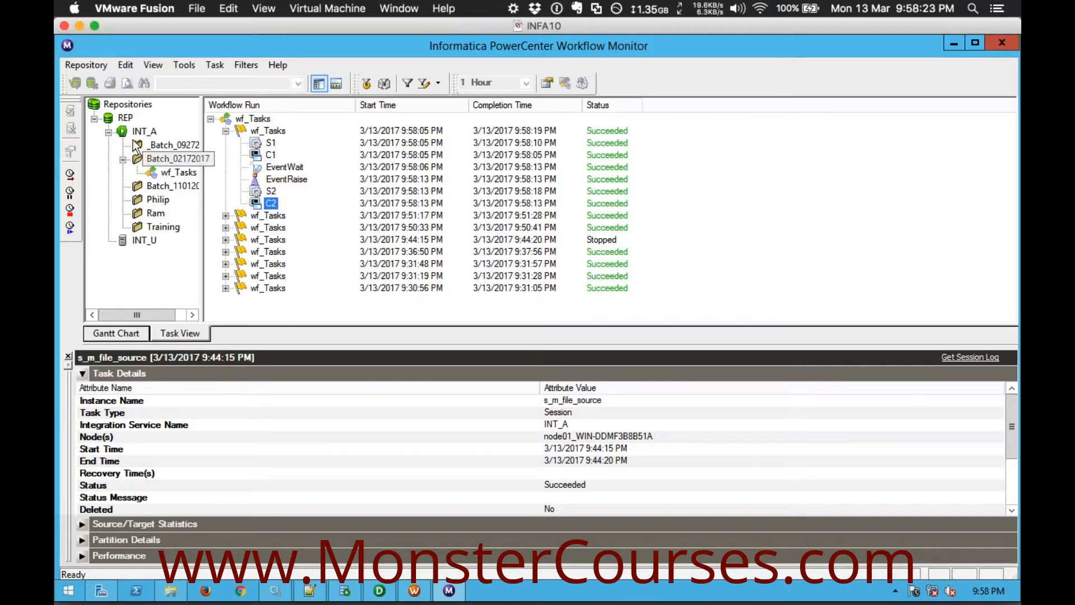
Step: Disconnect from REP and connect again so INT_A and INT_U reappear with the wf_Tasks chart
right_click(125, 118)
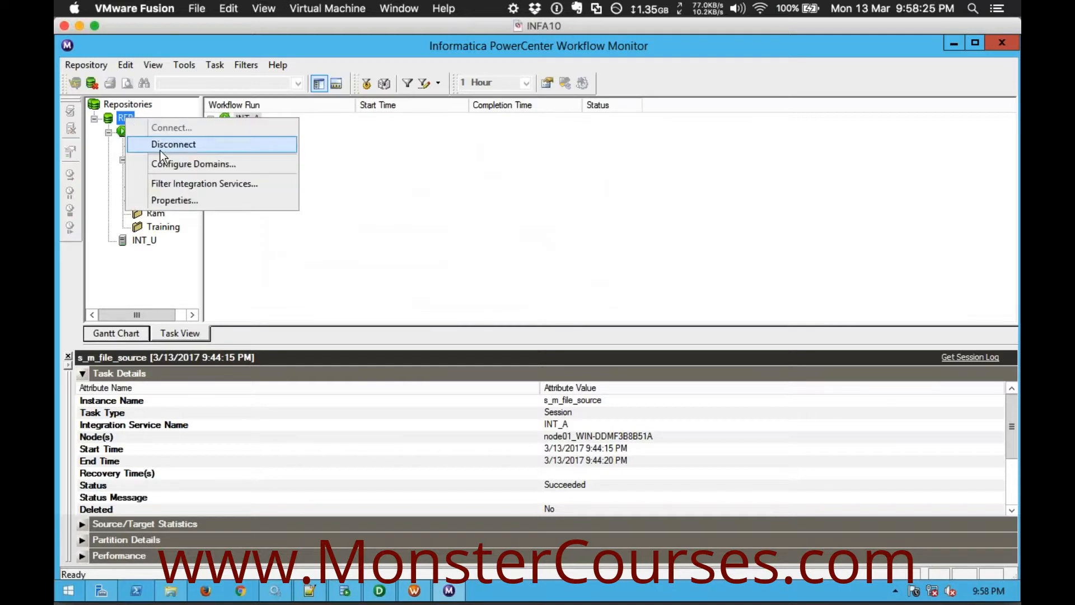
click(173, 144)
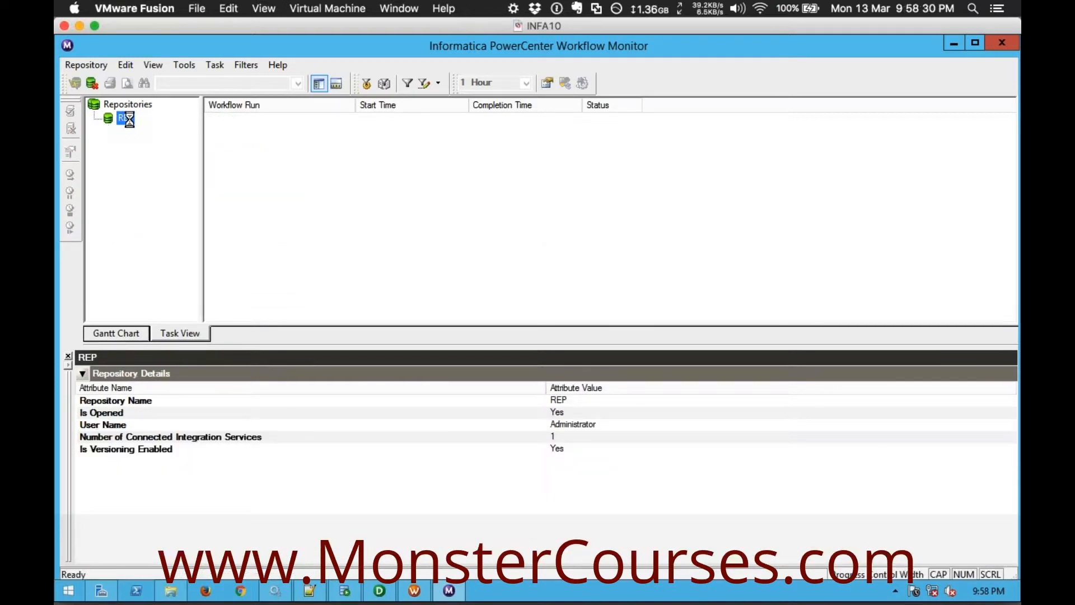
double_click(119, 118)
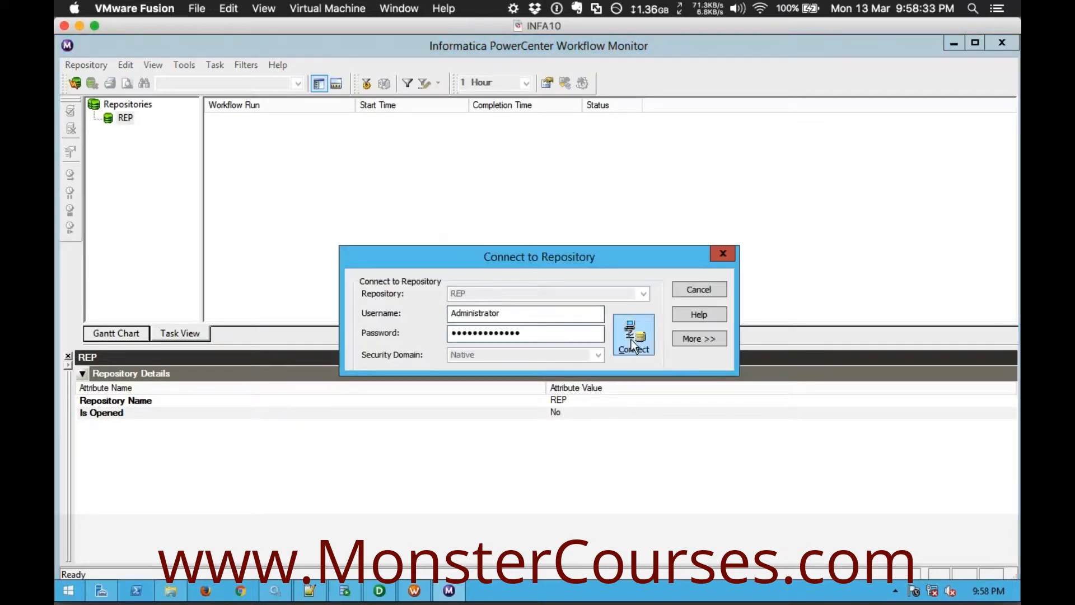
click(634, 333)
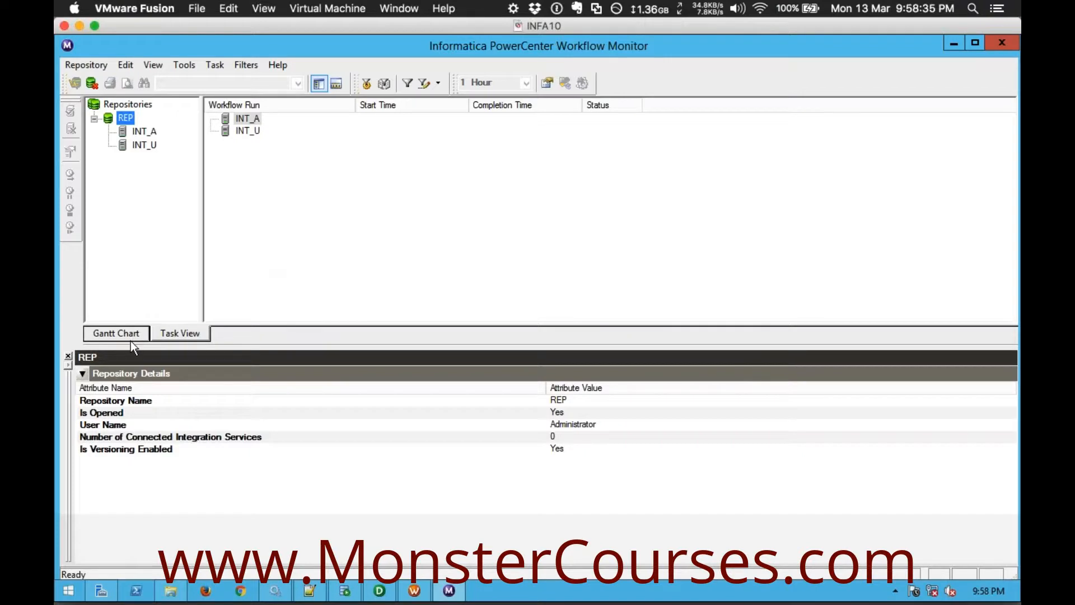
click(115, 334)
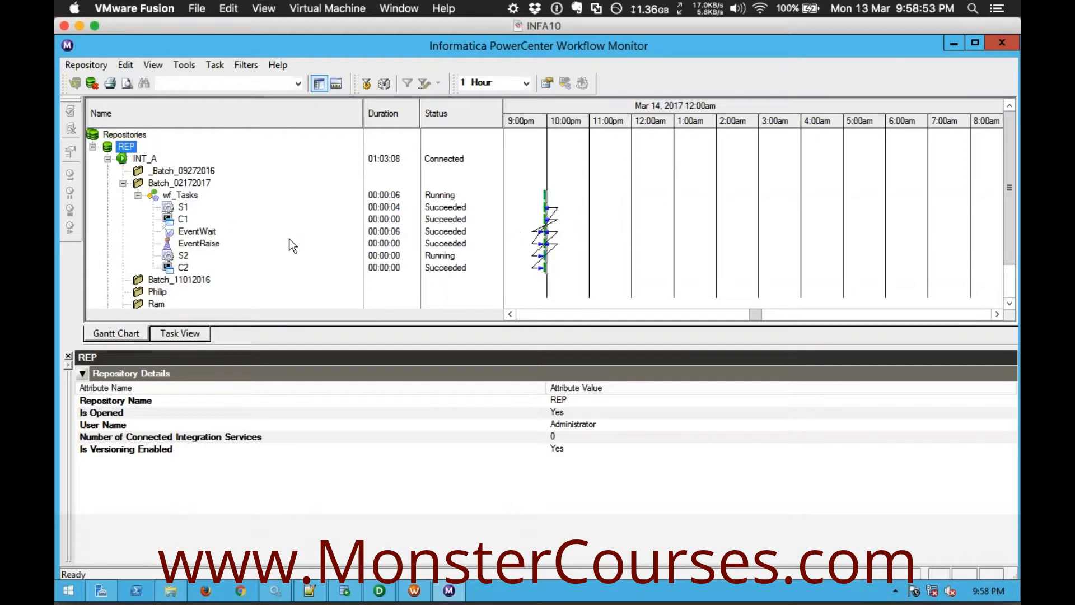
Step: Inspect the EventWait and EventRaise rows and Gantt bars to confirm both Succeeded
click(197, 231)
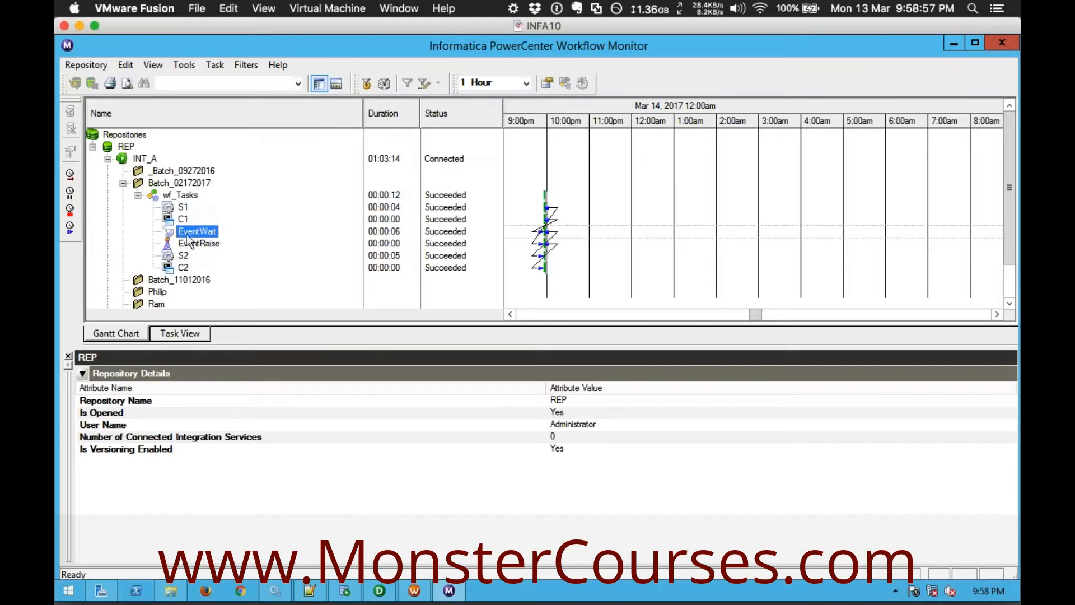
click(199, 244)
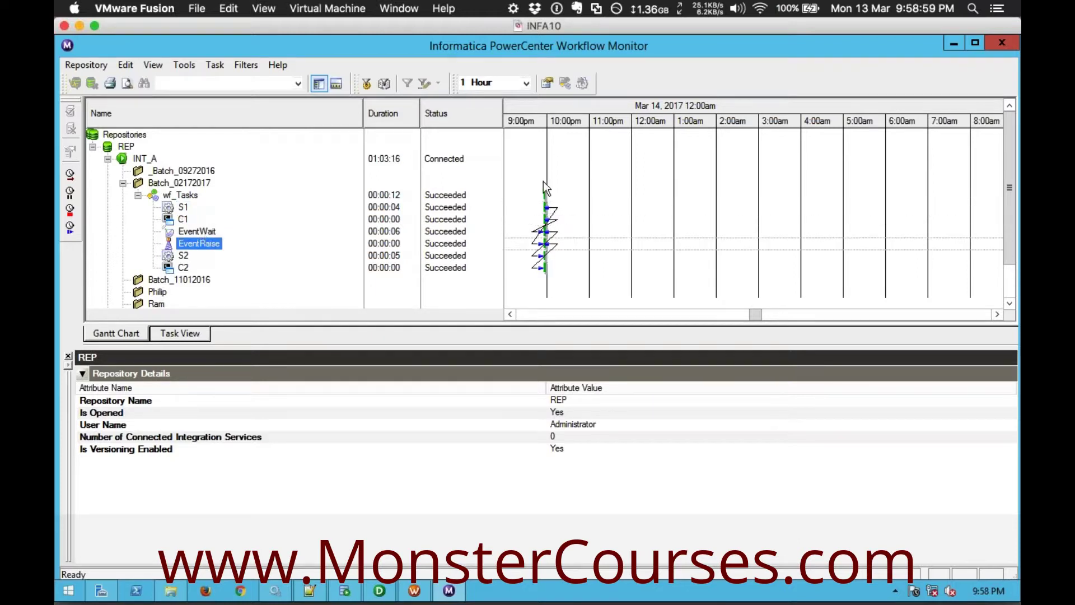
mouse_move(552, 213)
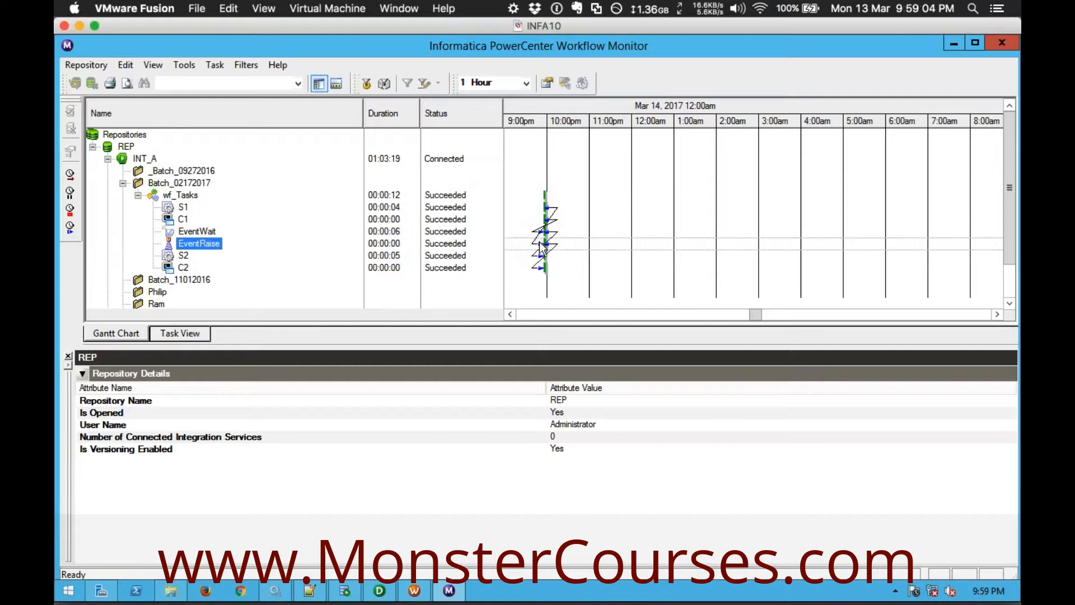
mouse_move(550, 255)
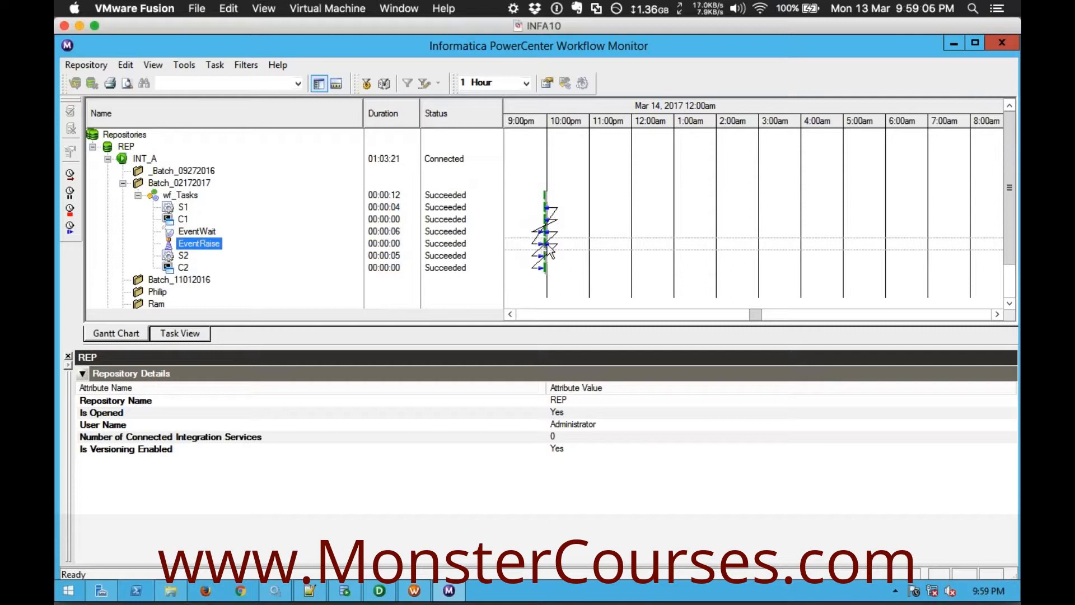
mouse_move(545, 280)
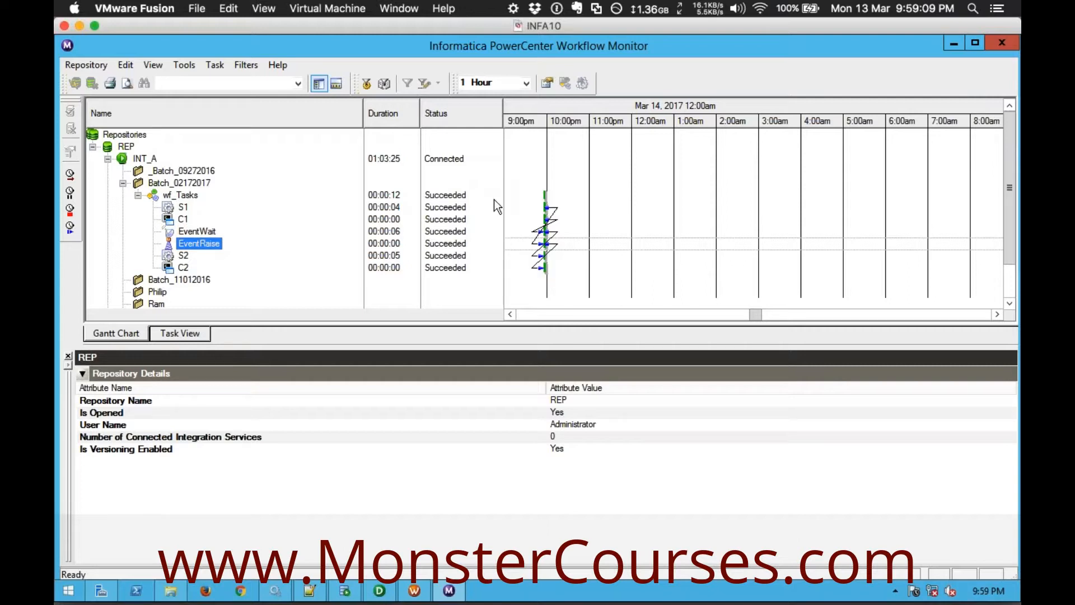
mouse_move(522, 258)
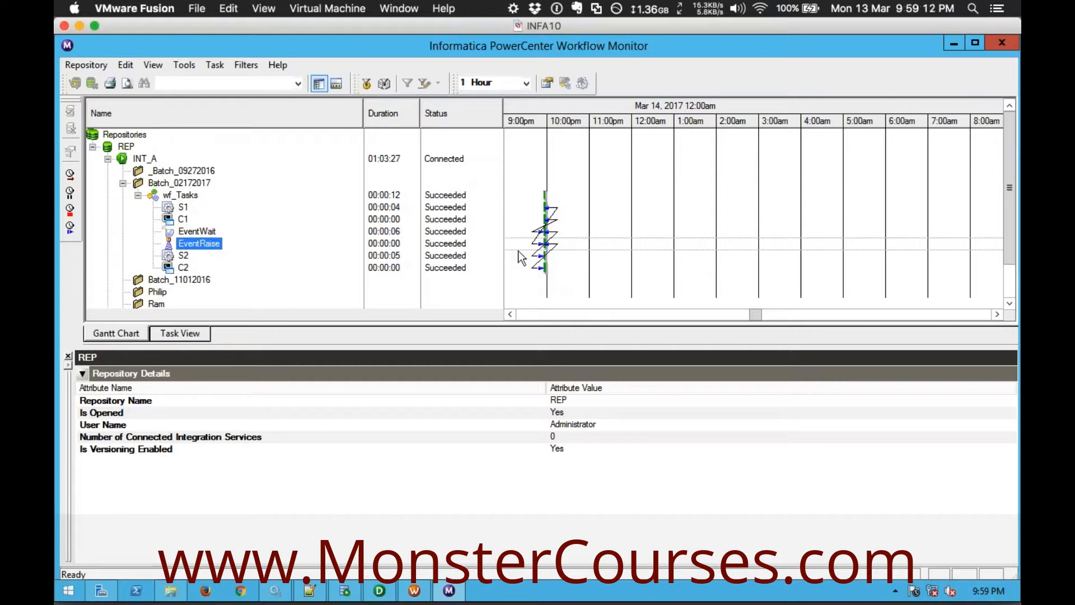
mouse_move(554, 222)
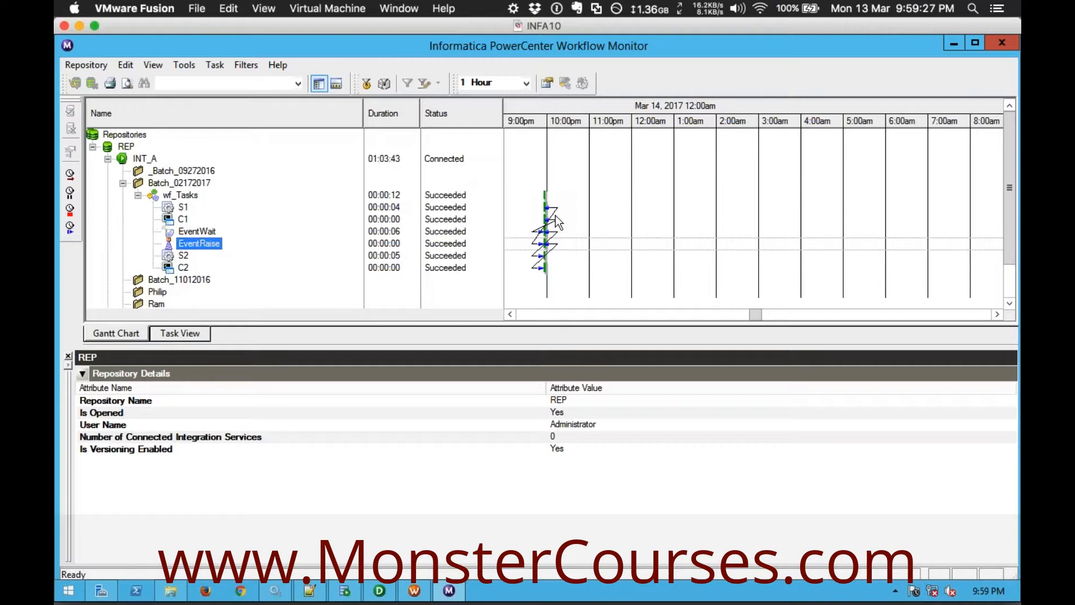
mouse_move(583, 230)
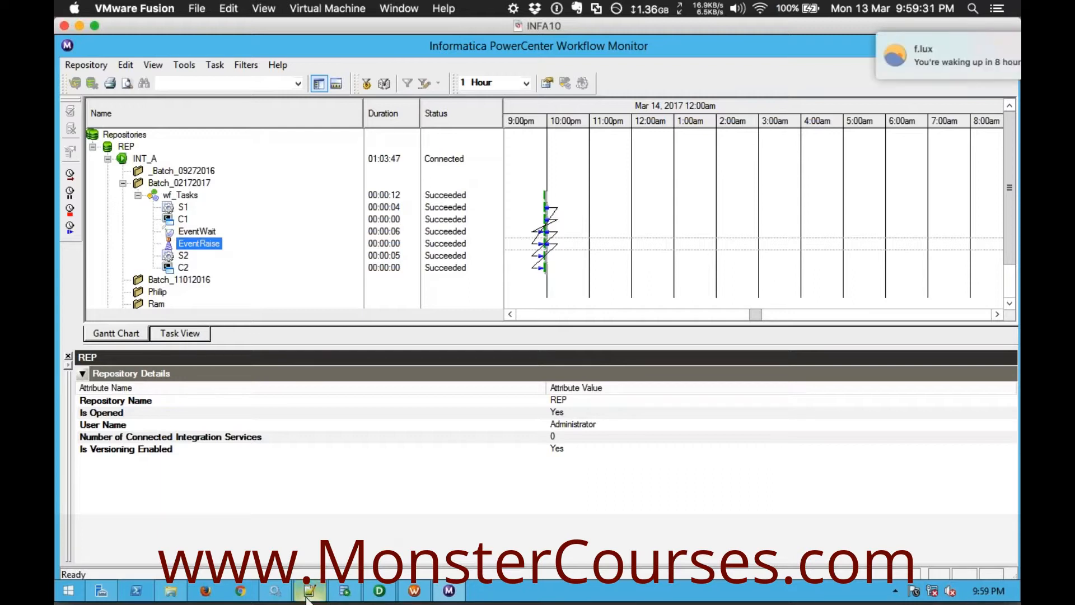
Step: Switch to the Notepad++ 'new 5' tab listing the nine task types, ending with Event Wait and Event Raise
click(307, 590)
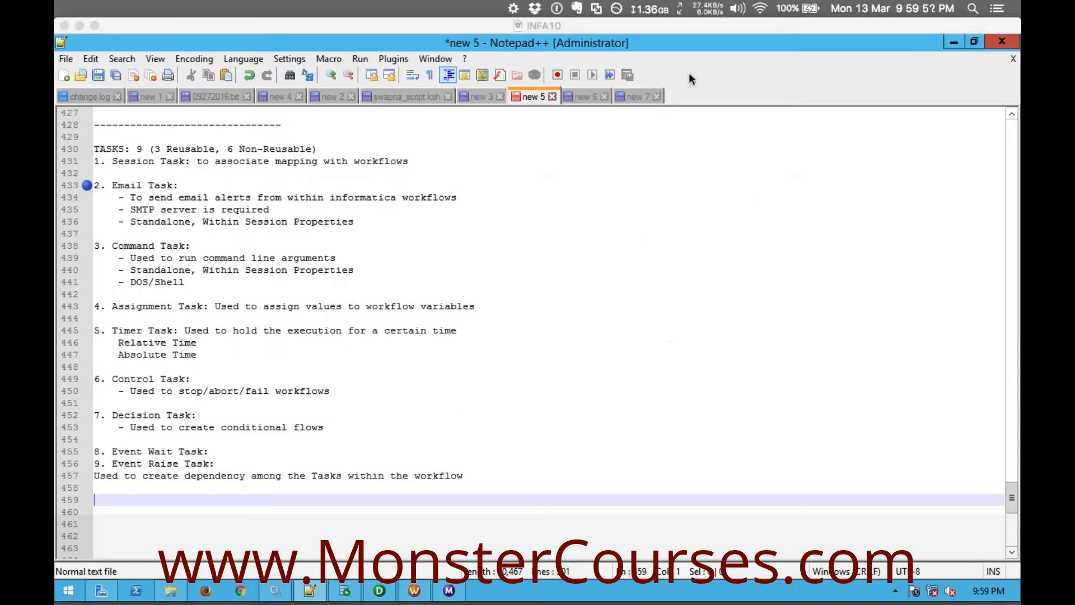
mouse_move(751, 51)
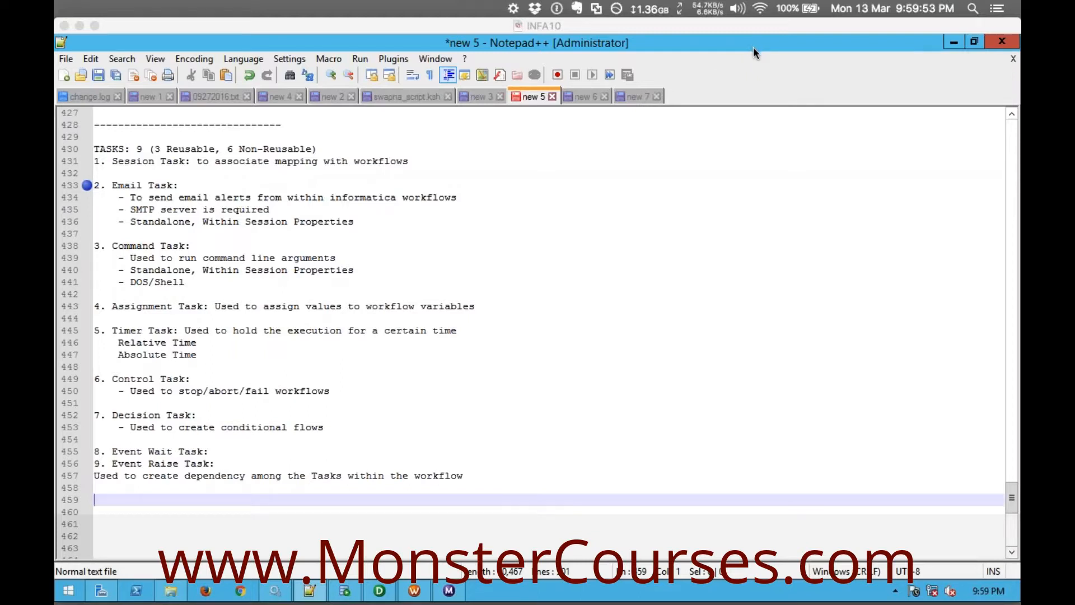
mouse_move(362, 528)
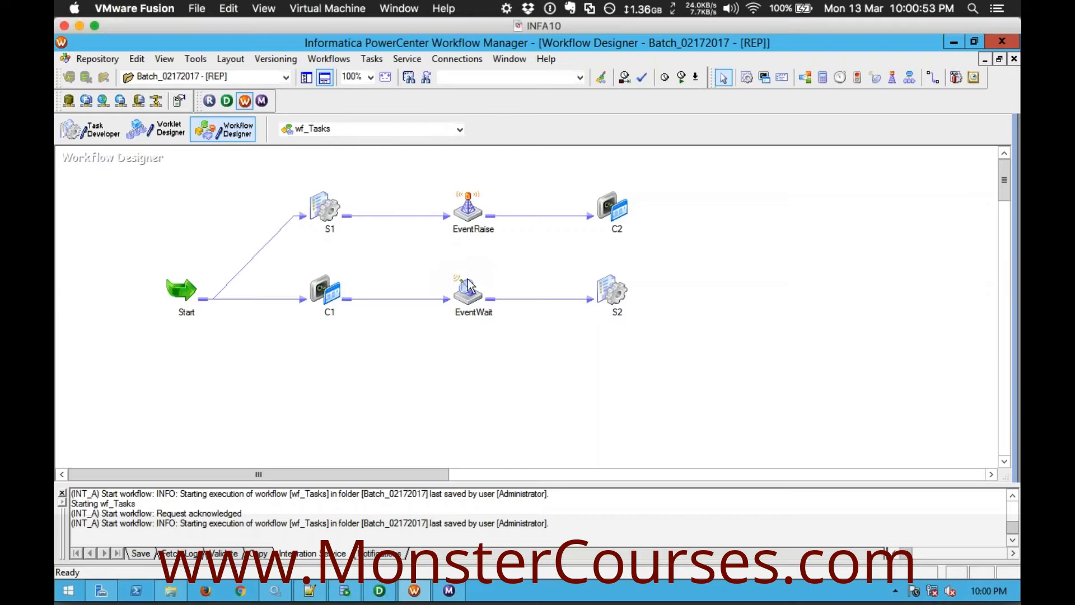
mouse_move(803, 114)
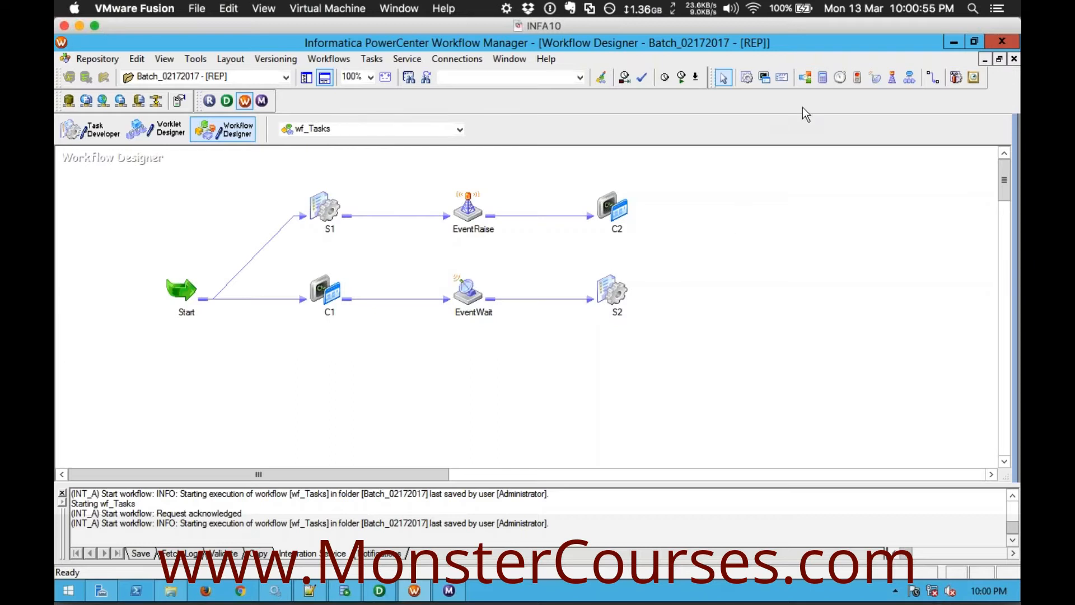
Step: Place a Decision task on wf_Tasks and bring up the expression editor for its Decision Name condition
click(752, 221)
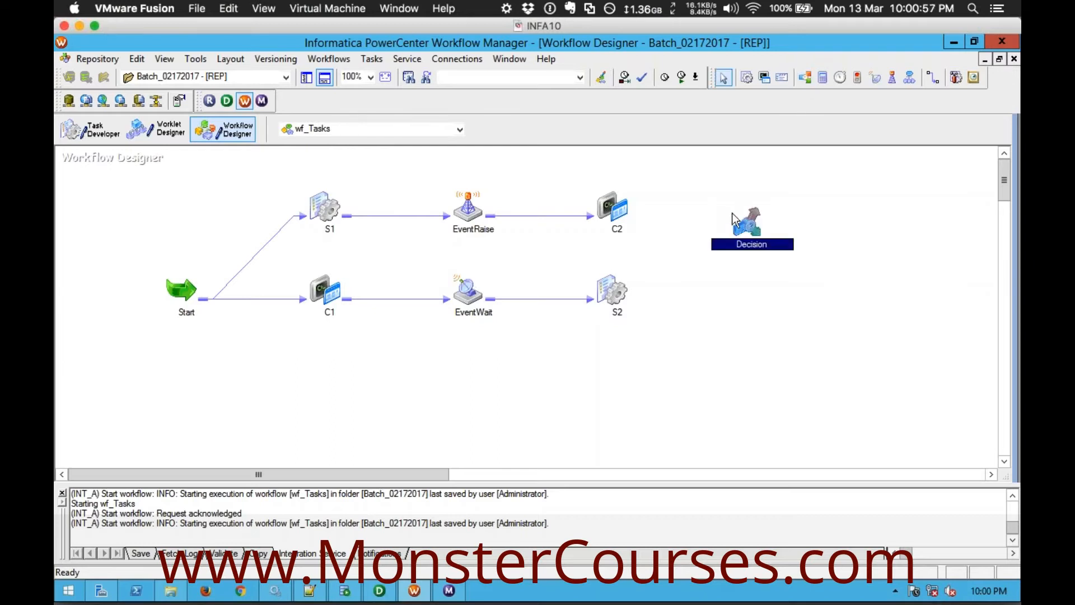
double_click(751, 221)
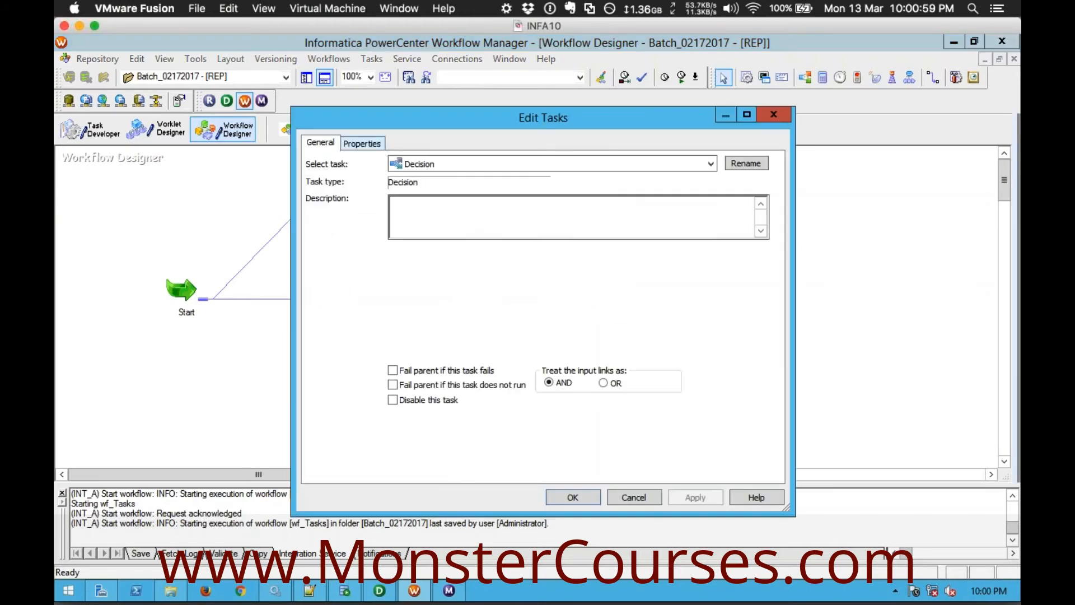
click(362, 143)
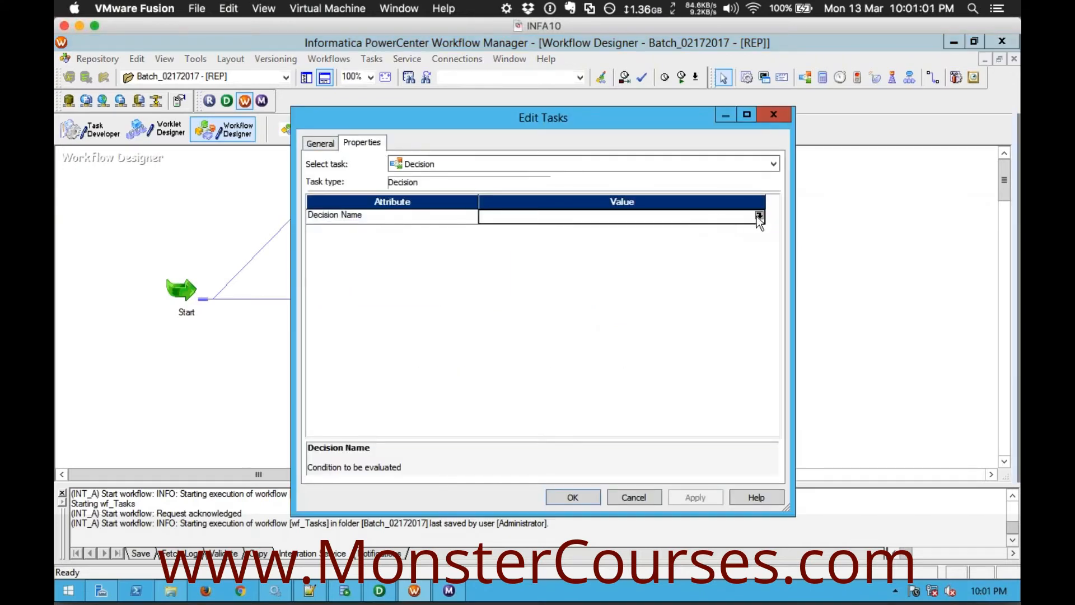
click(759, 215)
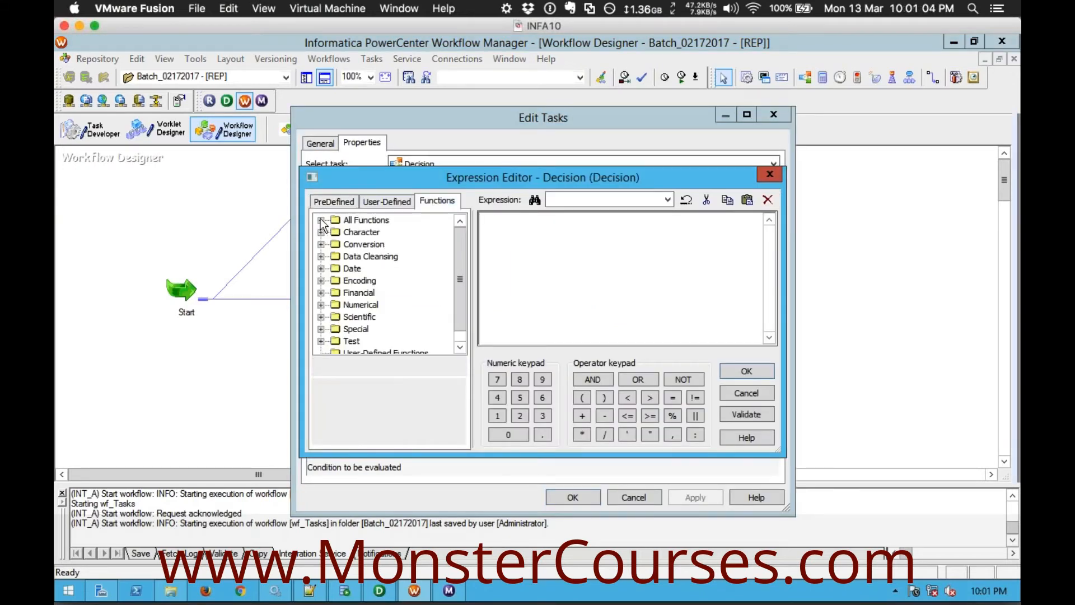
Step: Browse All Functions > Date and show the description of Get_Date_Part
click(322, 220)
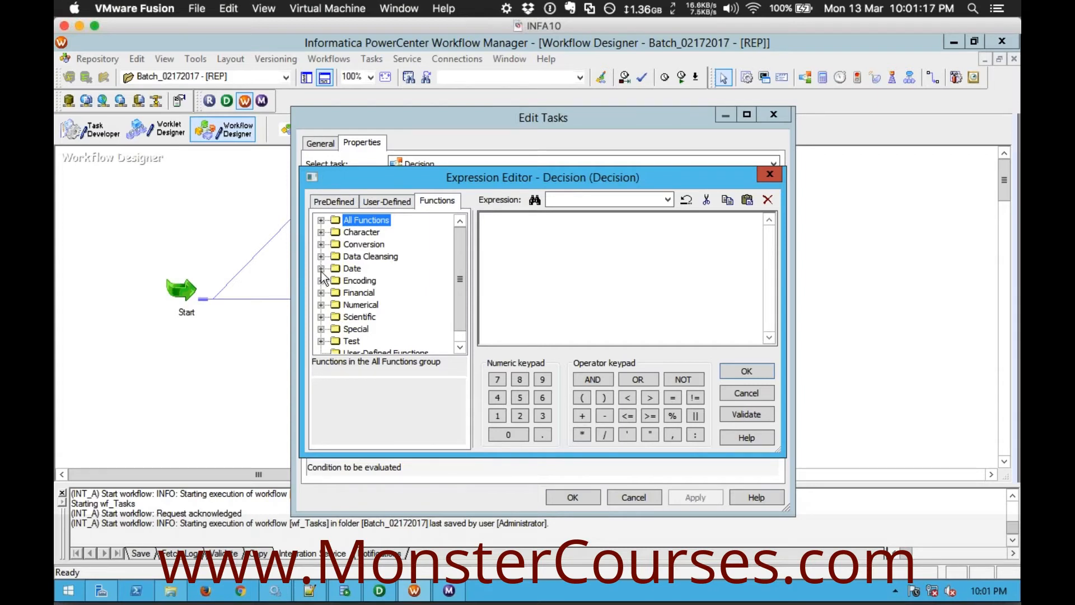
click(322, 269)
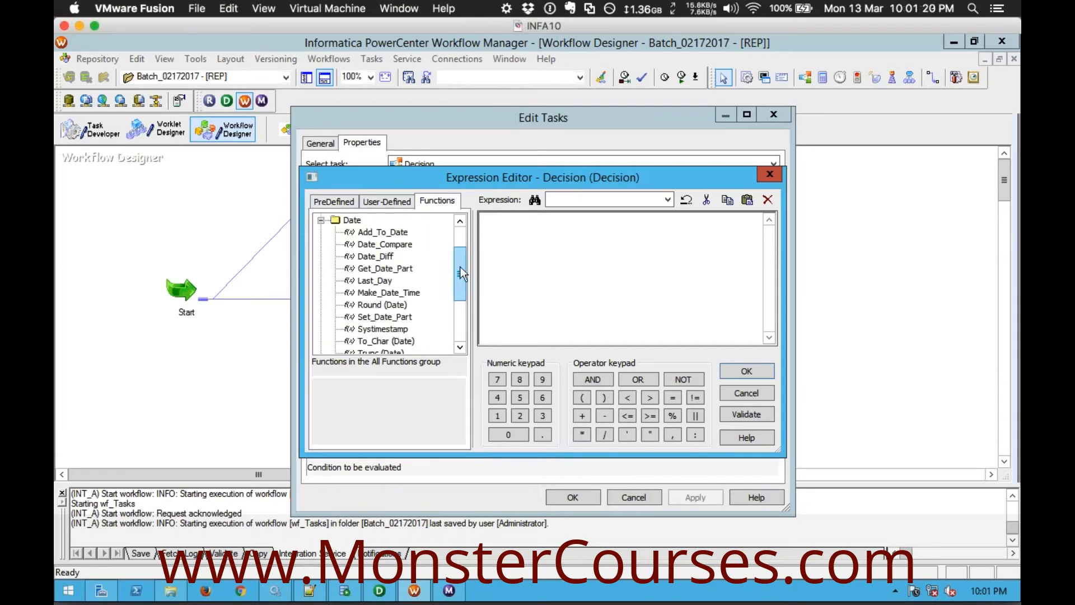
scroll(down, 3)
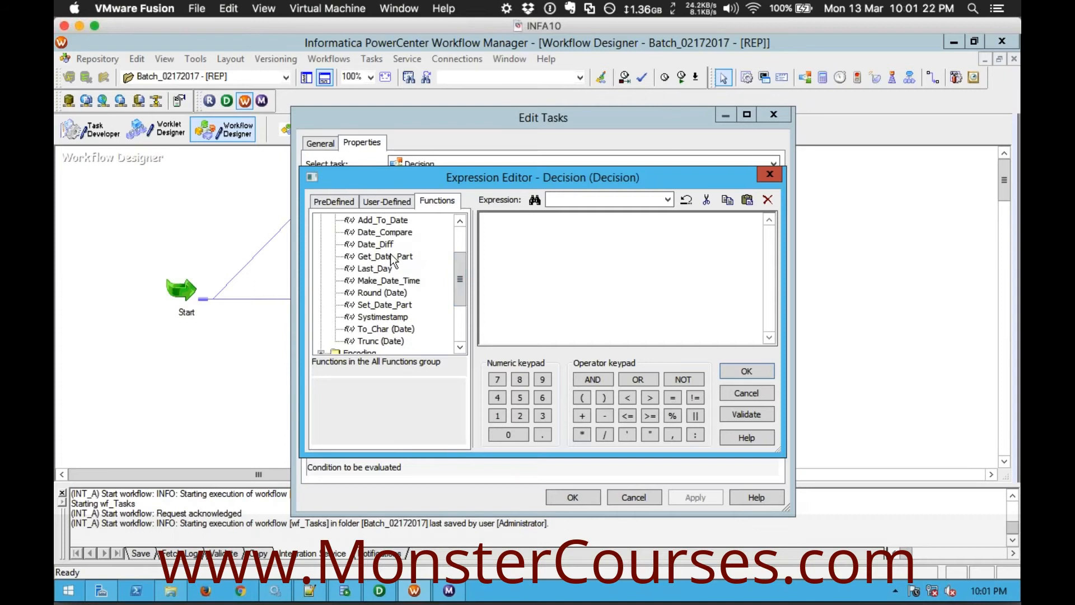
click(386, 257)
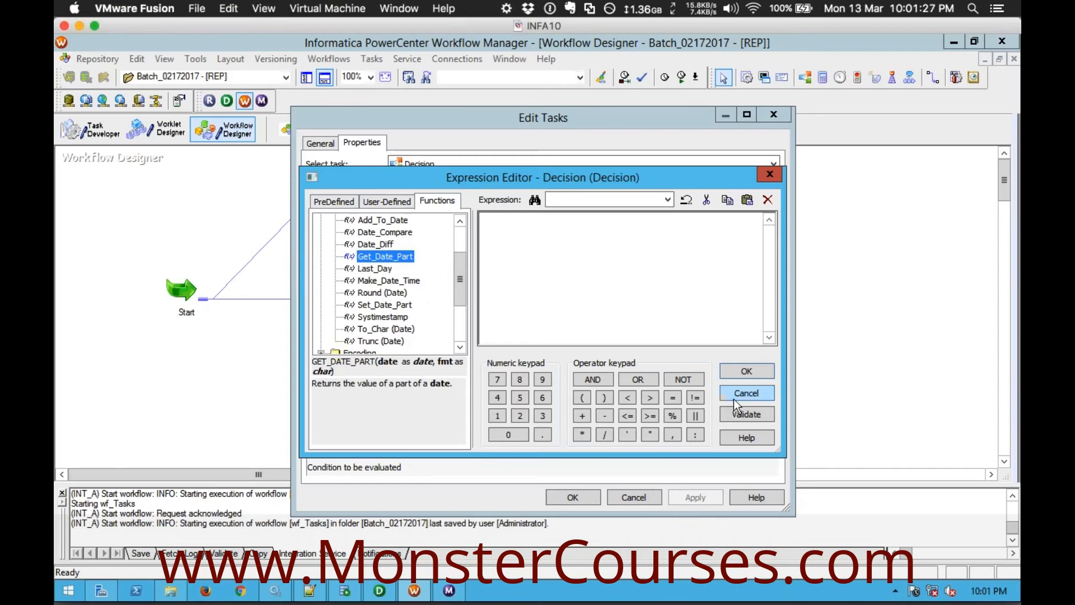
Step: Cancel the Expression Editor and Edit Tasks dialog, leaving the Decision condition empty
click(747, 392)
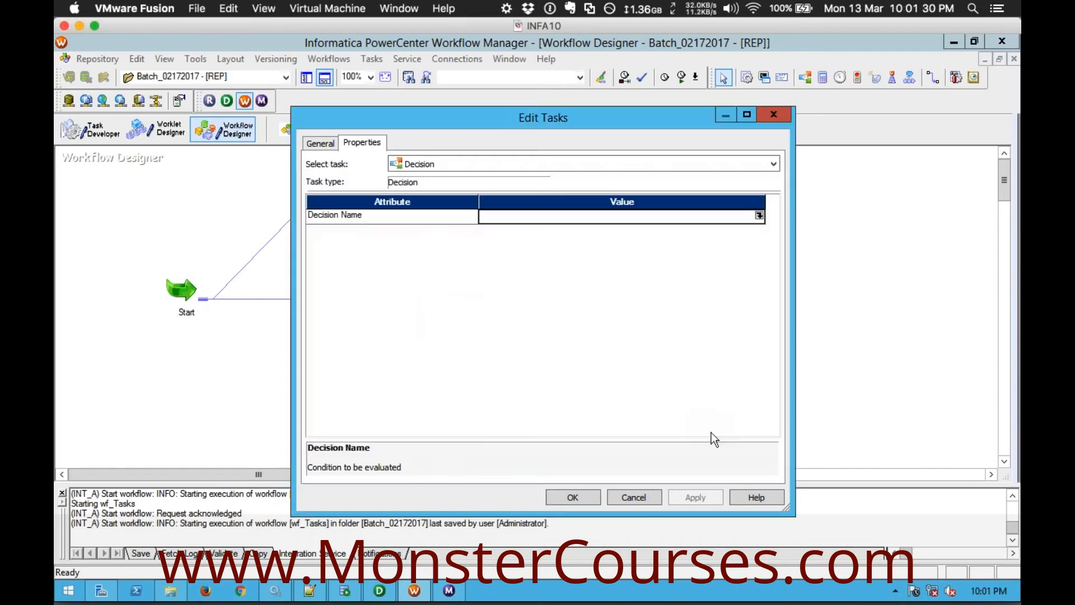
click(634, 497)
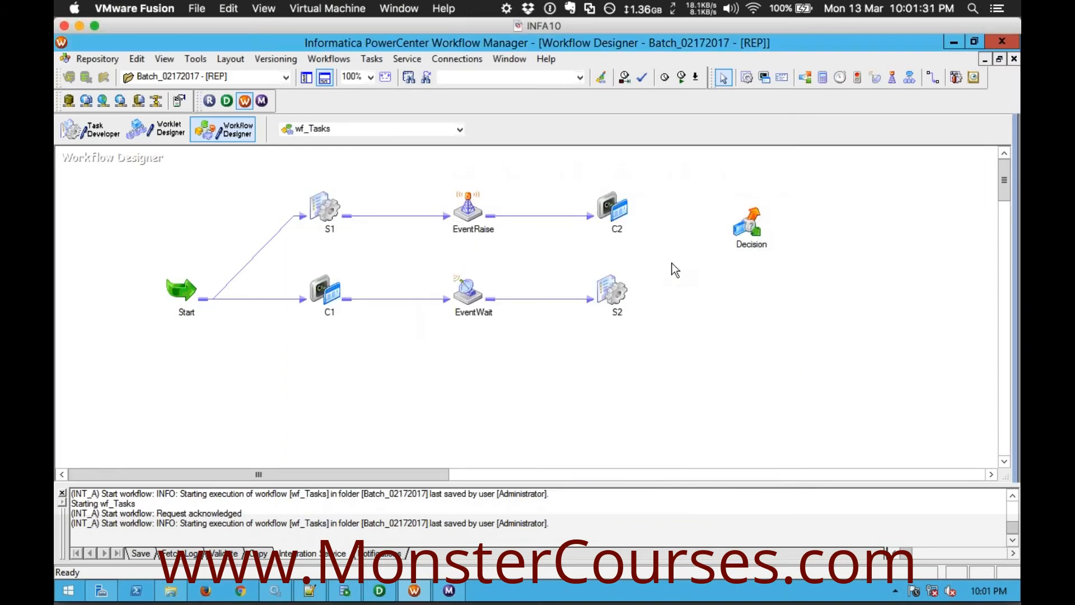
Step: Select the Decision task on the wf_Tasks canvas for removal
click(750, 222)
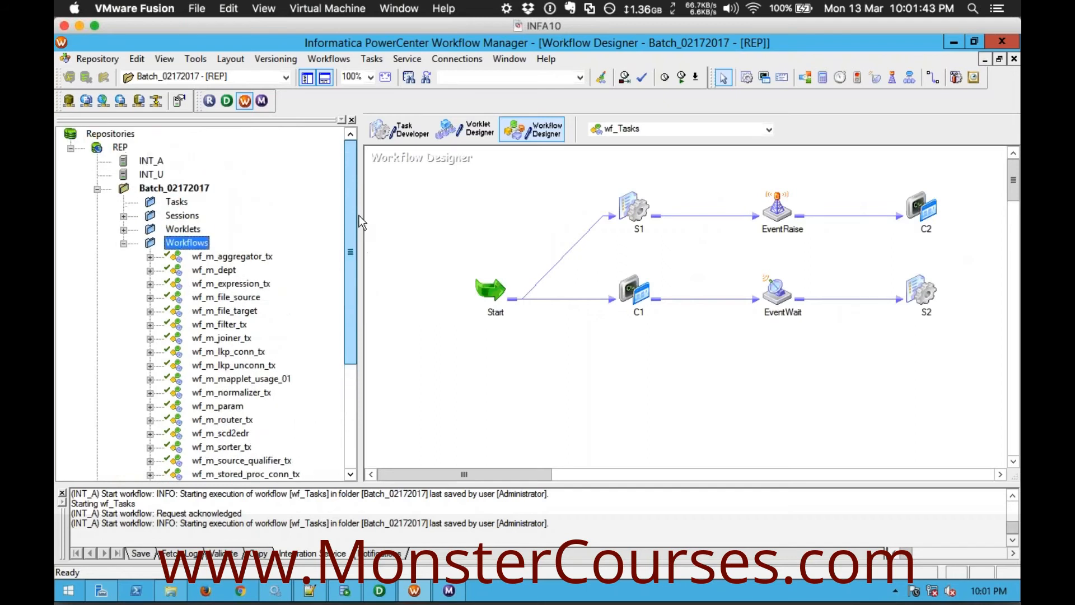
mouse_move(488, 226)
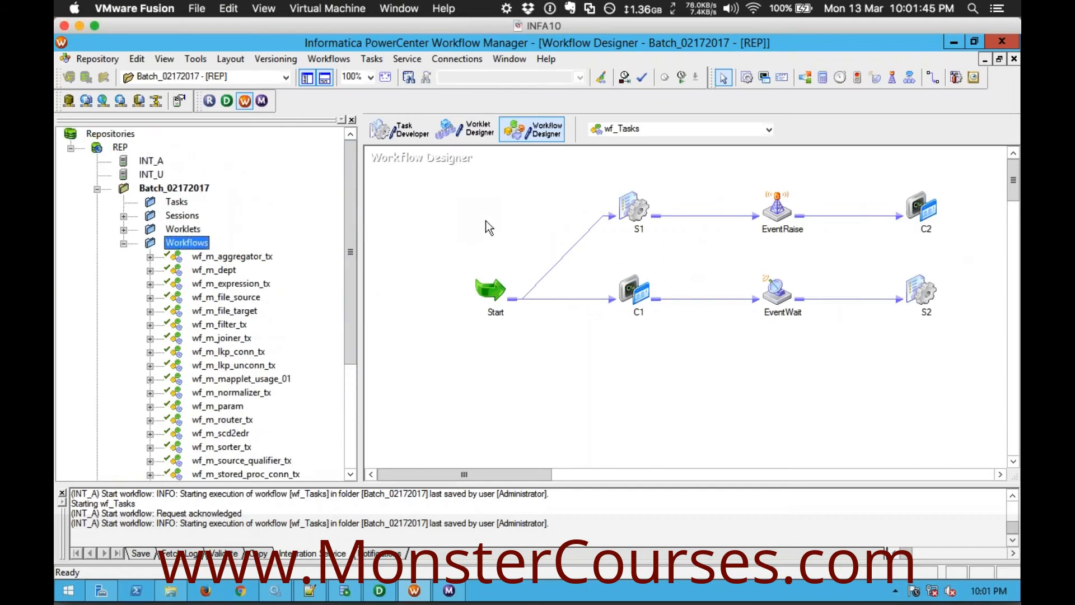
mouse_move(680, 197)
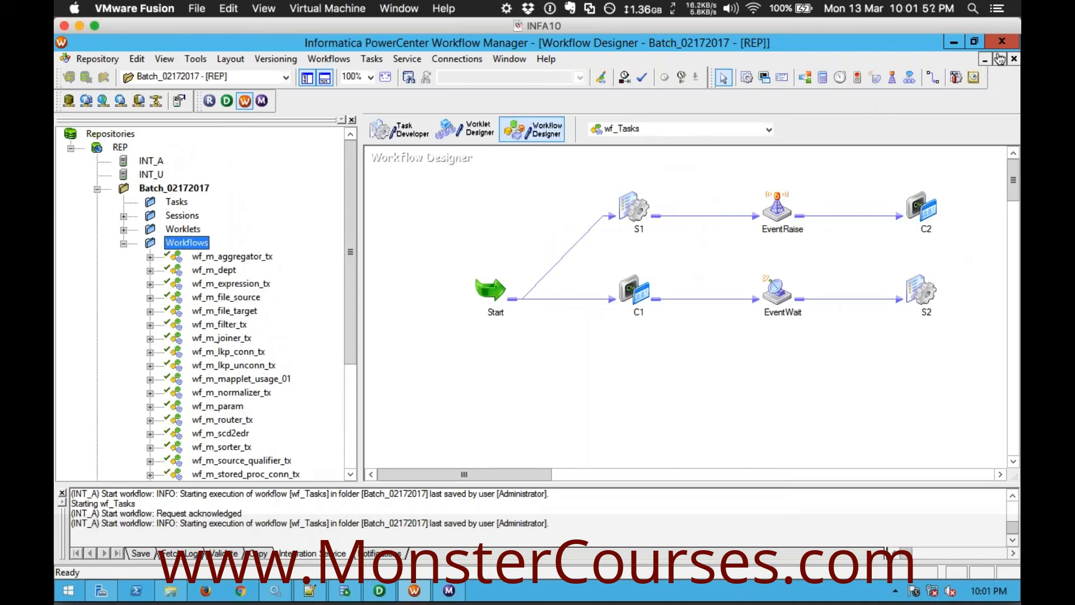
mouse_move(1003, 58)
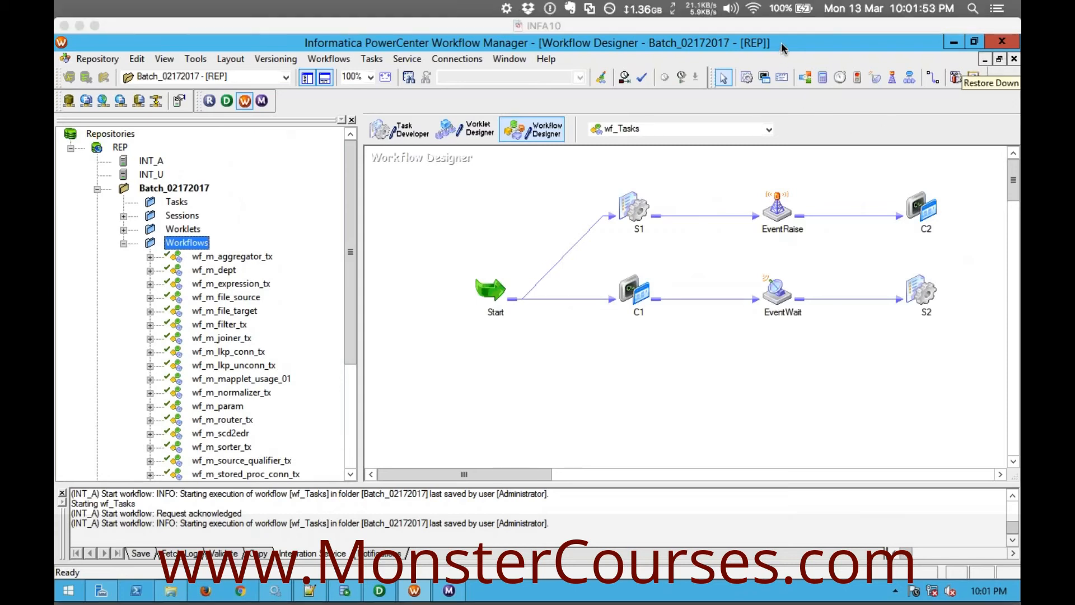